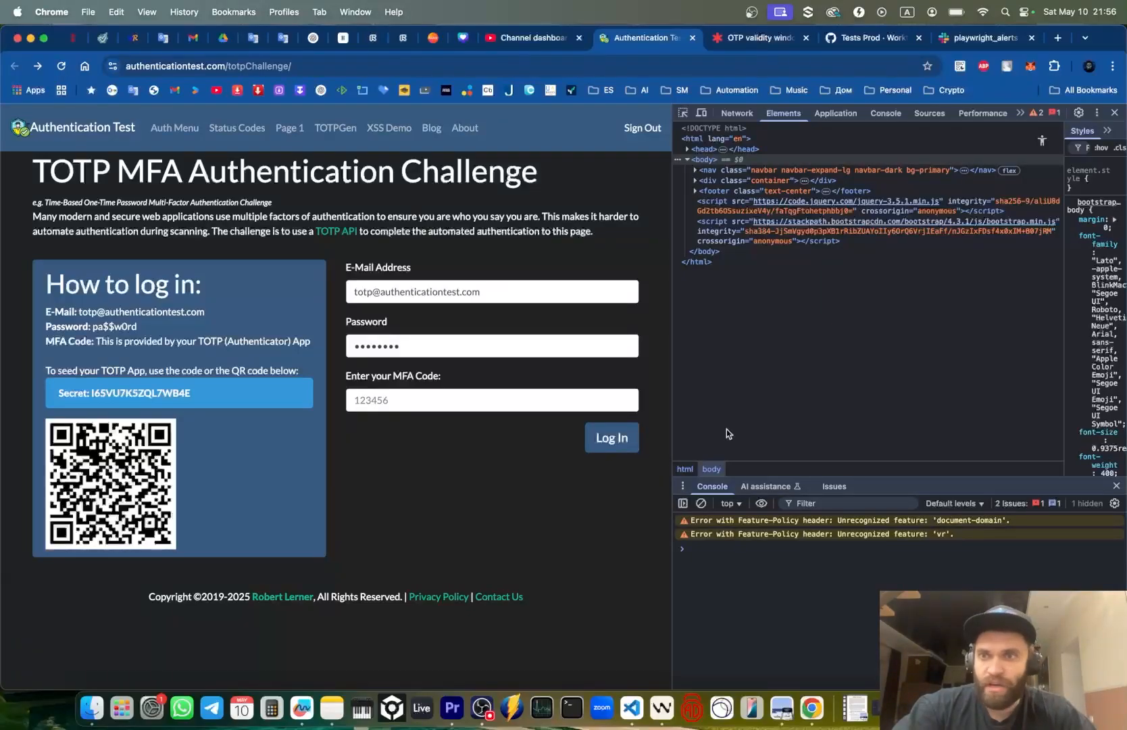
mouse_move(195, 245)
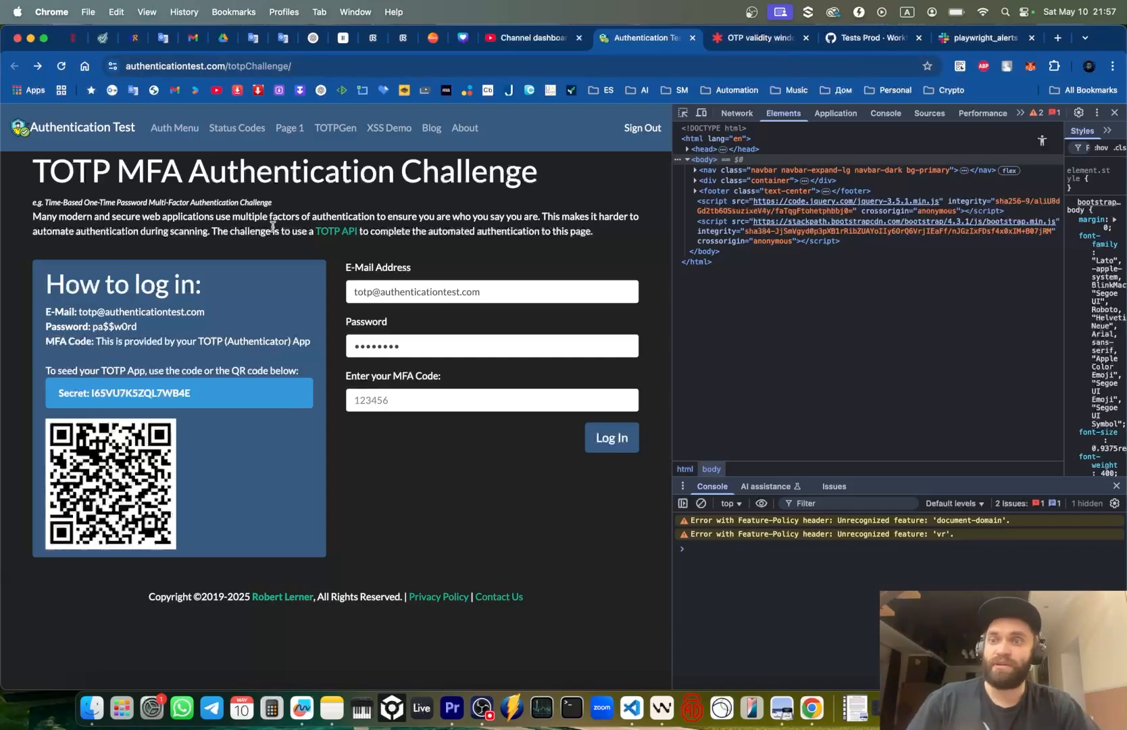
mouse_move(322, 88)
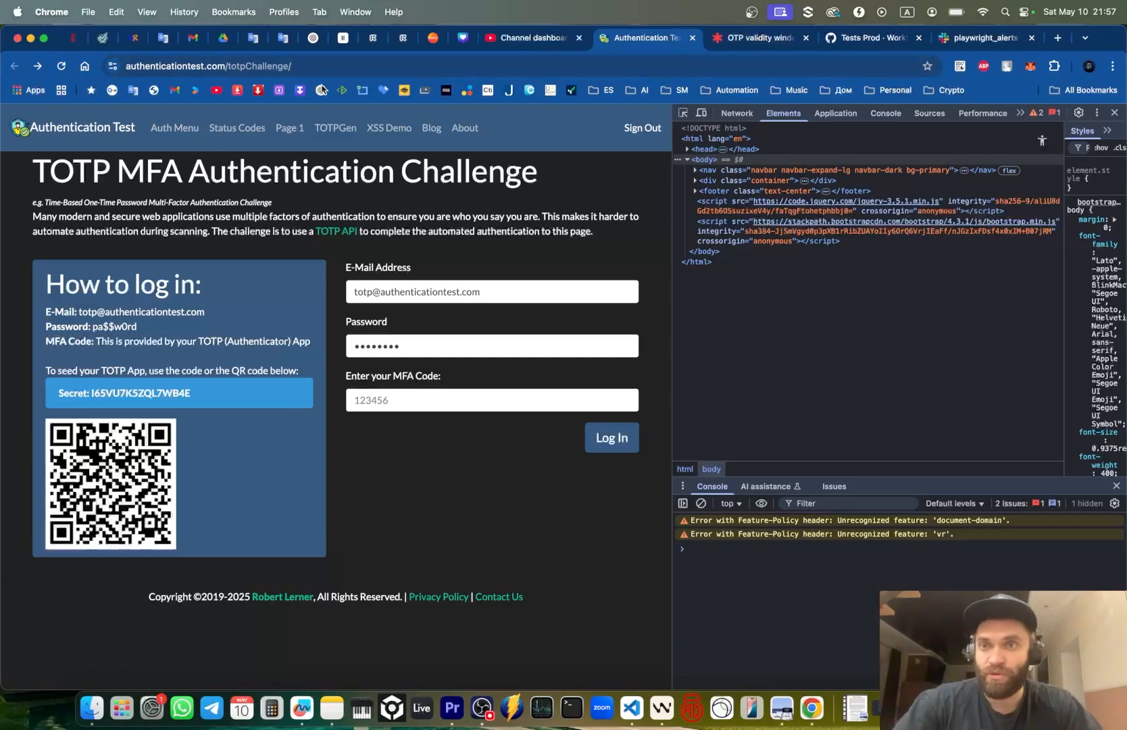
mouse_move(572, 373)
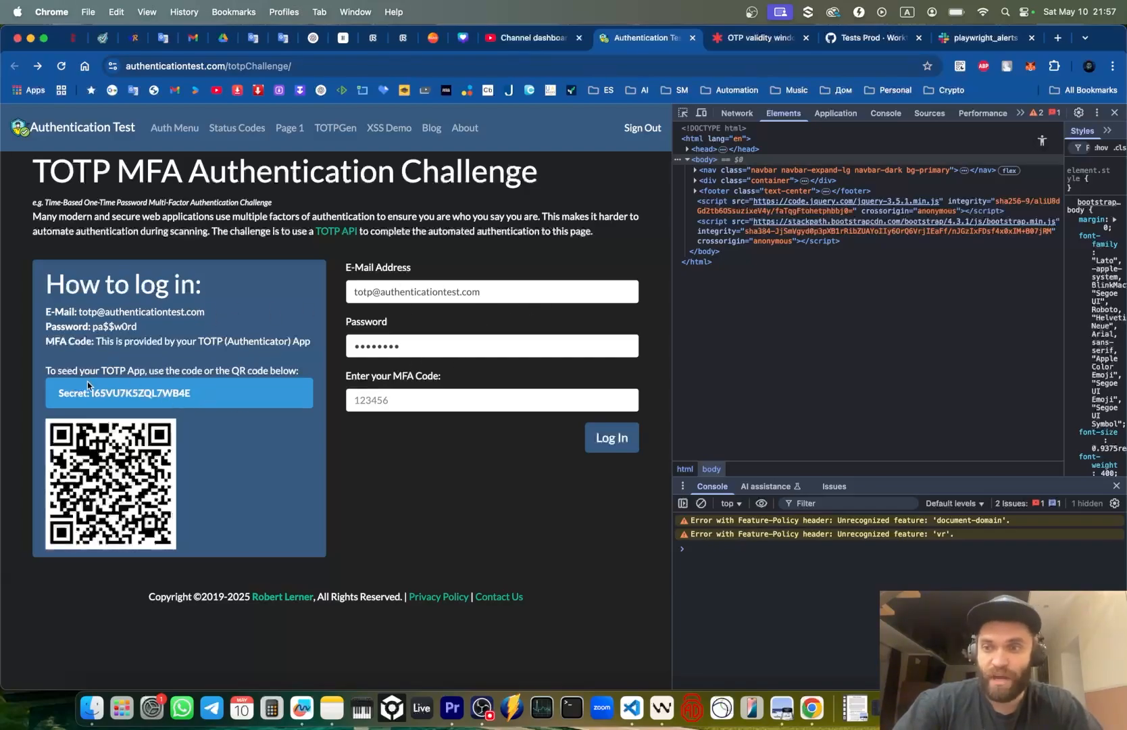
mouse_move(232, 426)
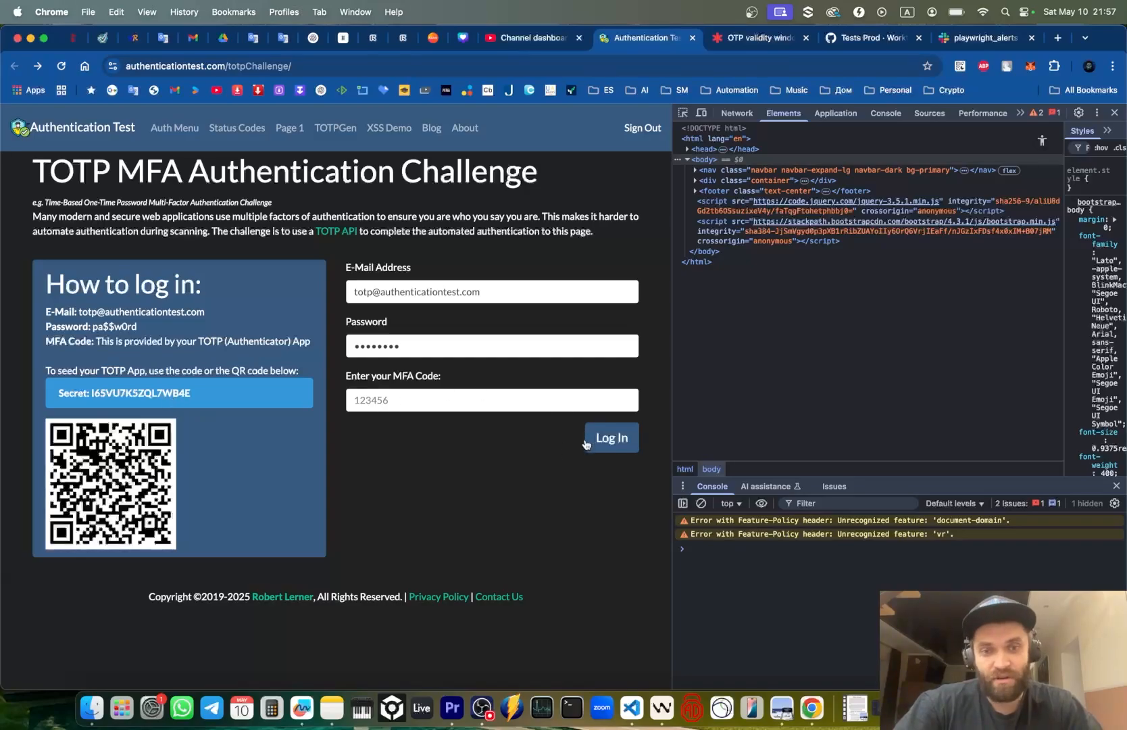
- Take the test account's current one-time code from the Authenticator extension and log in with it
click(959, 64)
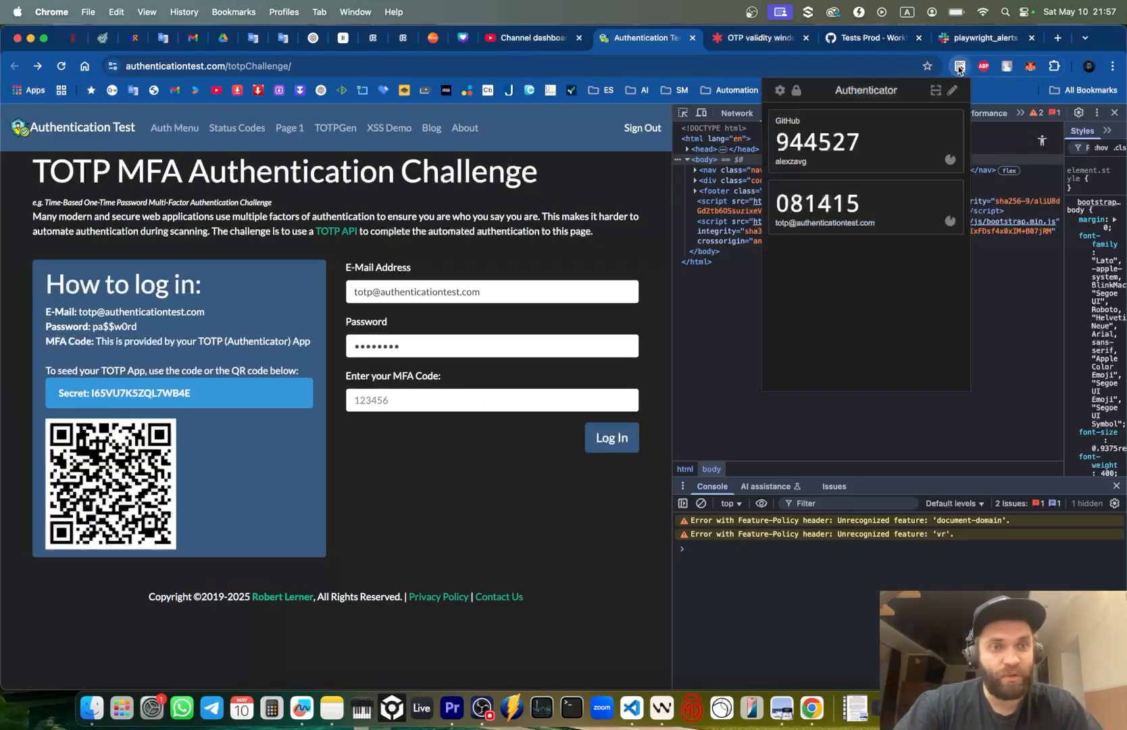
click(611, 436)
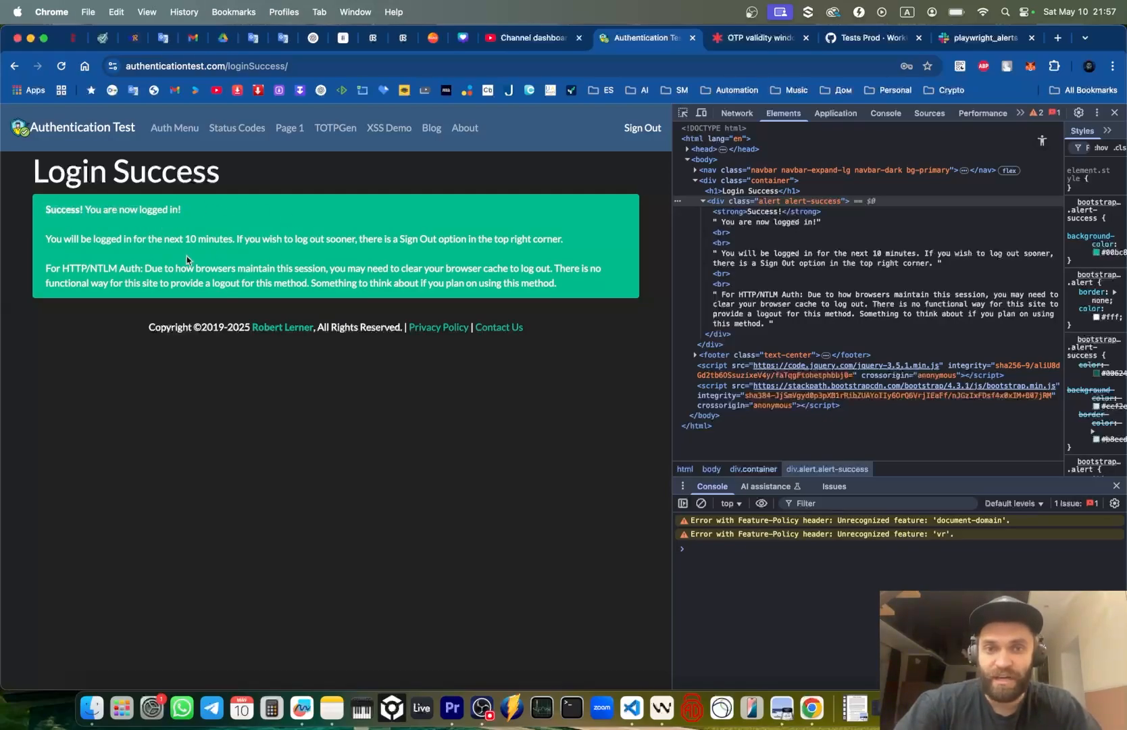
double_click(63, 210)
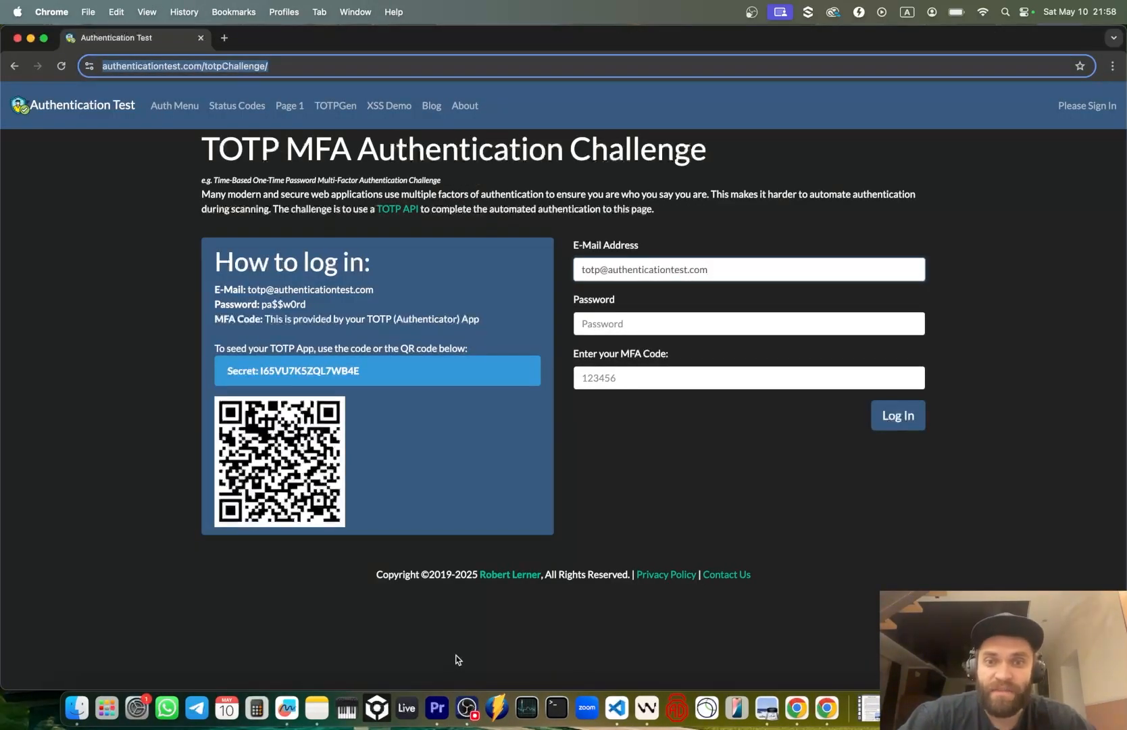
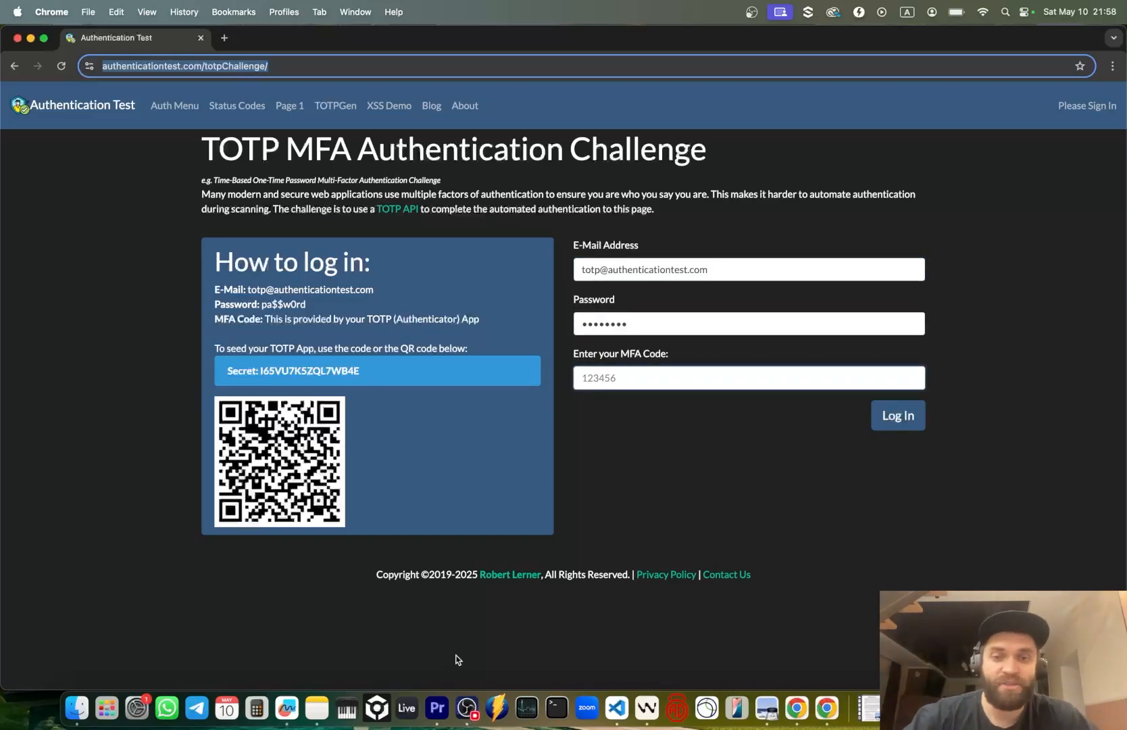
click(896, 415)
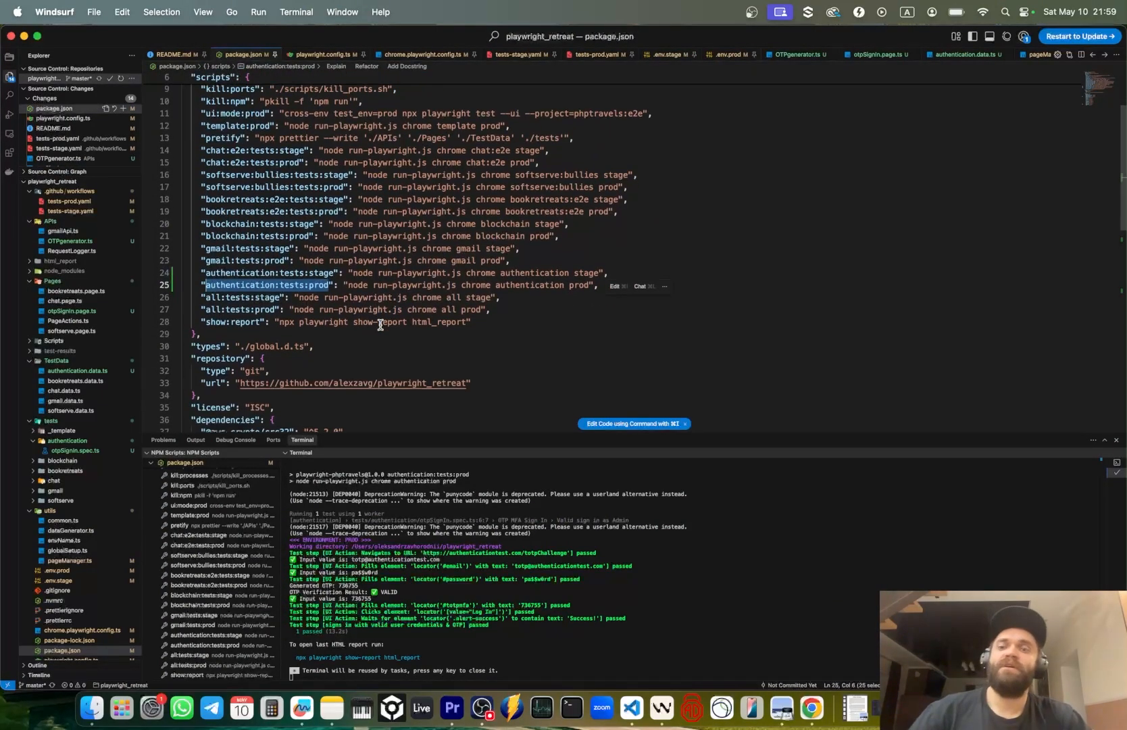
scroll(down, 3)
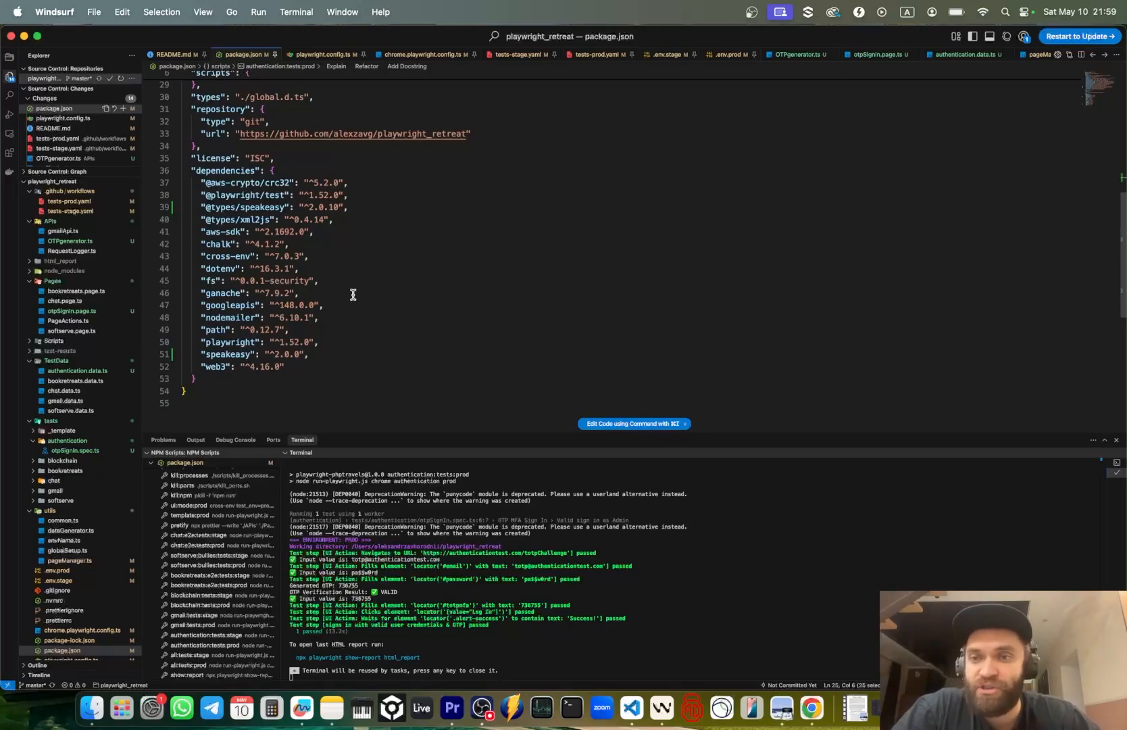
mouse_move(381, 358)
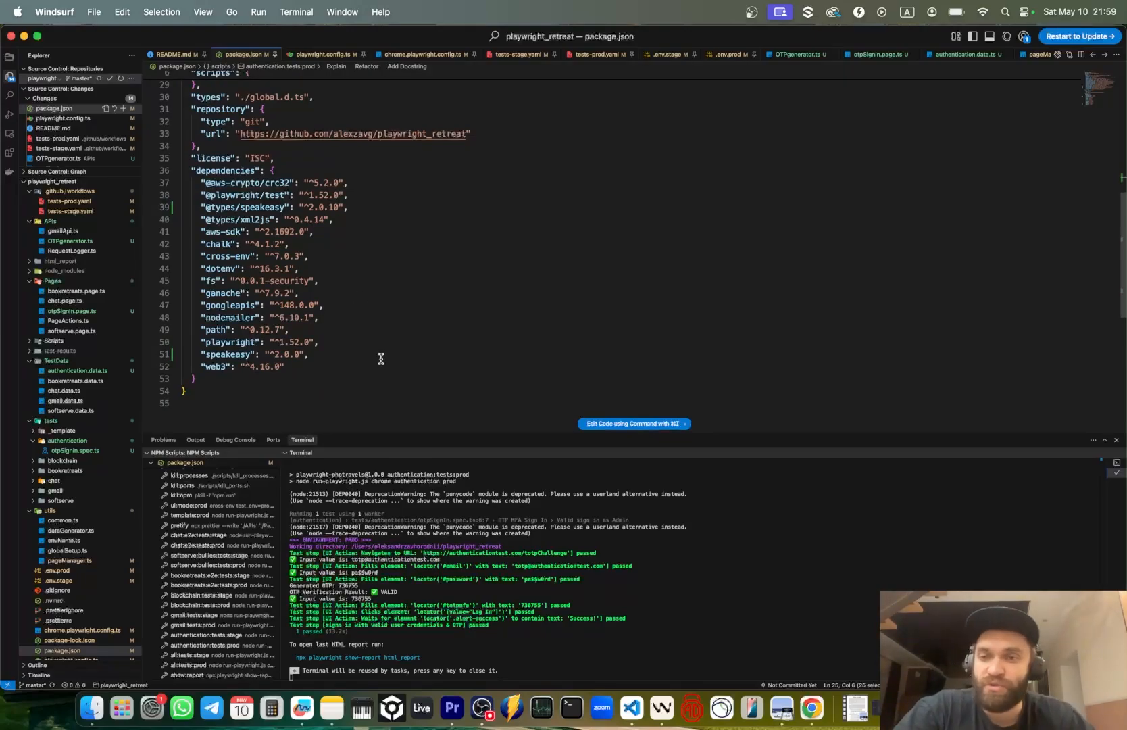
double_click(230, 354)
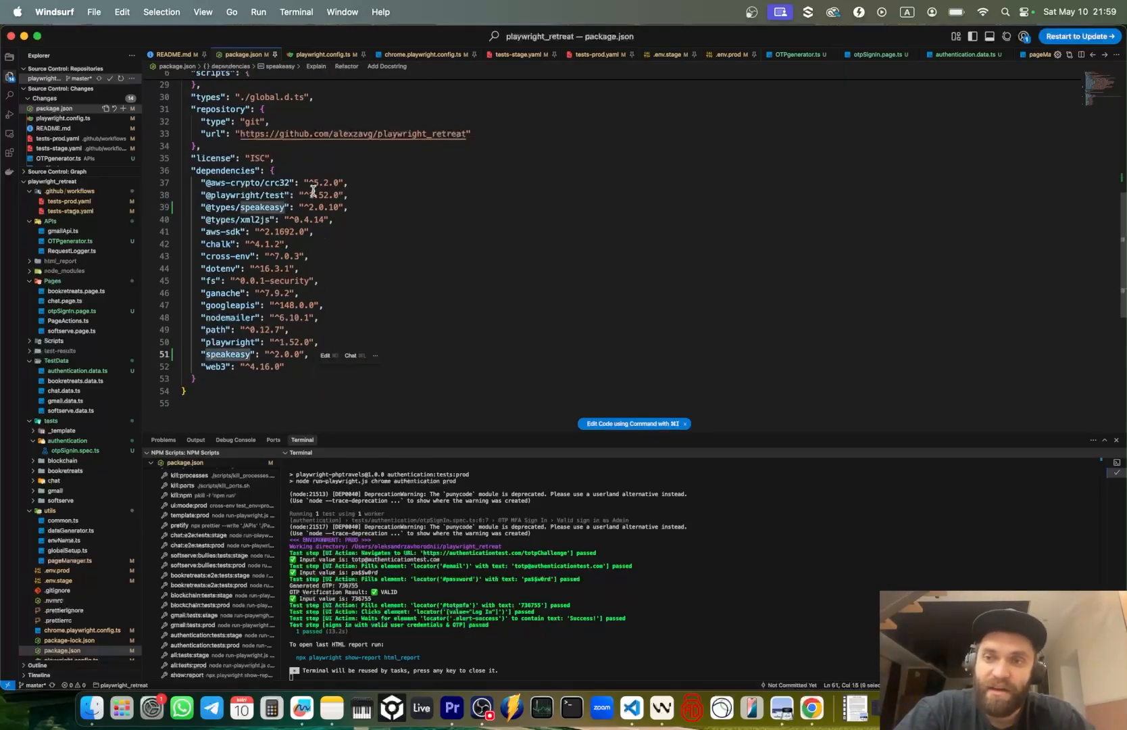
mouse_move(408, 260)
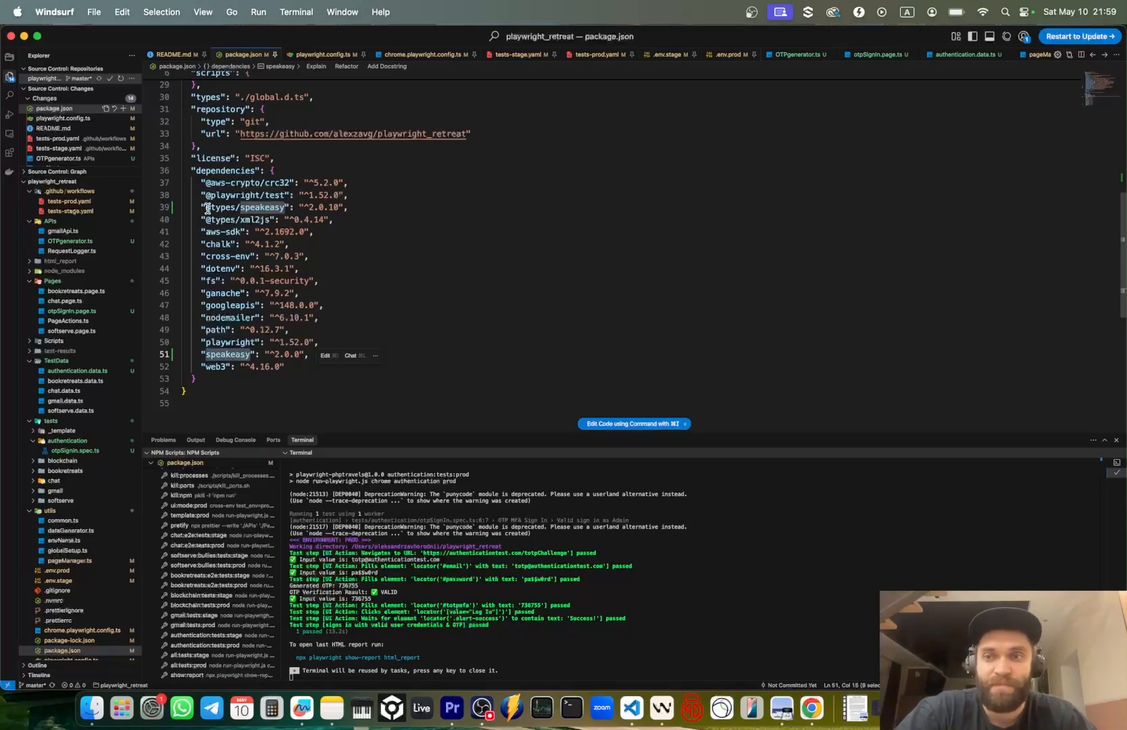
click(321, 54)
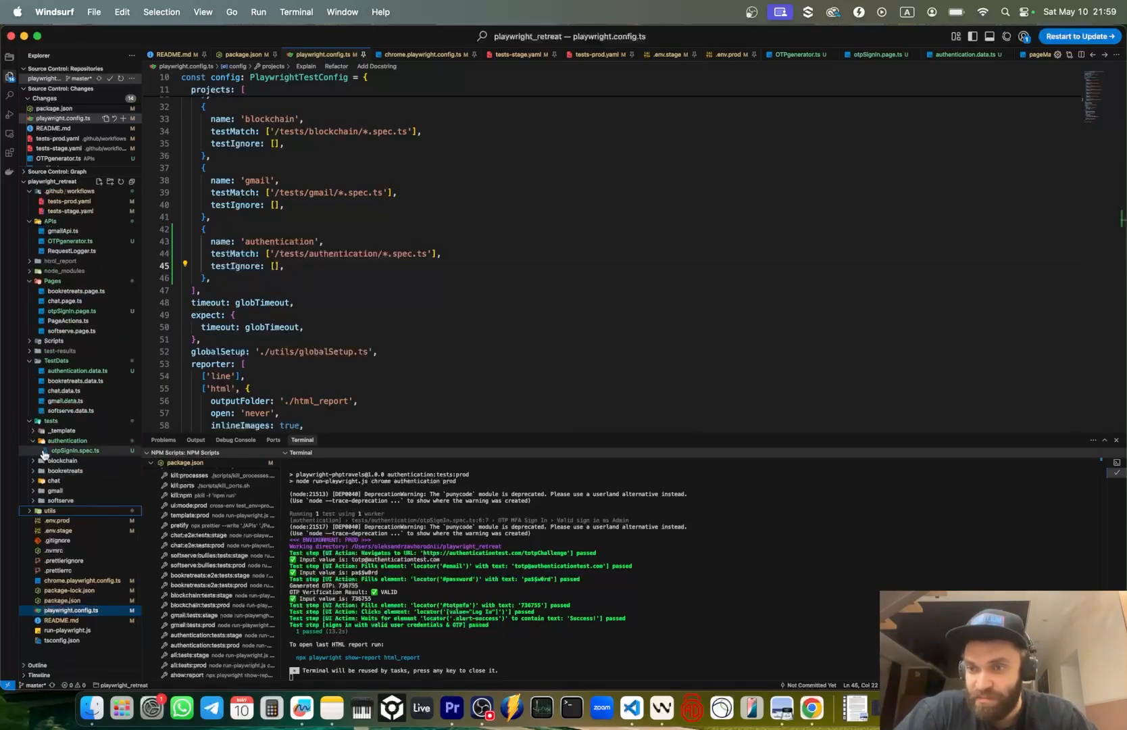
mouse_move(74, 451)
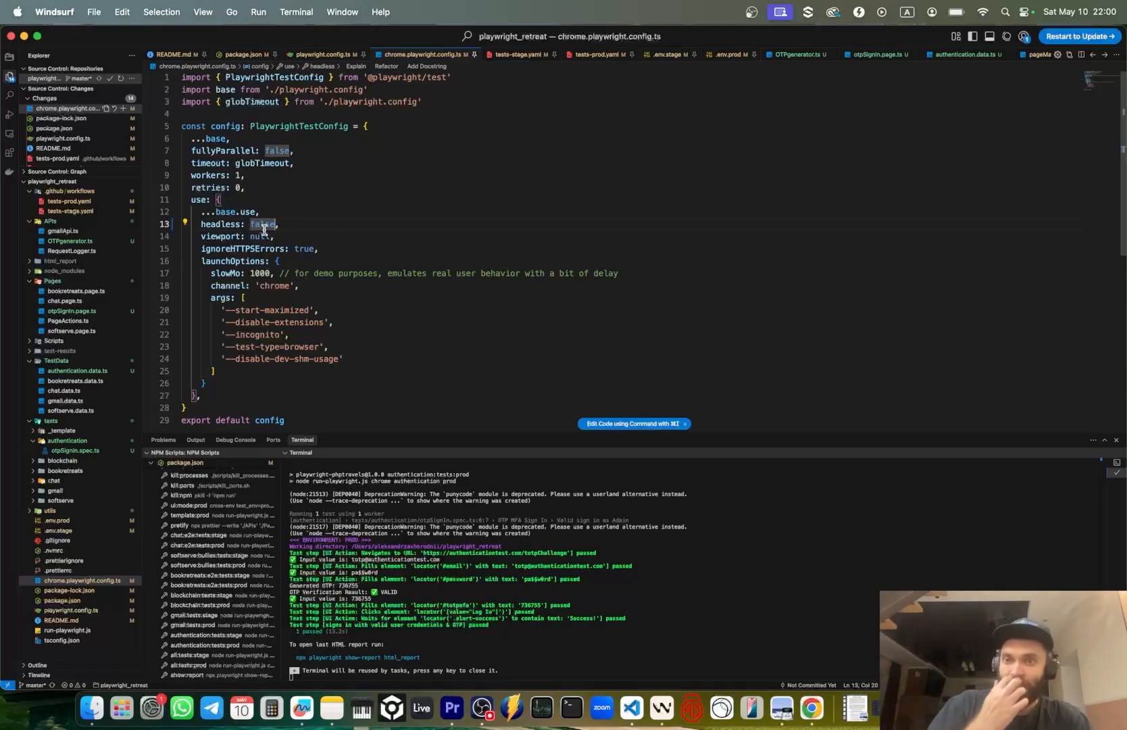
- Change headless from false to true in chrome.playwright.config.ts
text(tru)
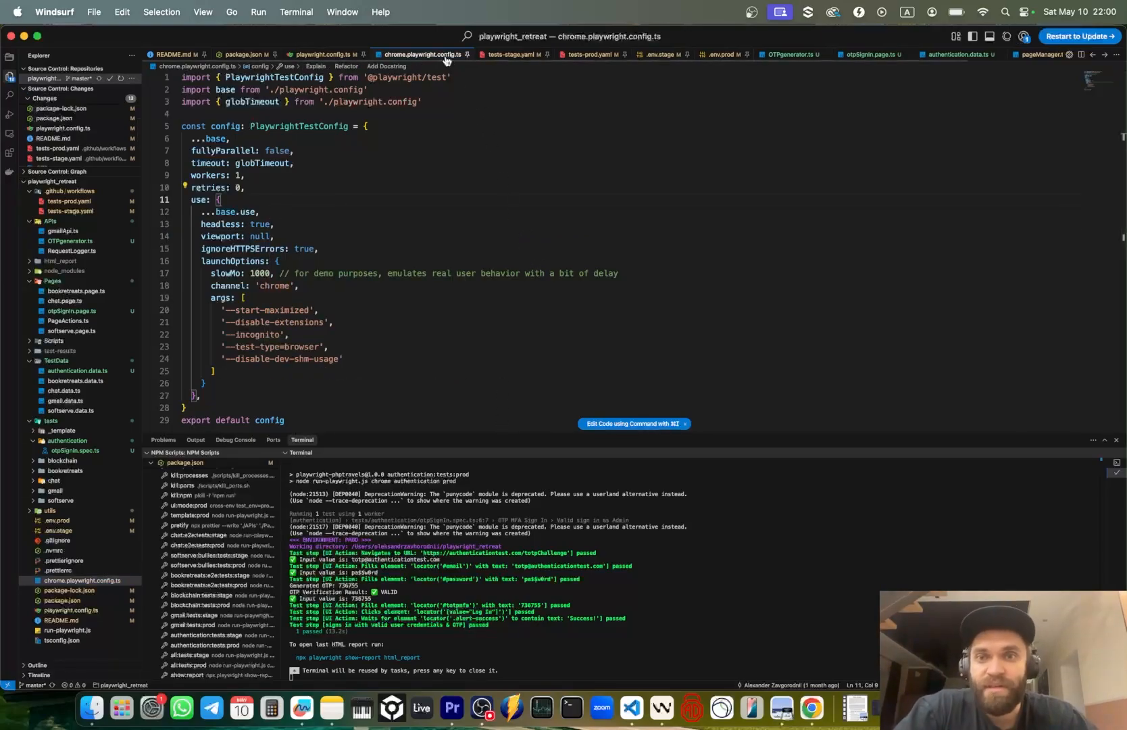
- Review tests-stage.yaml, then tests-prod.yaml and the neighbouring editor file
click(407, 54)
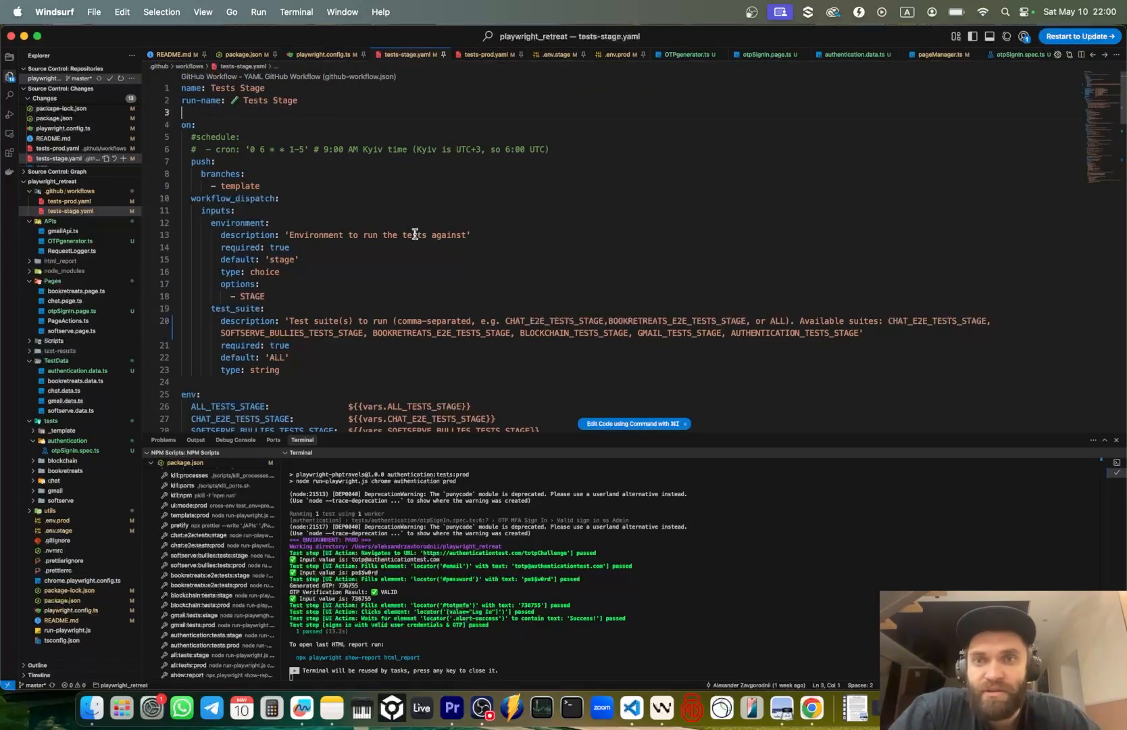
scroll(down, 3)
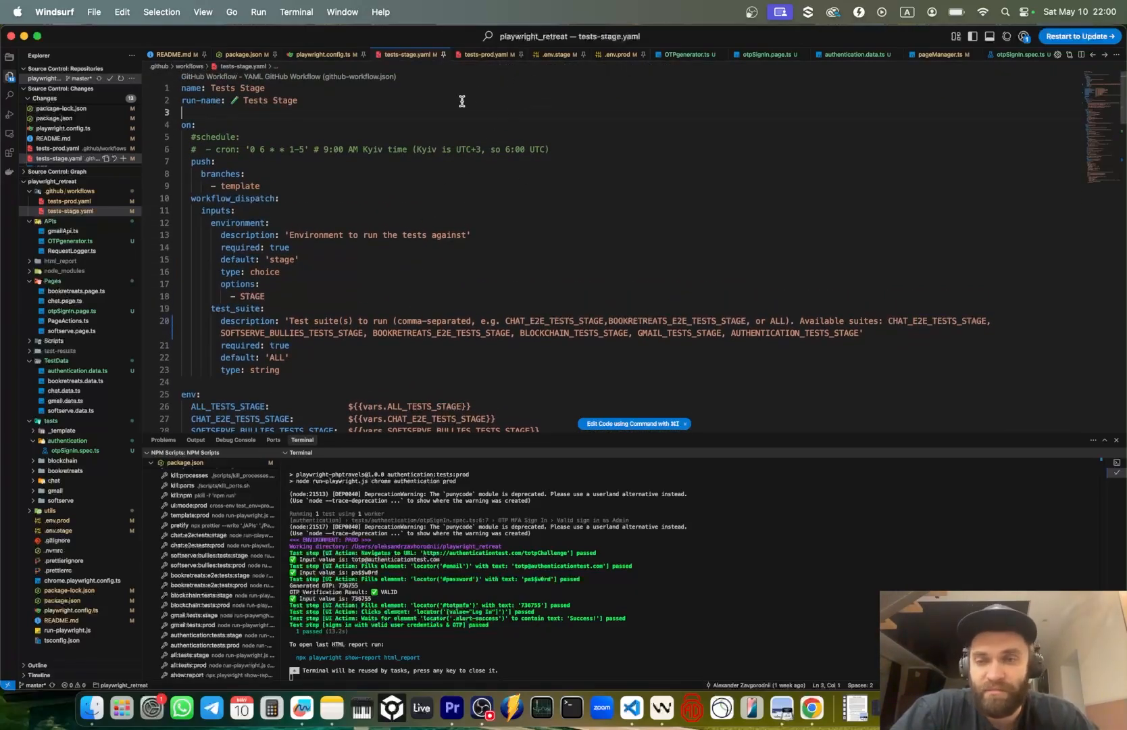
click(483, 54)
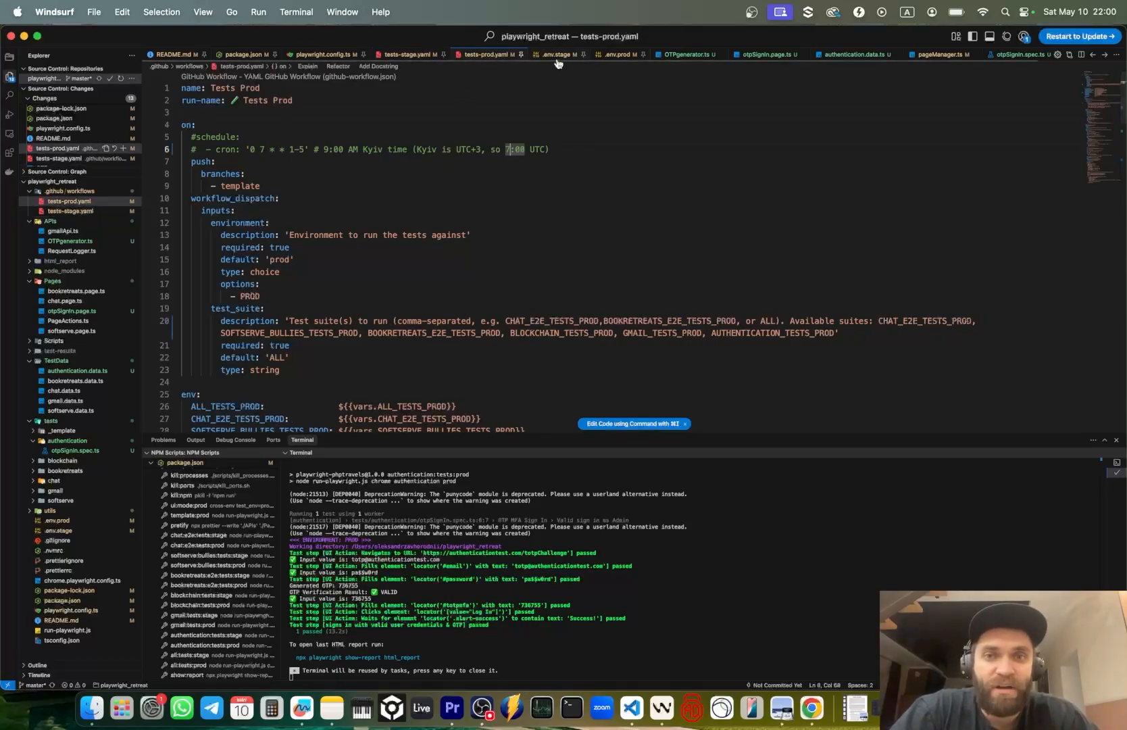
click(555, 54)
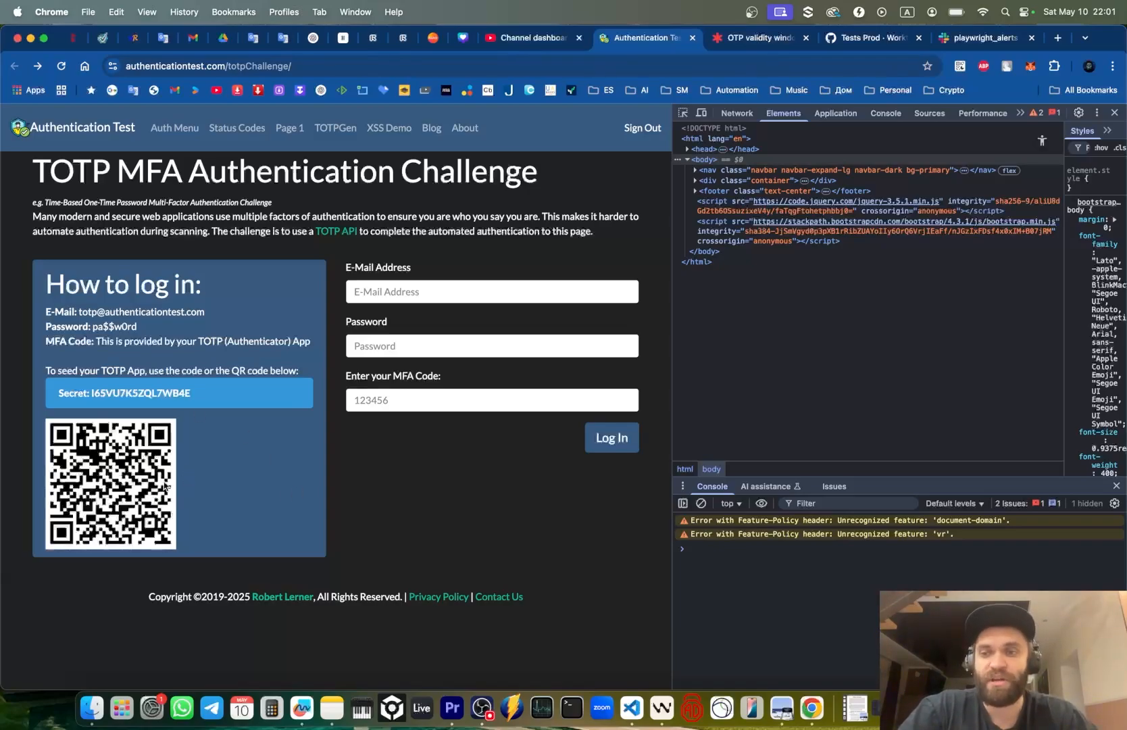
mouse_move(686, 139)
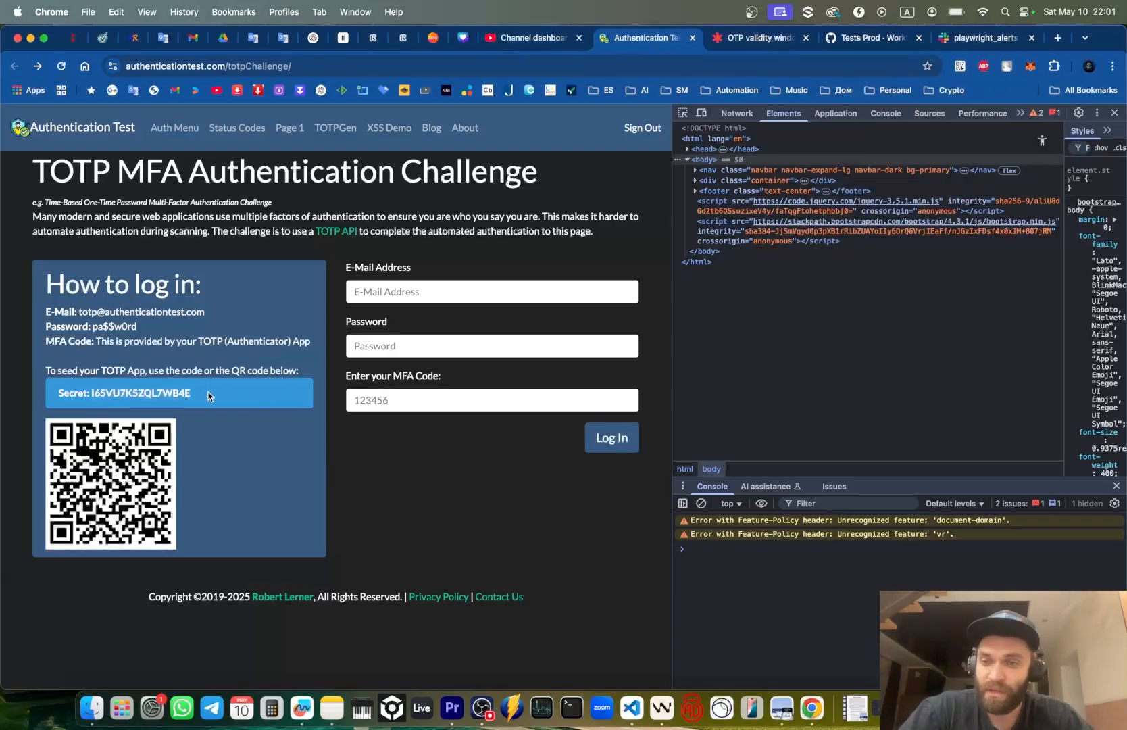
mouse_move(257, 435)
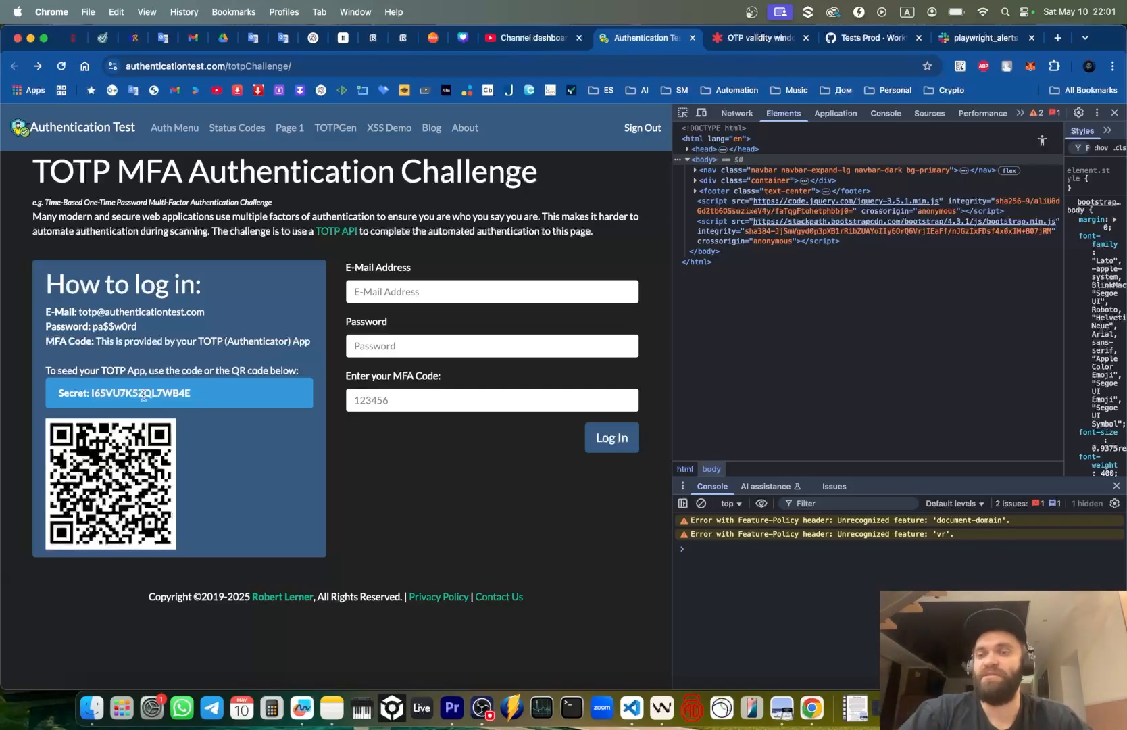
mouse_move(286, 440)
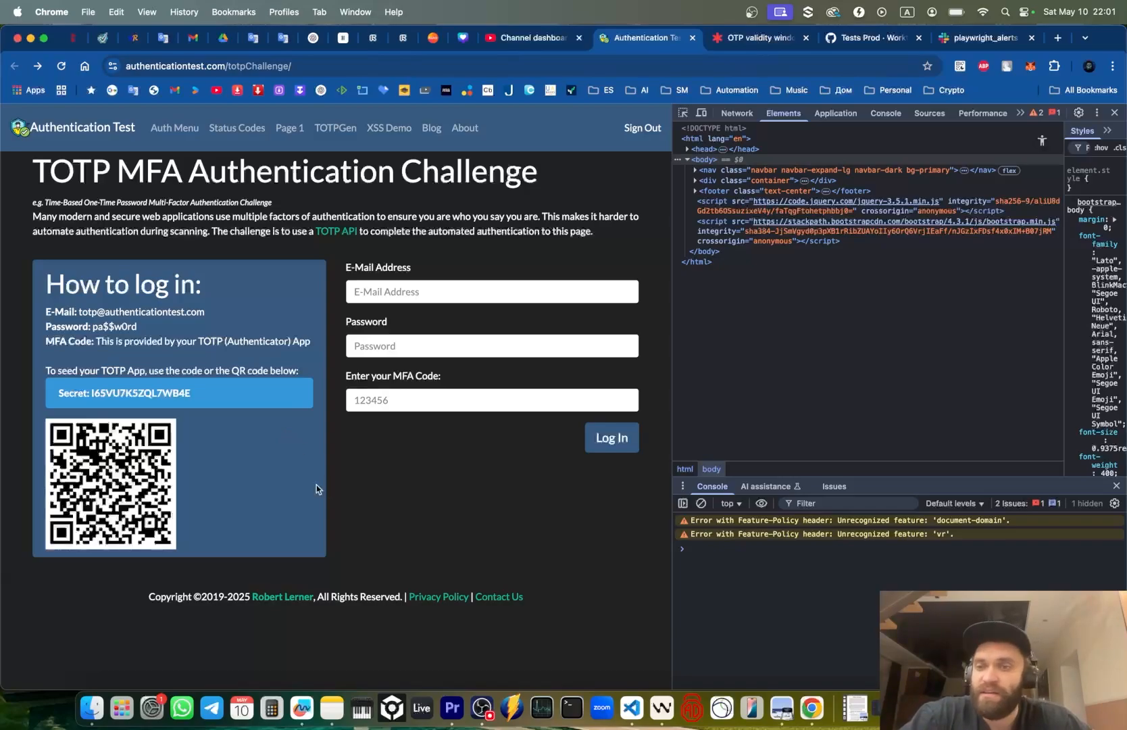
mouse_move(272, 455)
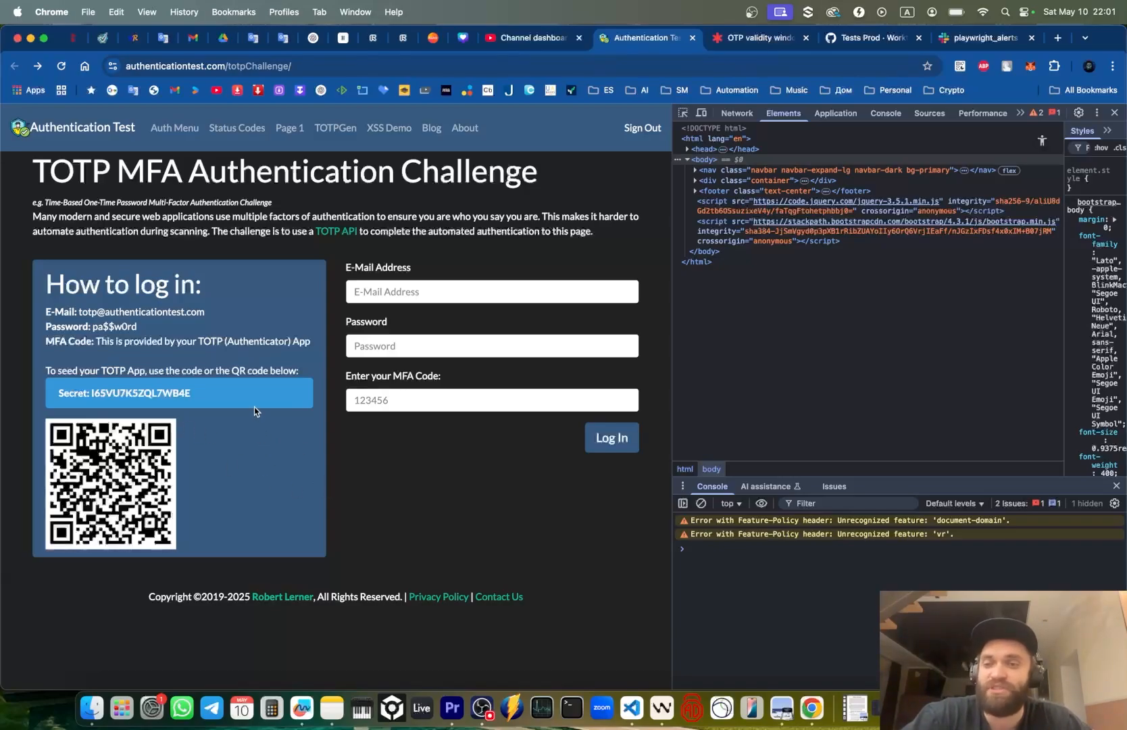
mouse_move(368, 475)
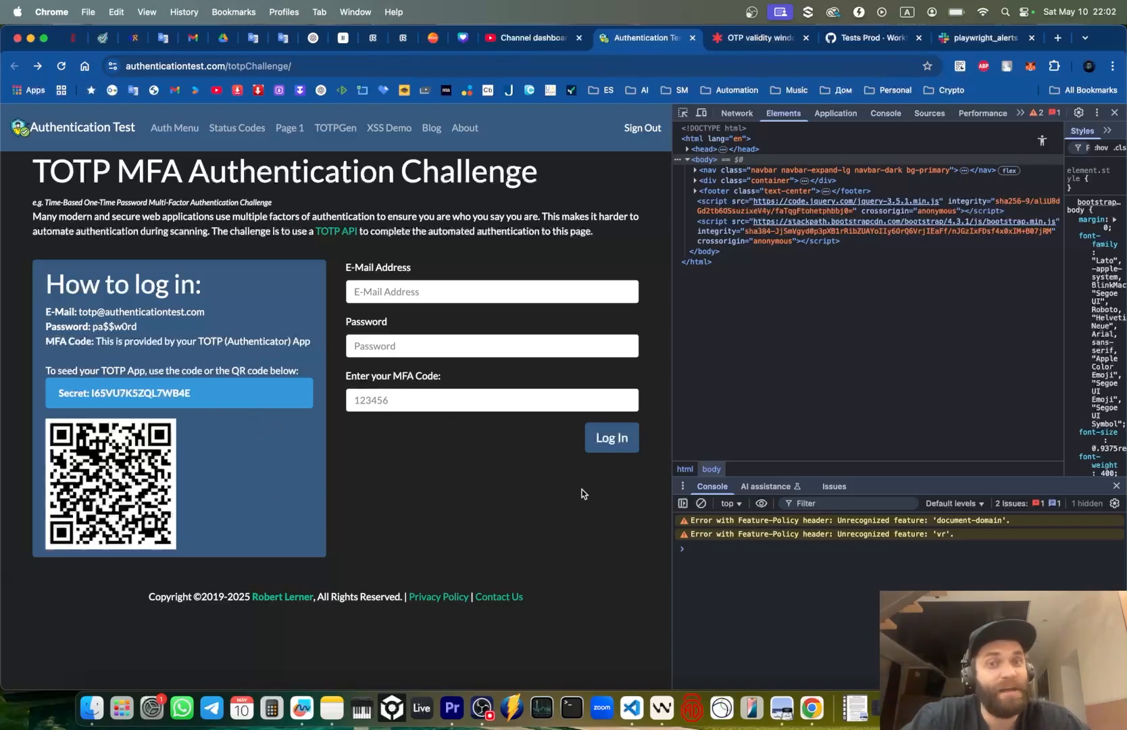
mouse_move(514, 502)
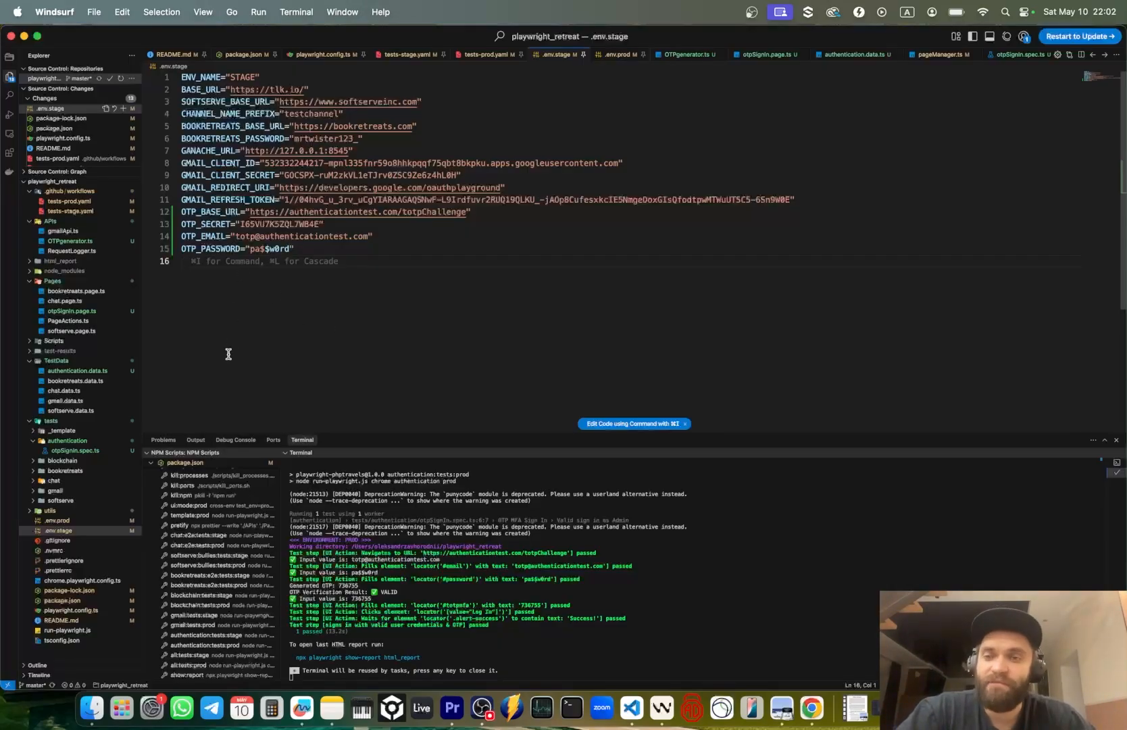
mouse_move(250, 276)
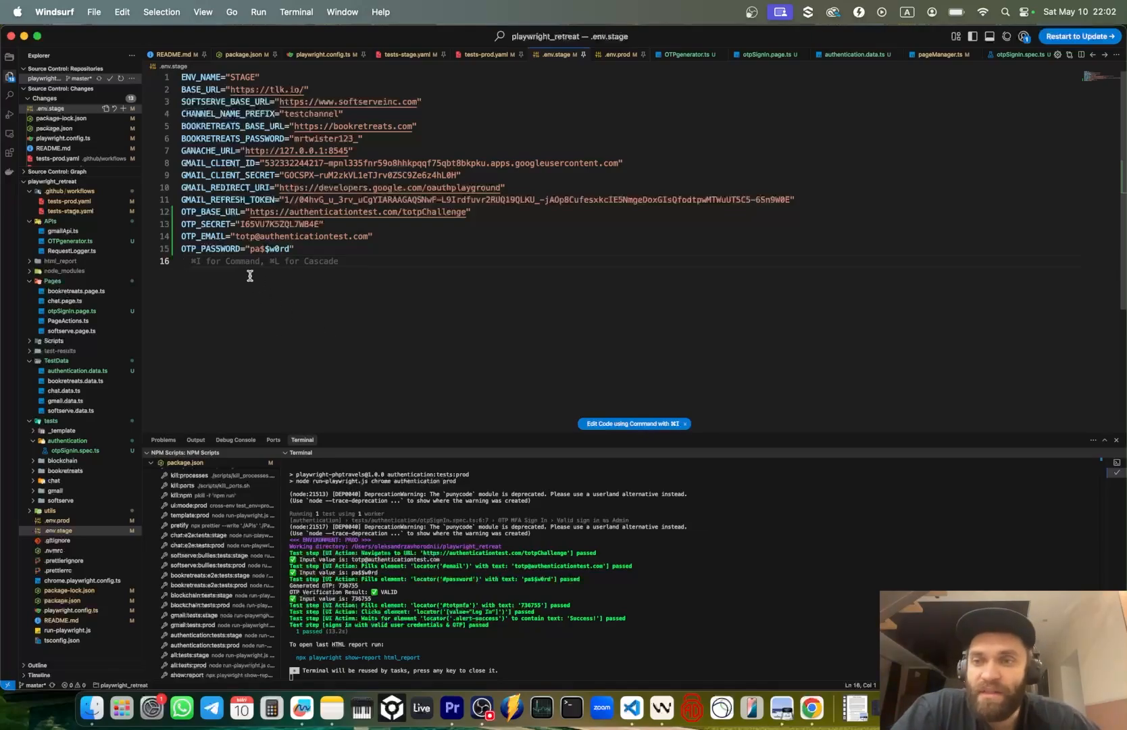
mouse_move(241, 291)
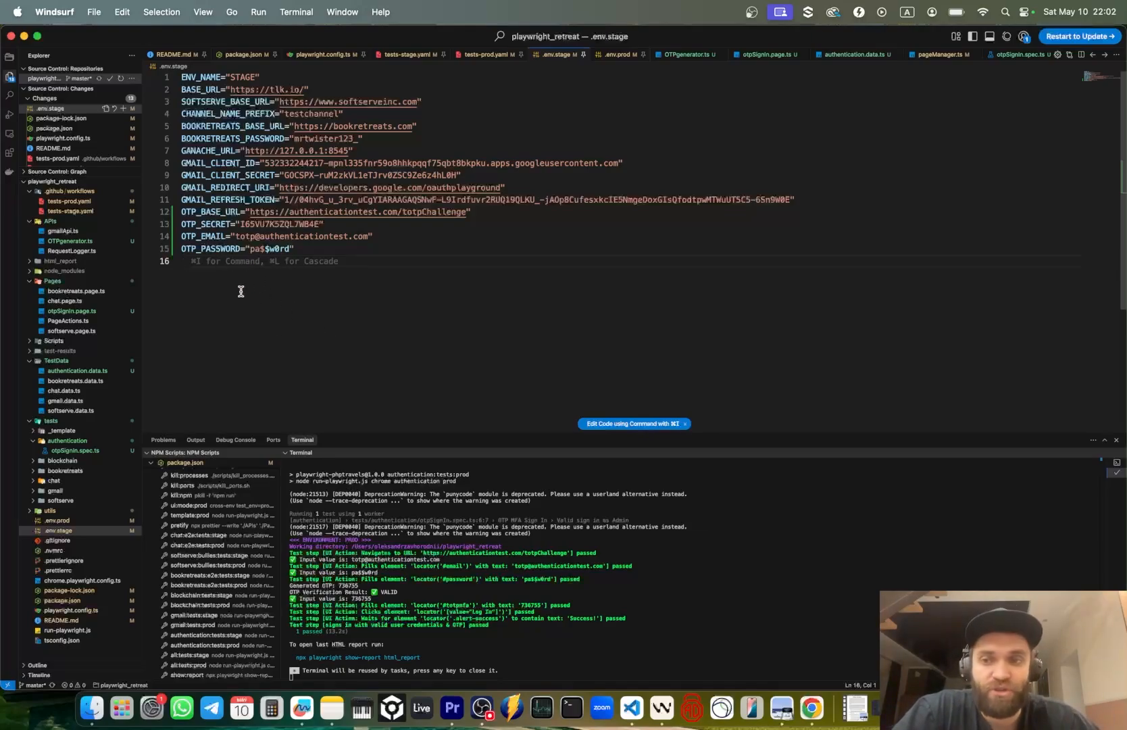
- Note the OTP_EMAIL variable in .env.stage, then view .env.prod and OTPGenerator.ts
double_click(205, 236)
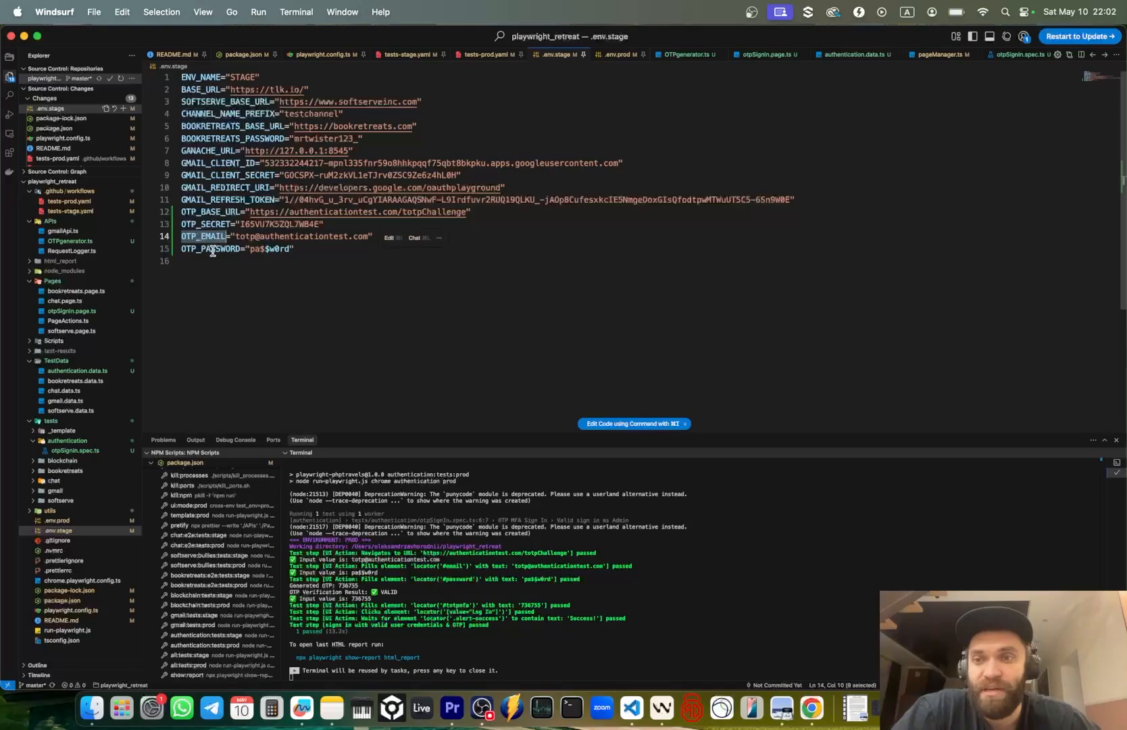
click(617, 54)
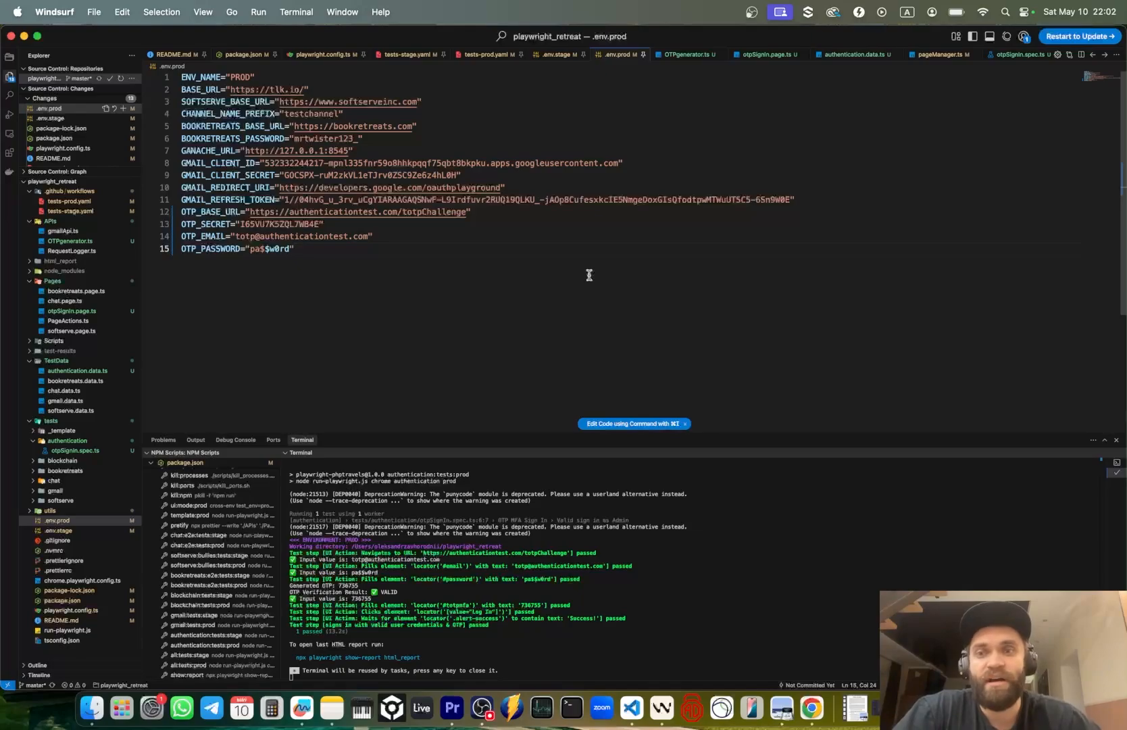
click(683, 54)
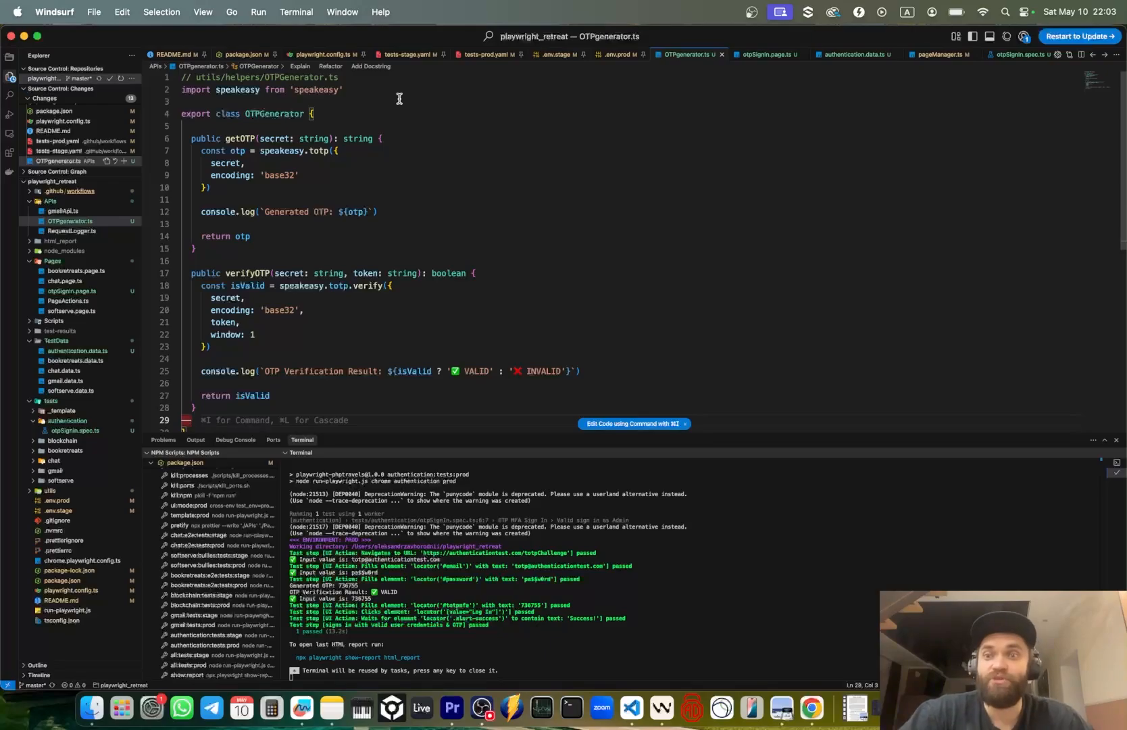
- Show the full OTPGenerator class with its getOTP and verifyOTP methods
click(242, 89)
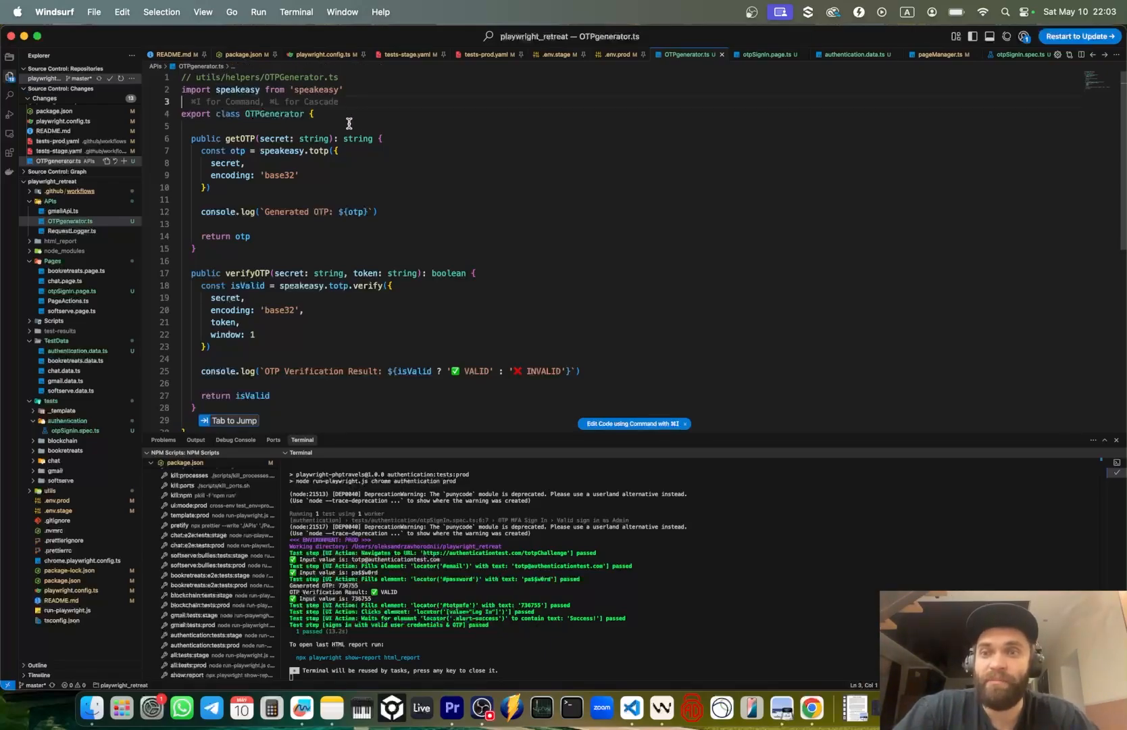
scroll(down, 3)
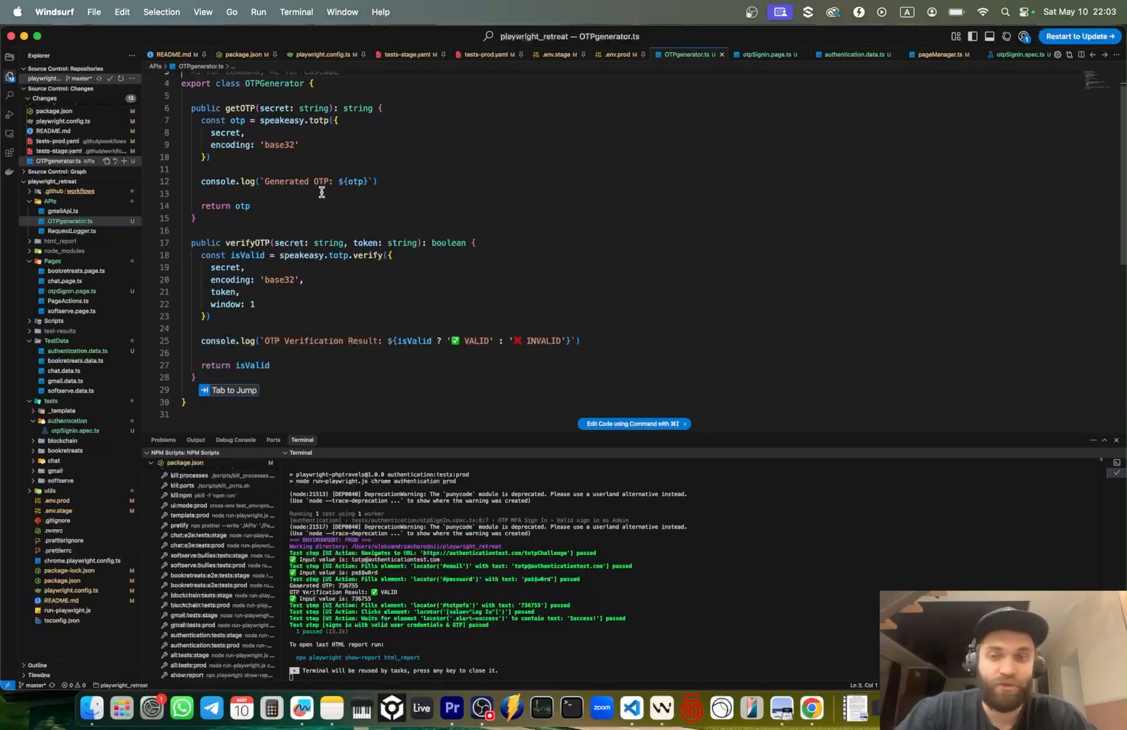
mouse_move(362, 192)
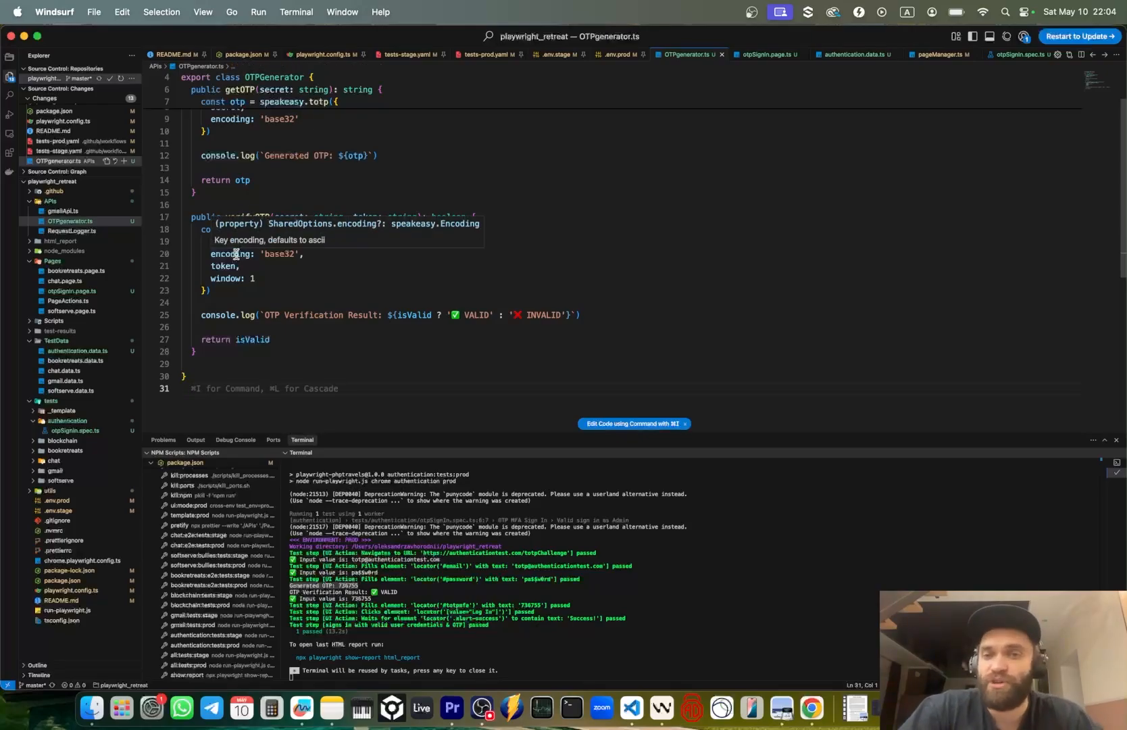
mouse_move(396, 360)
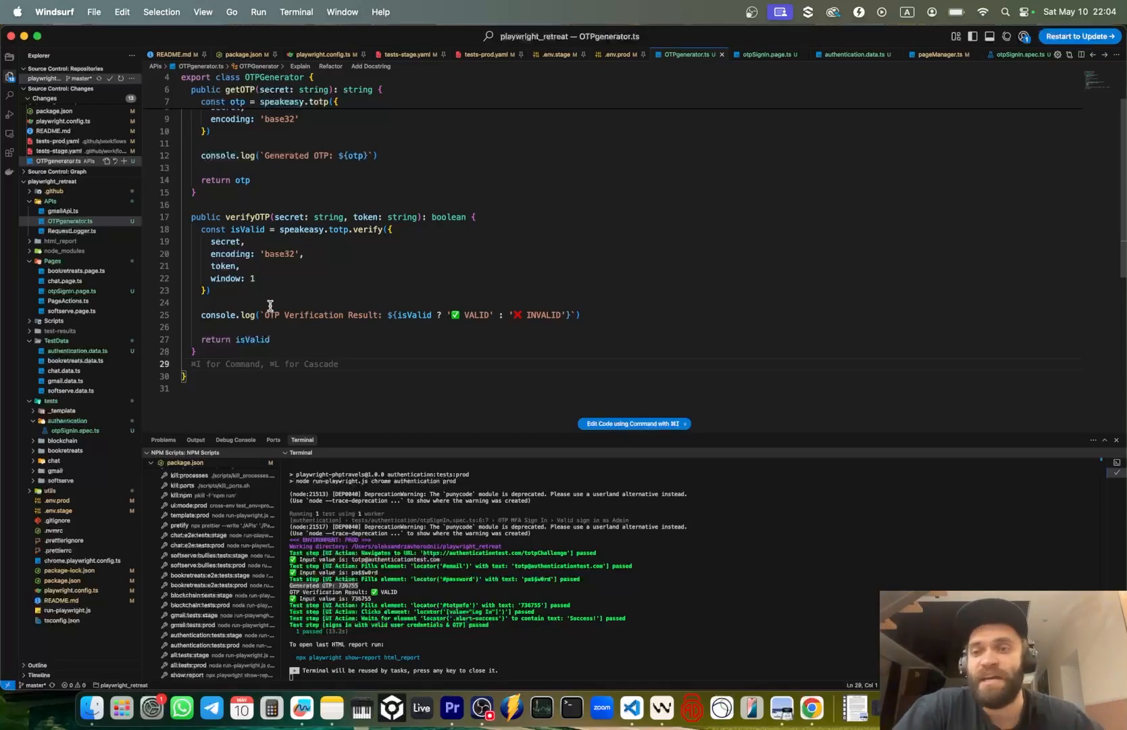
mouse_move(266, 280)
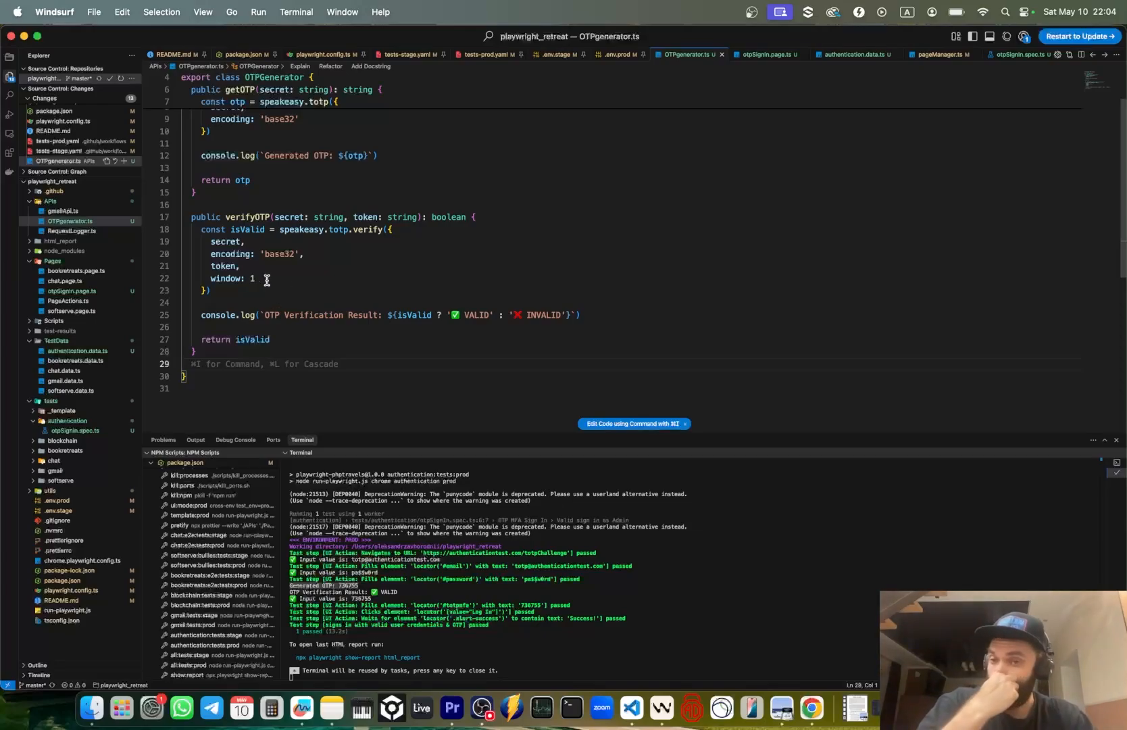
double_click(288, 216)
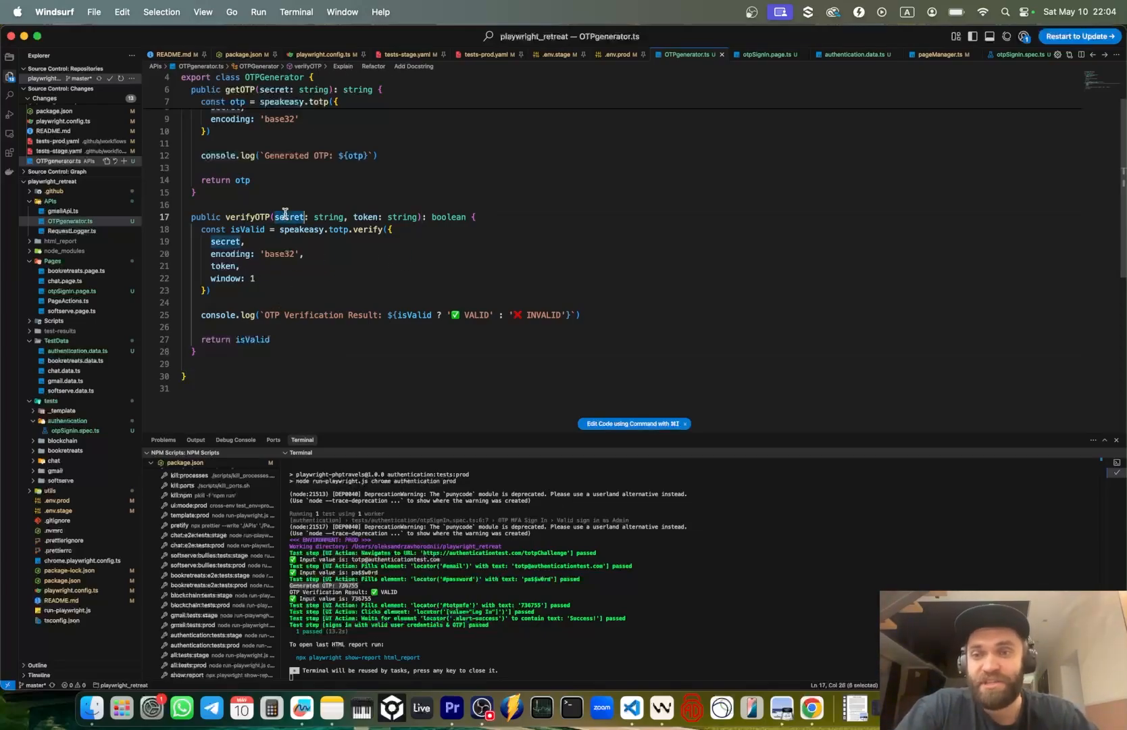
double_click(369, 274)
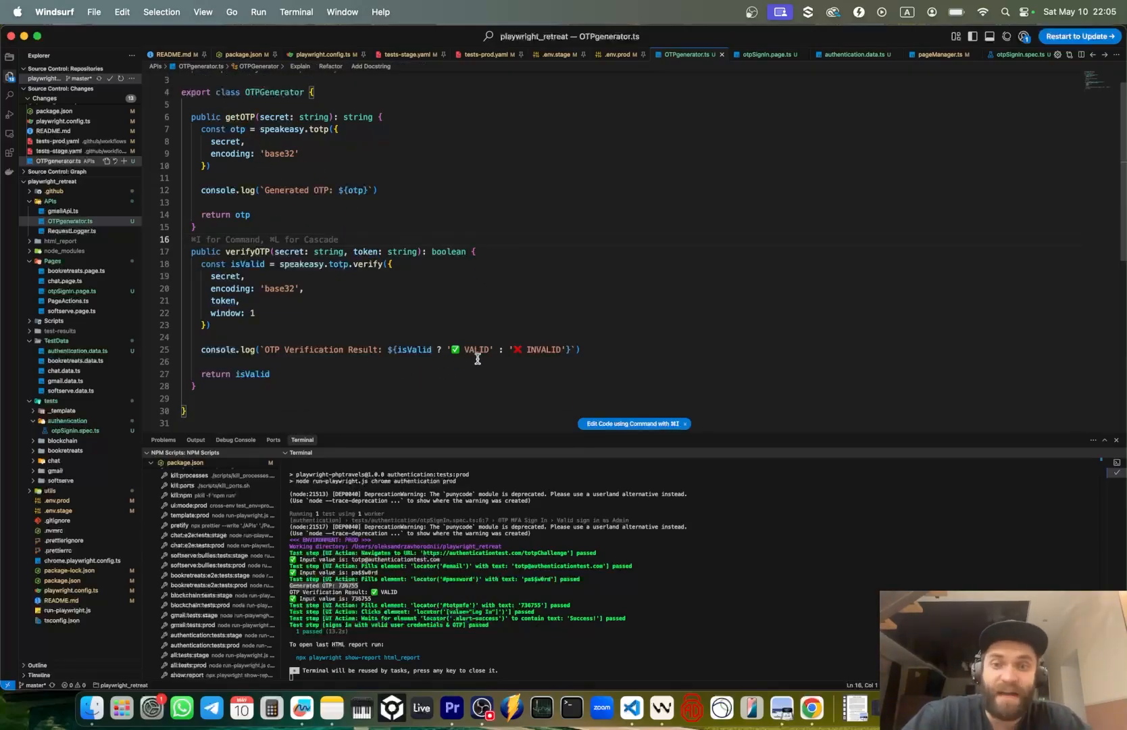
double_click(253, 374)
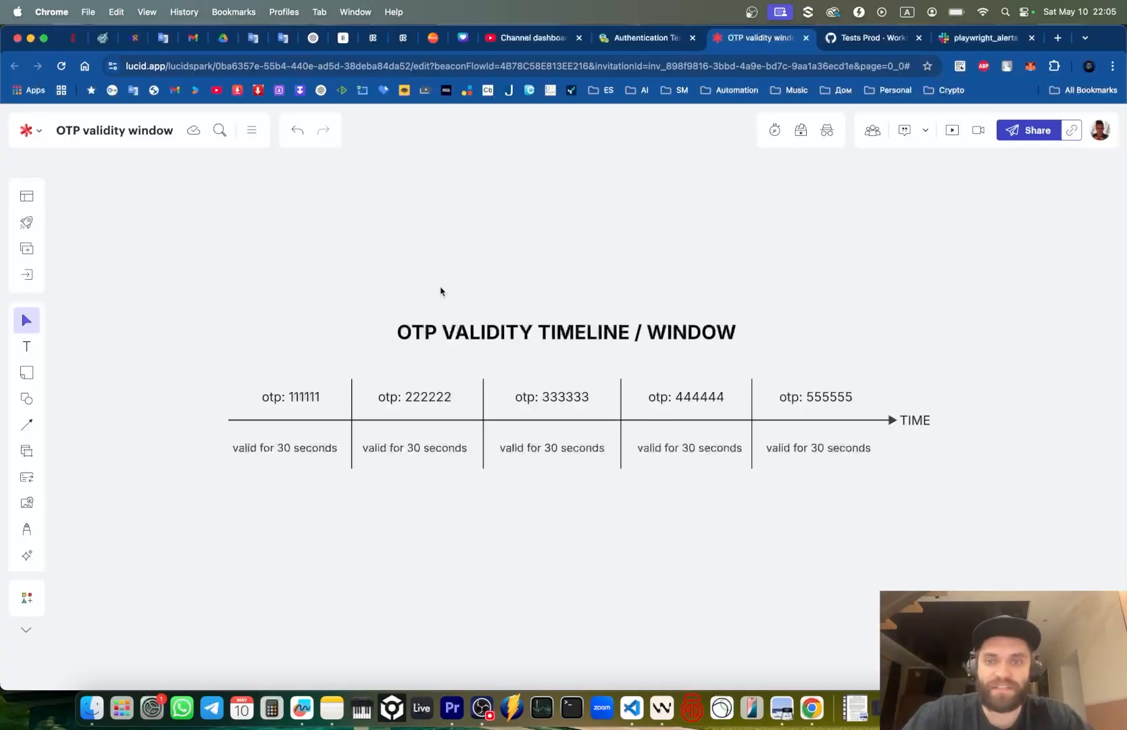
click(565, 332)
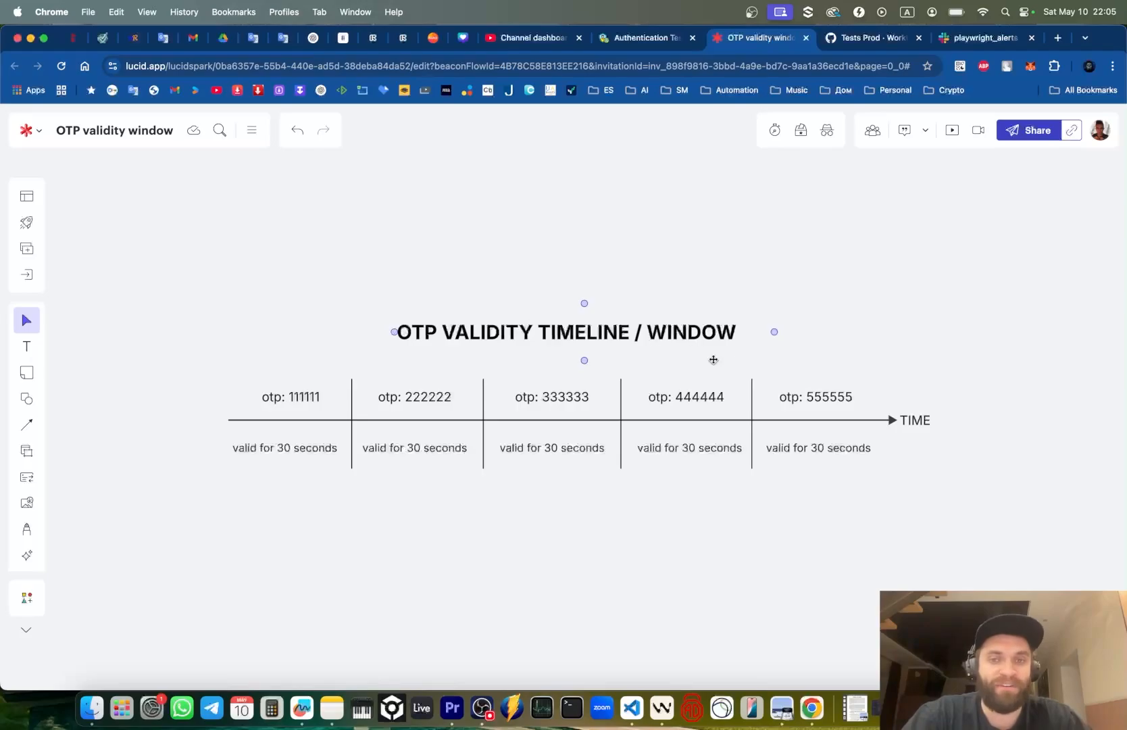
click(386, 478)
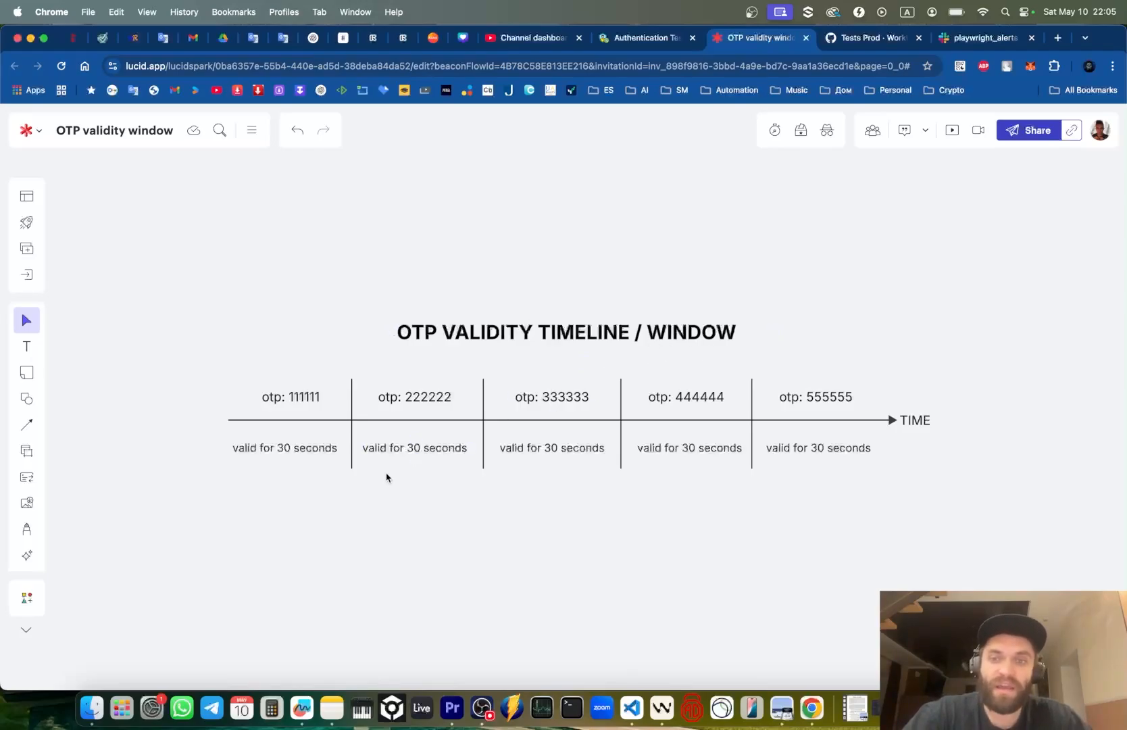
mouse_move(904, 410)
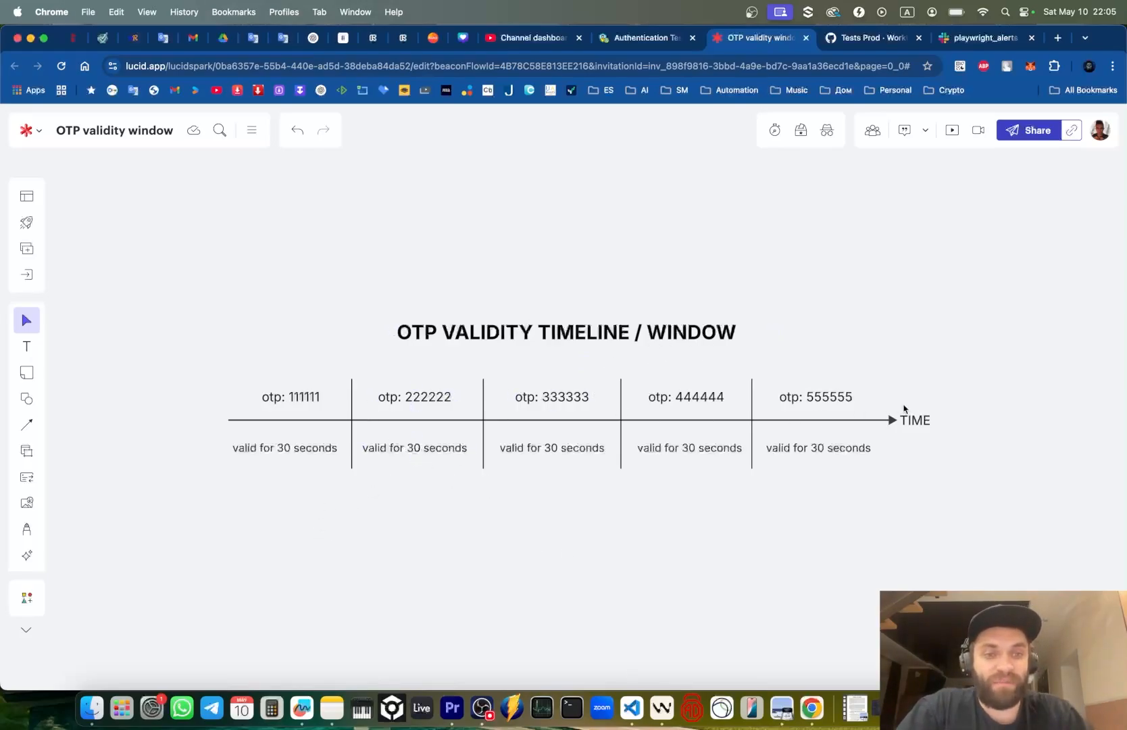
click(413, 396)
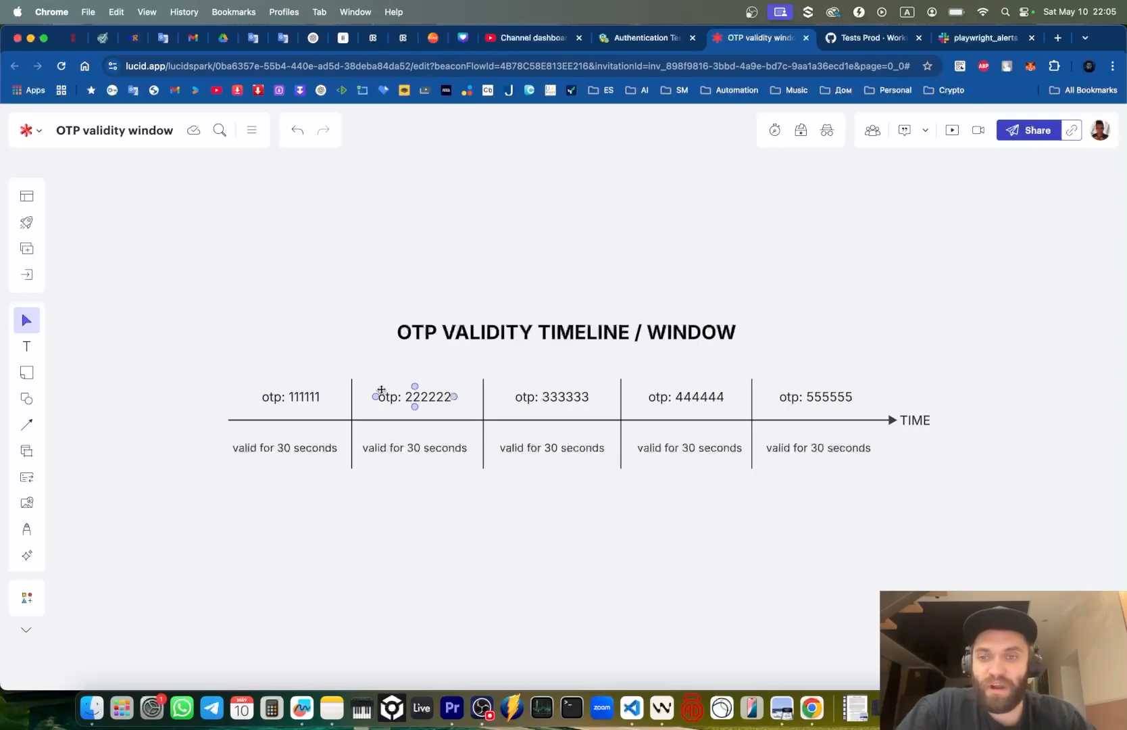
click(284, 447)
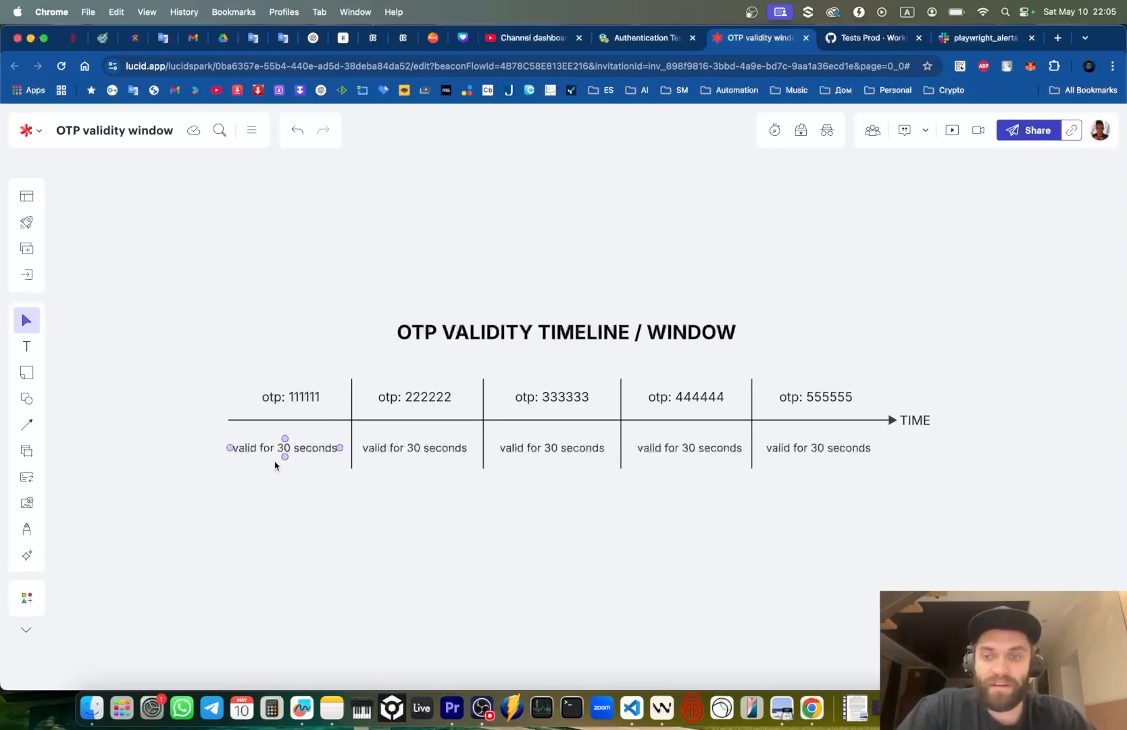
click(328, 322)
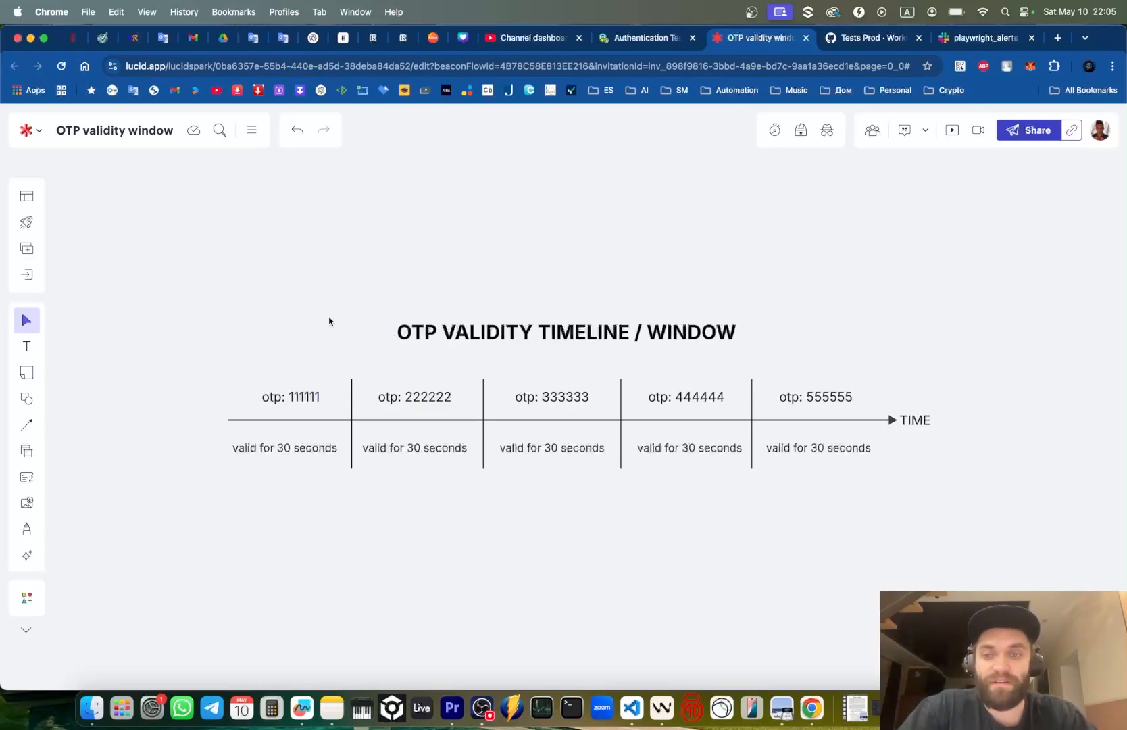
mouse_move(408, 374)
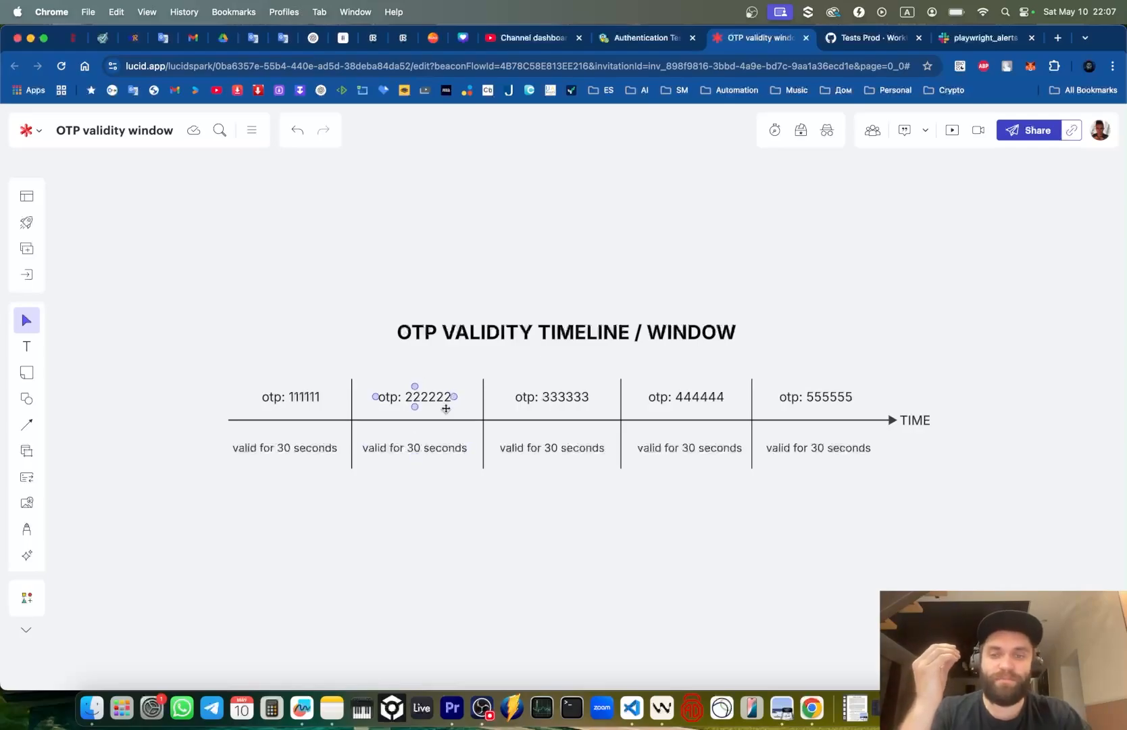
click(554, 411)
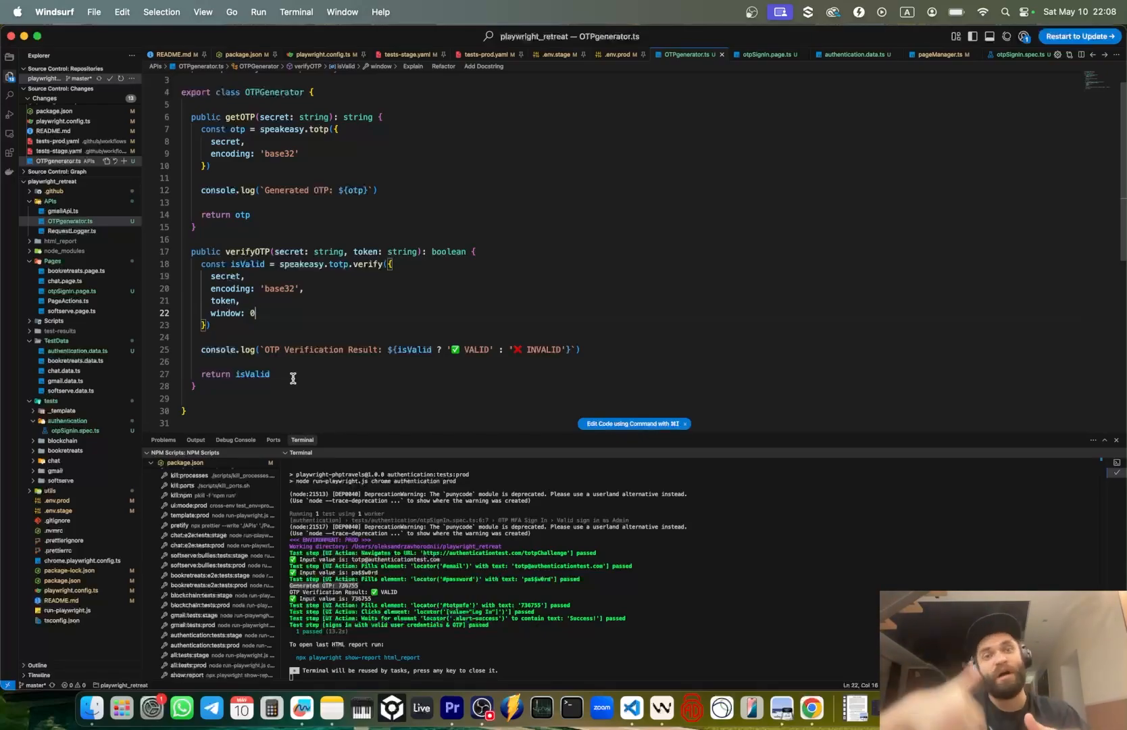
- Set the verifyOTP window option to 1 in OTPGenerator.ts
text(1)
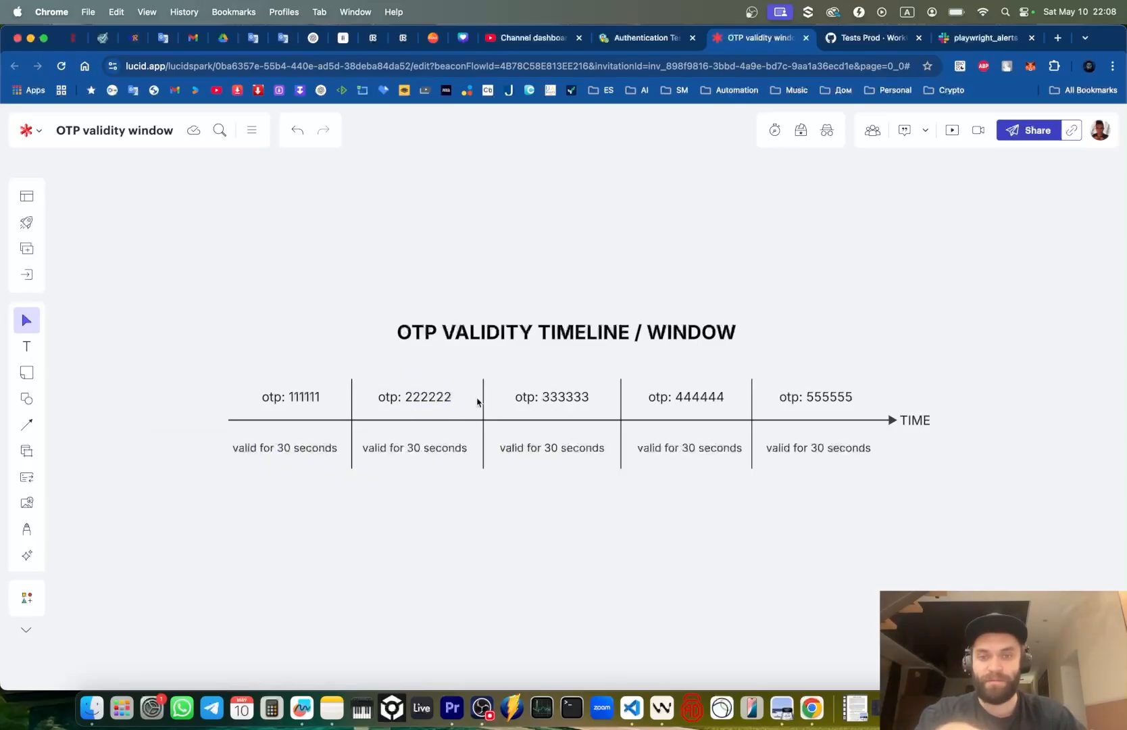
click(413, 397)
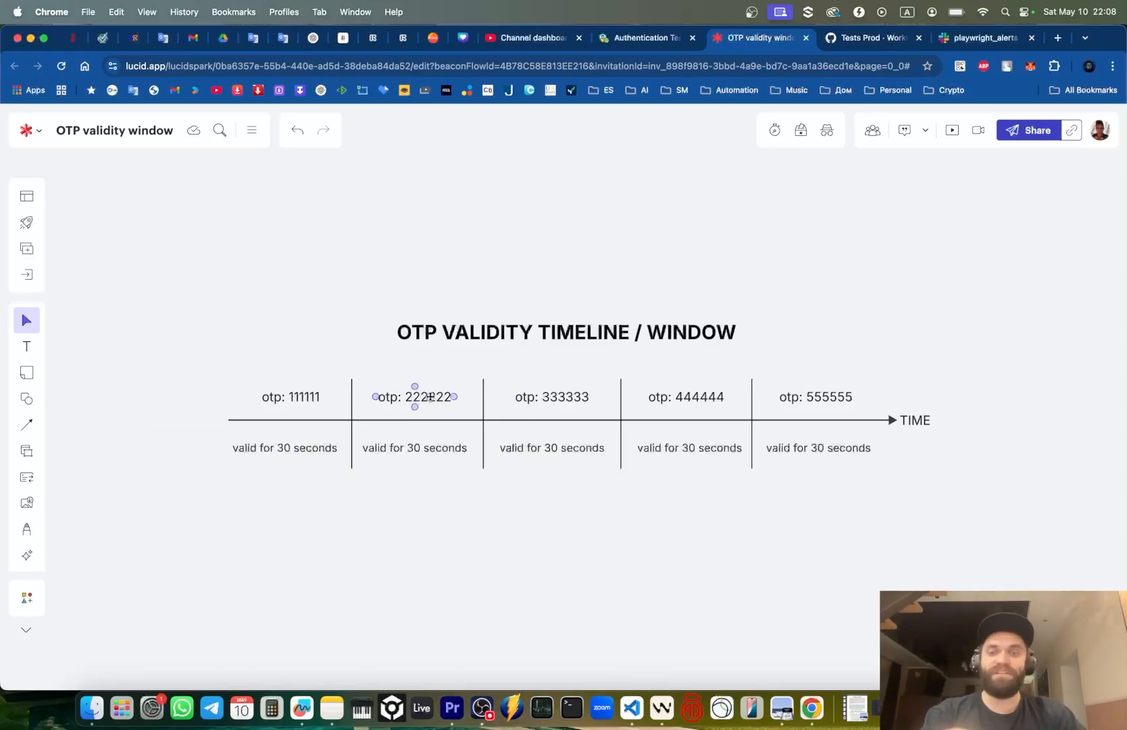
click(374, 538)
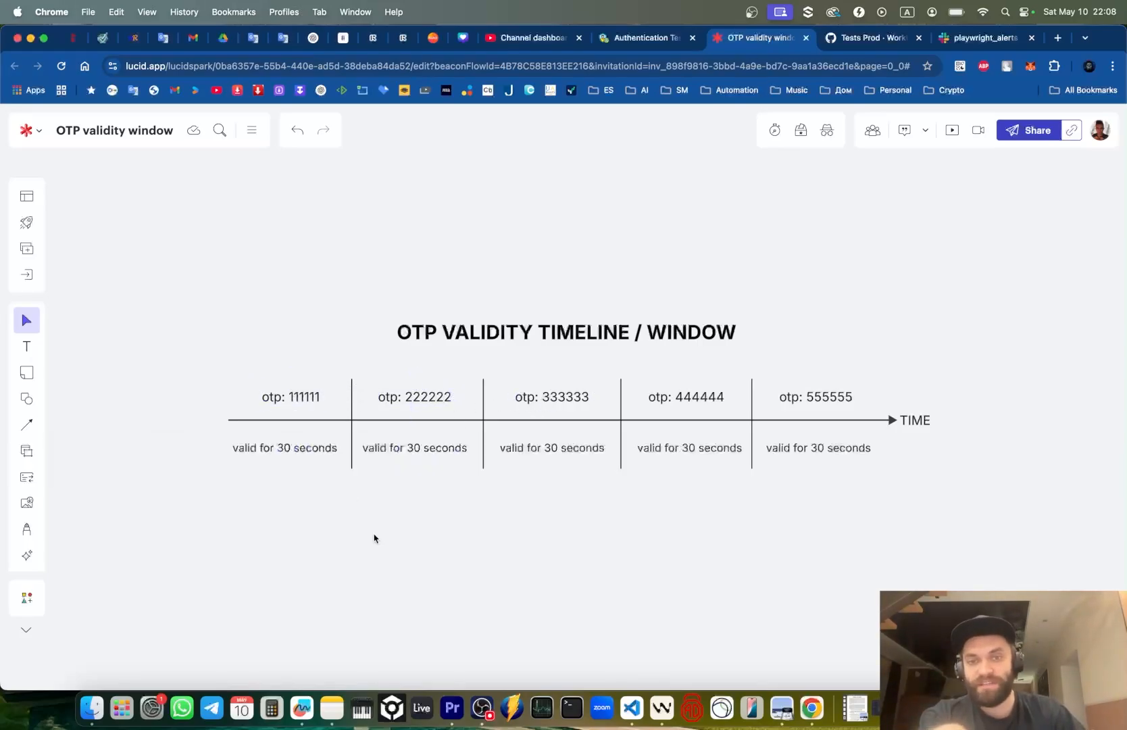
click(552, 396)
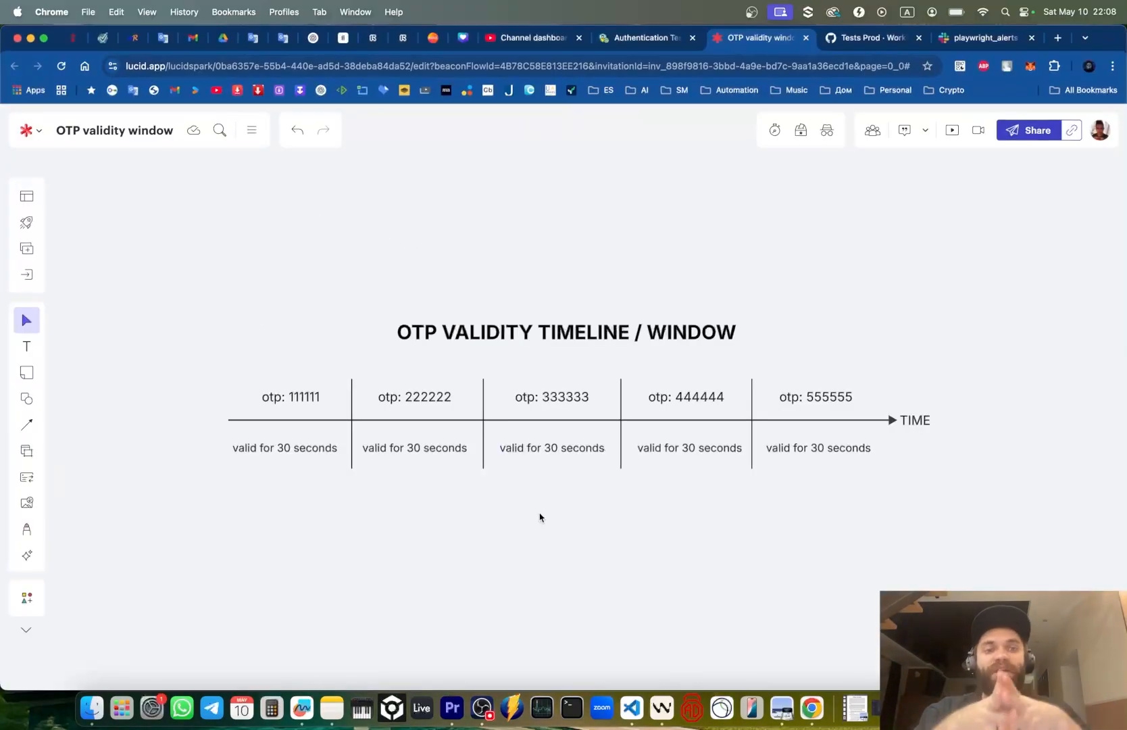
click(551, 396)
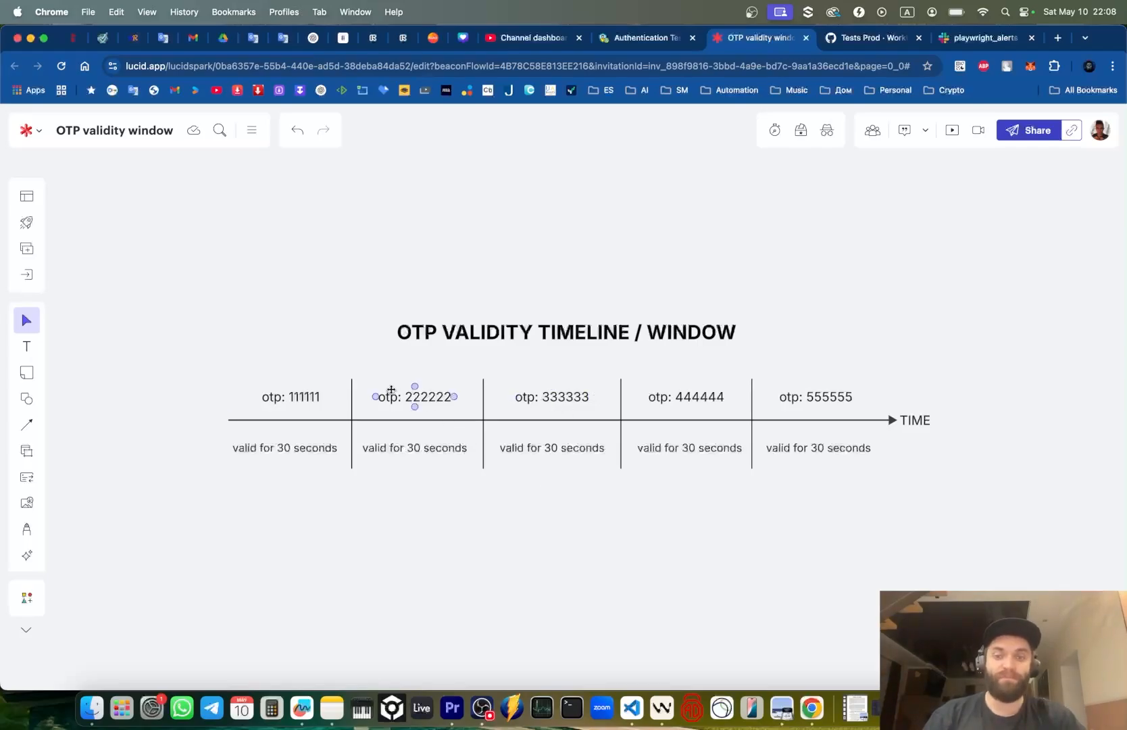
click(576, 471)
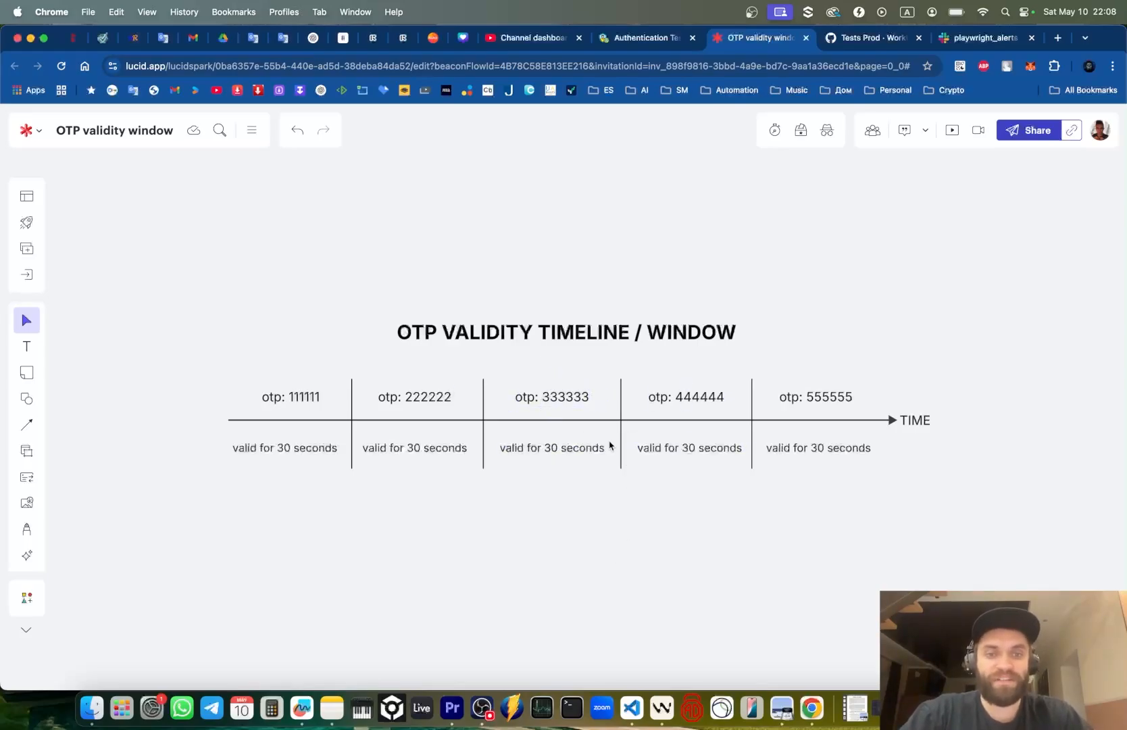
click(685, 396)
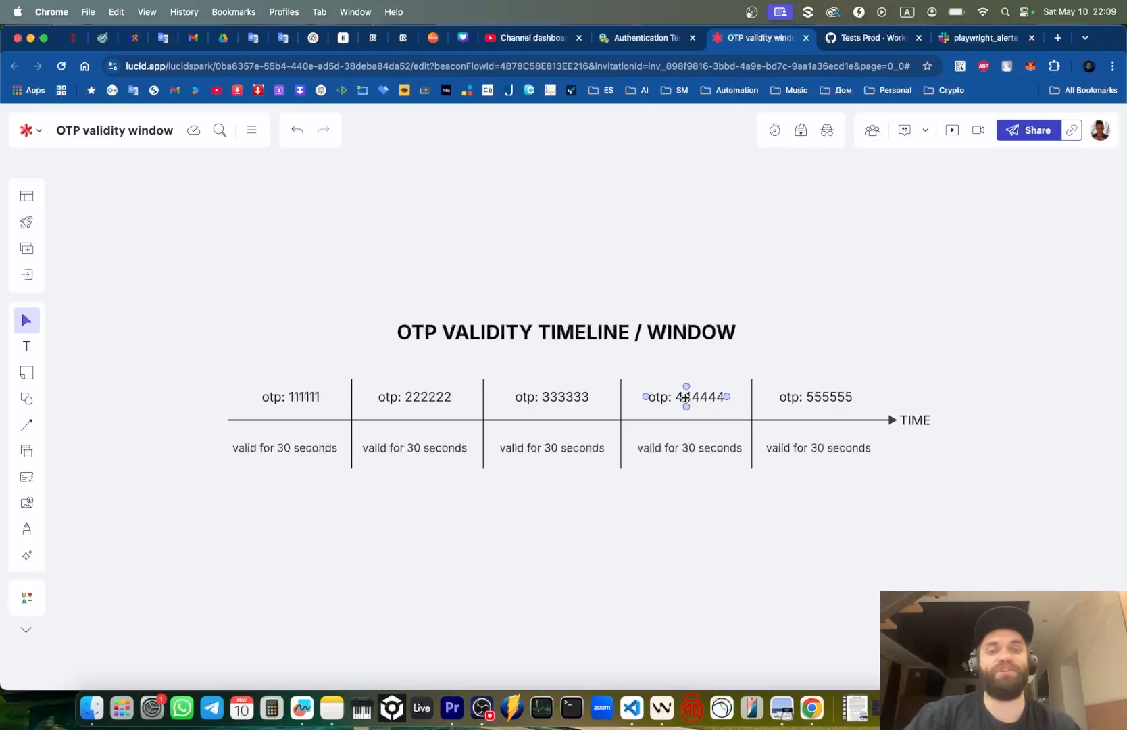
click(552, 396)
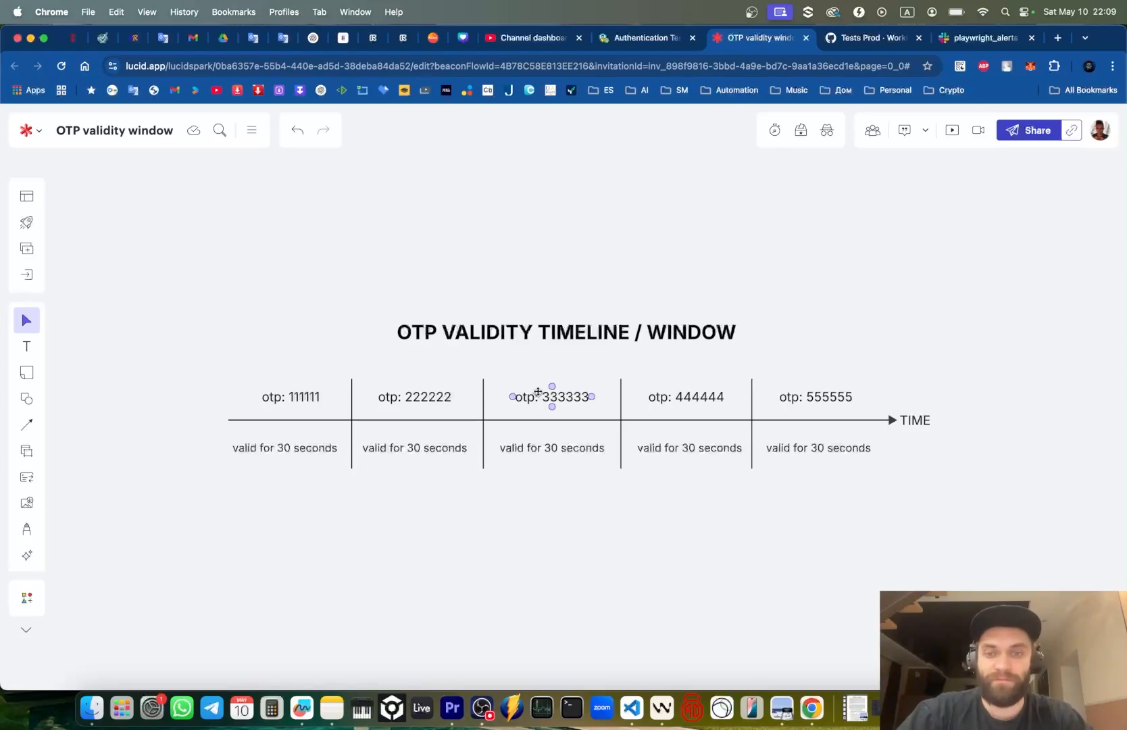
click(695, 424)
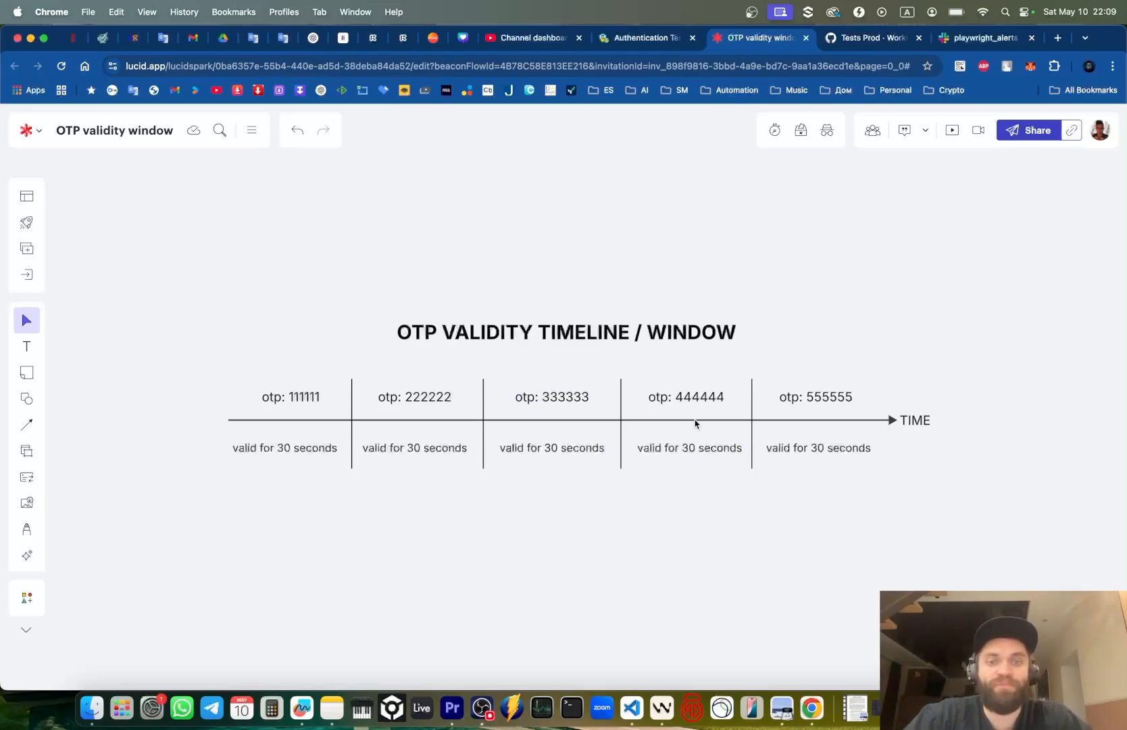
click(551, 448)
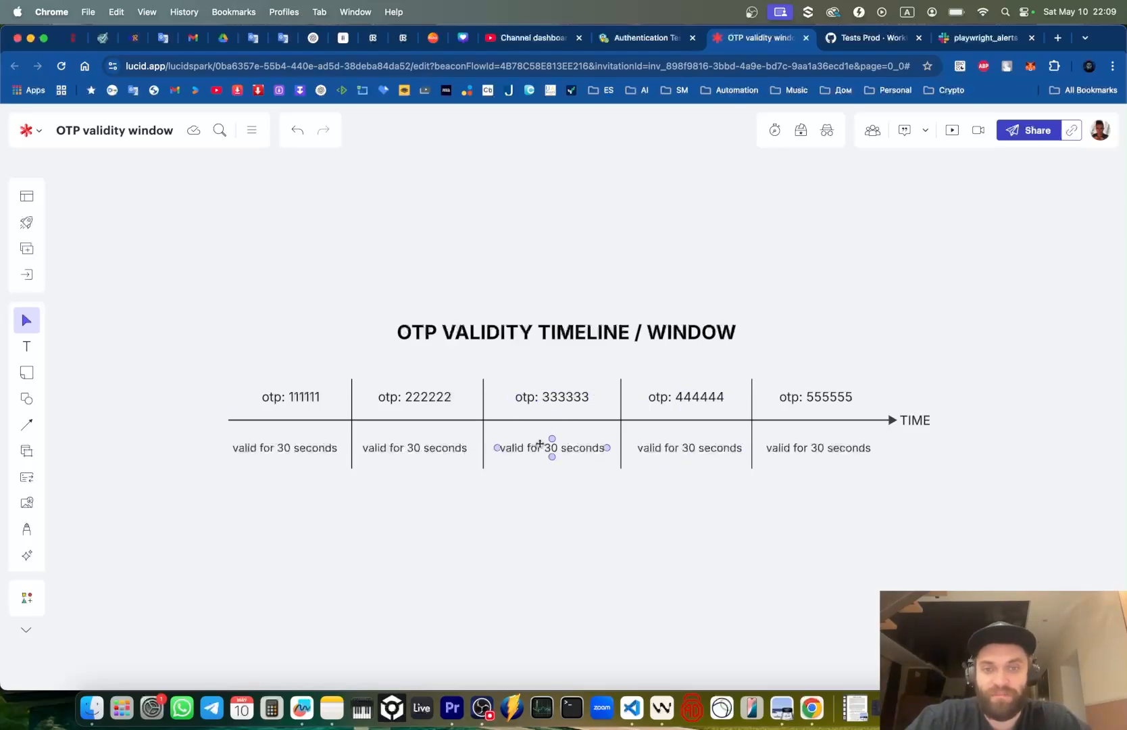
click(577, 562)
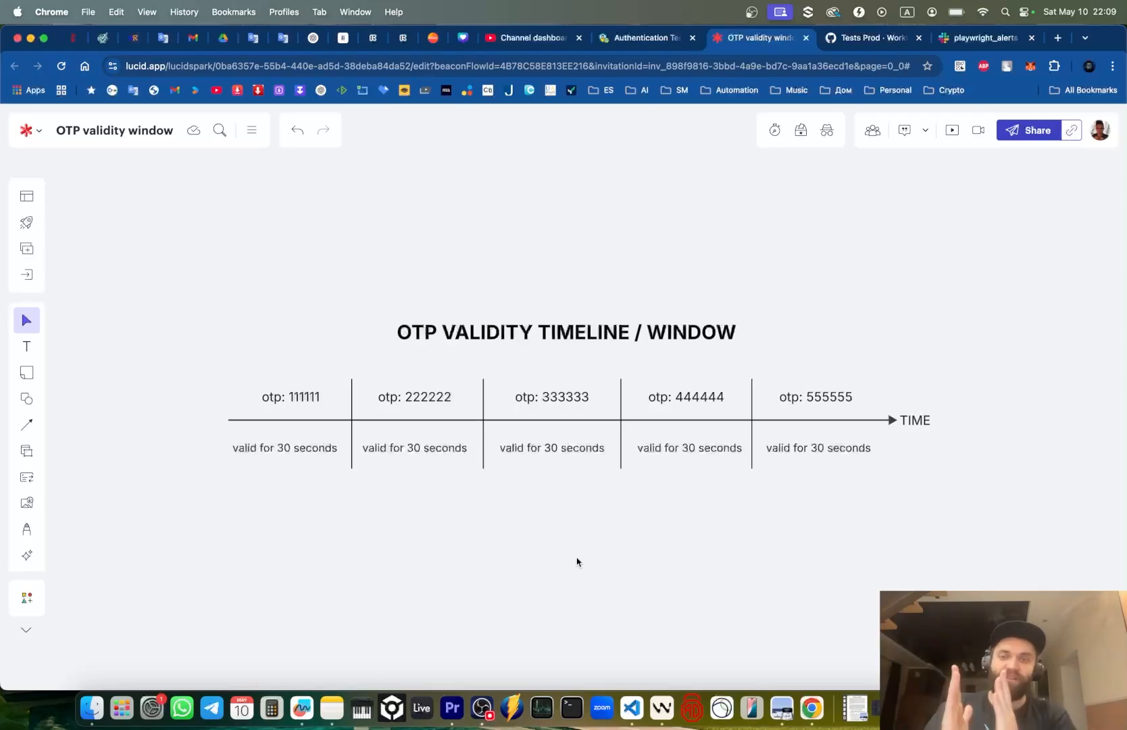
click(565, 332)
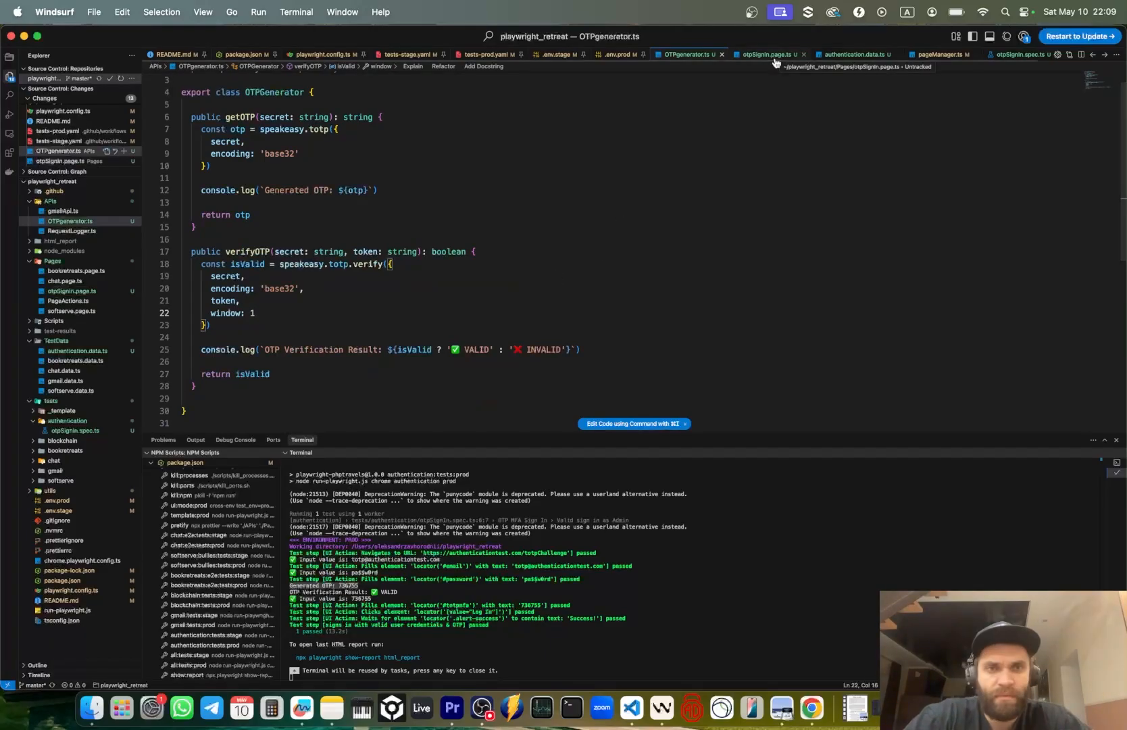
- Read through the OTPSignInPage class locators and signIn steps in otpSignIn.page.ts
click(766, 54)
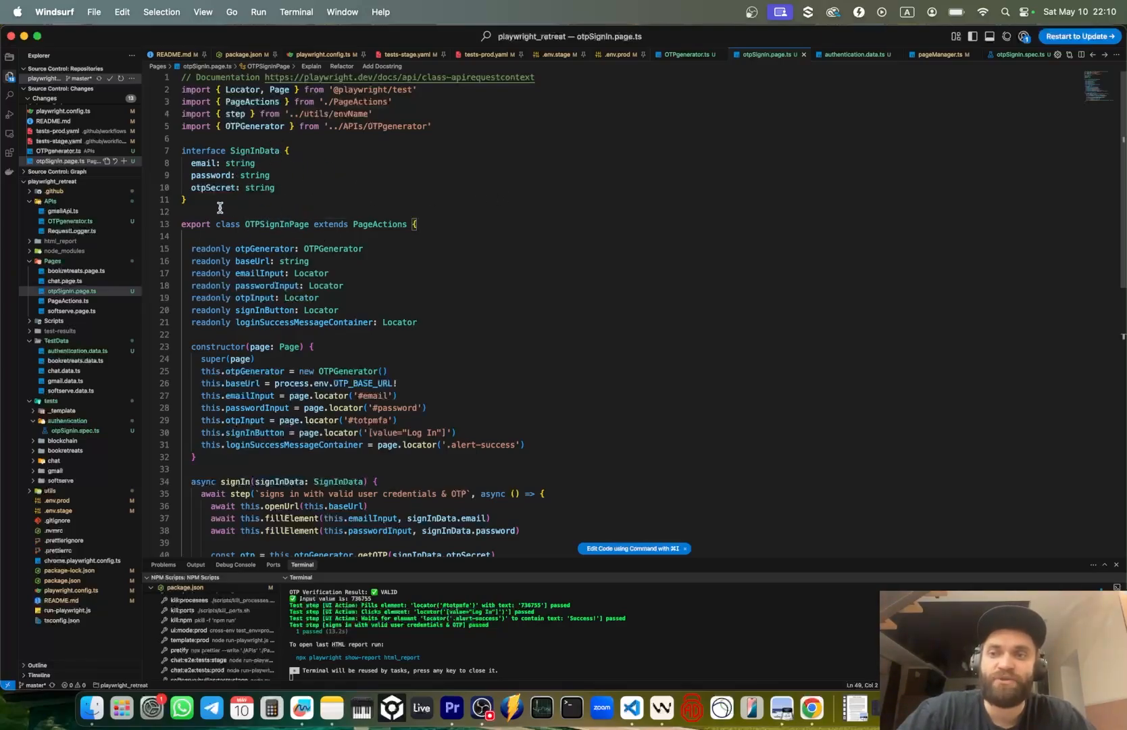
scroll(down, 3)
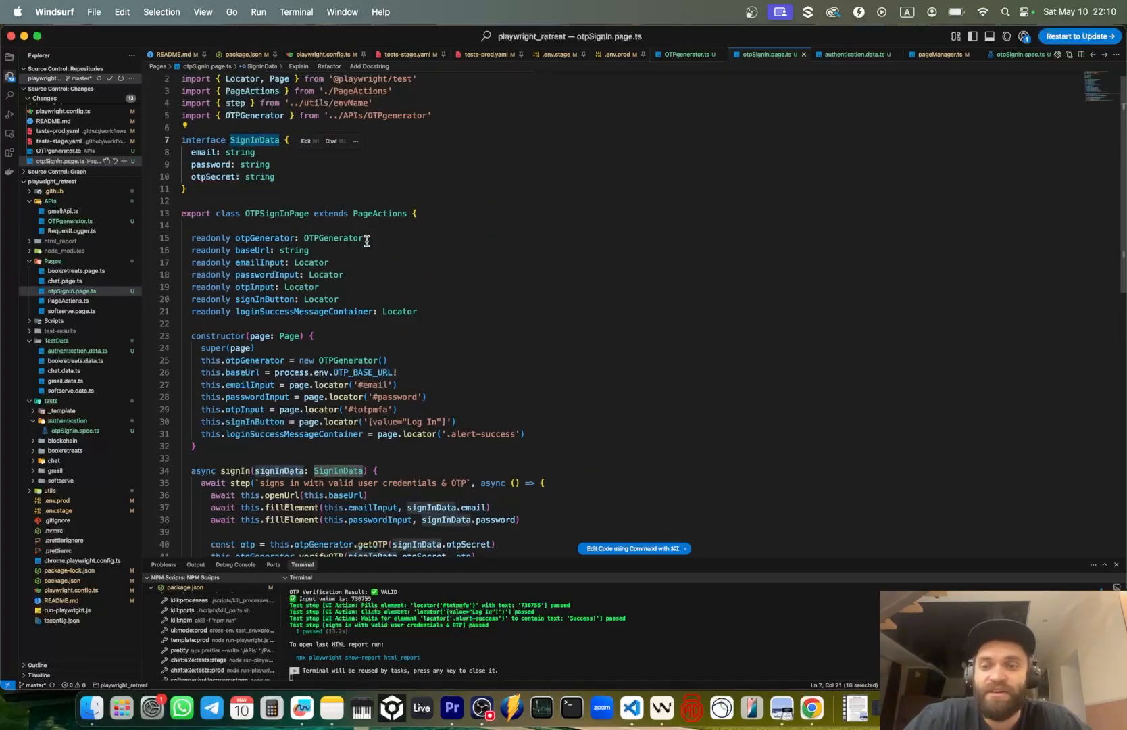
scroll(down, 3)
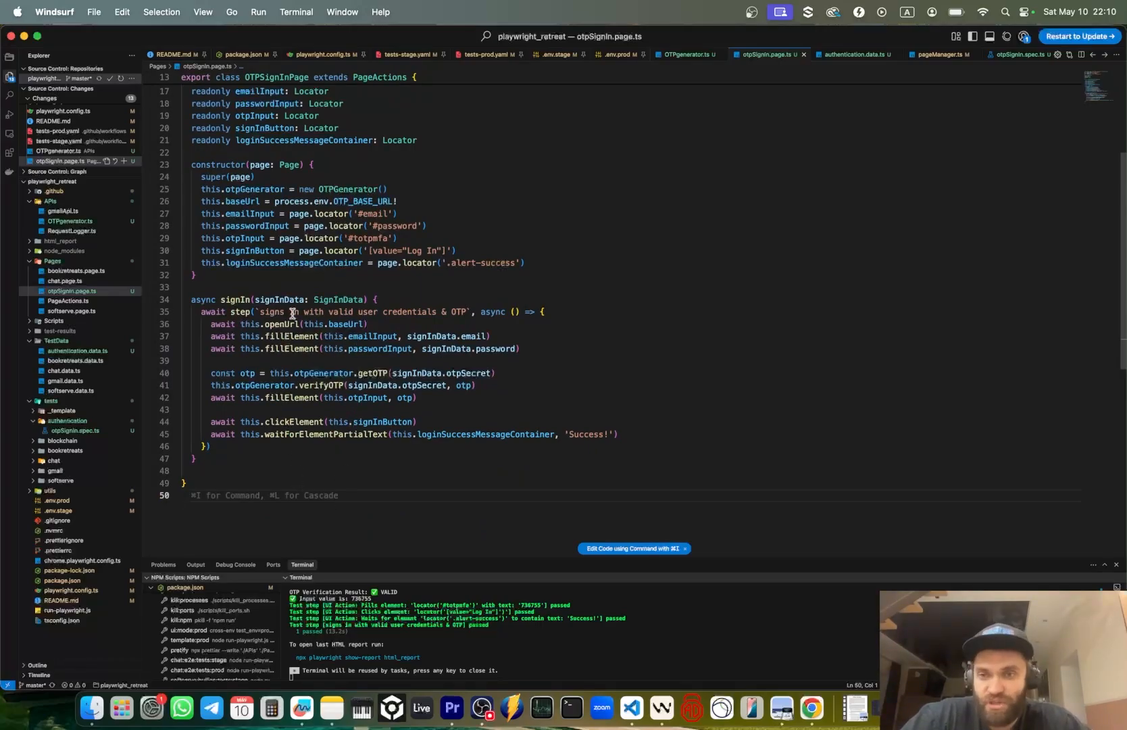
mouse_move(332, 336)
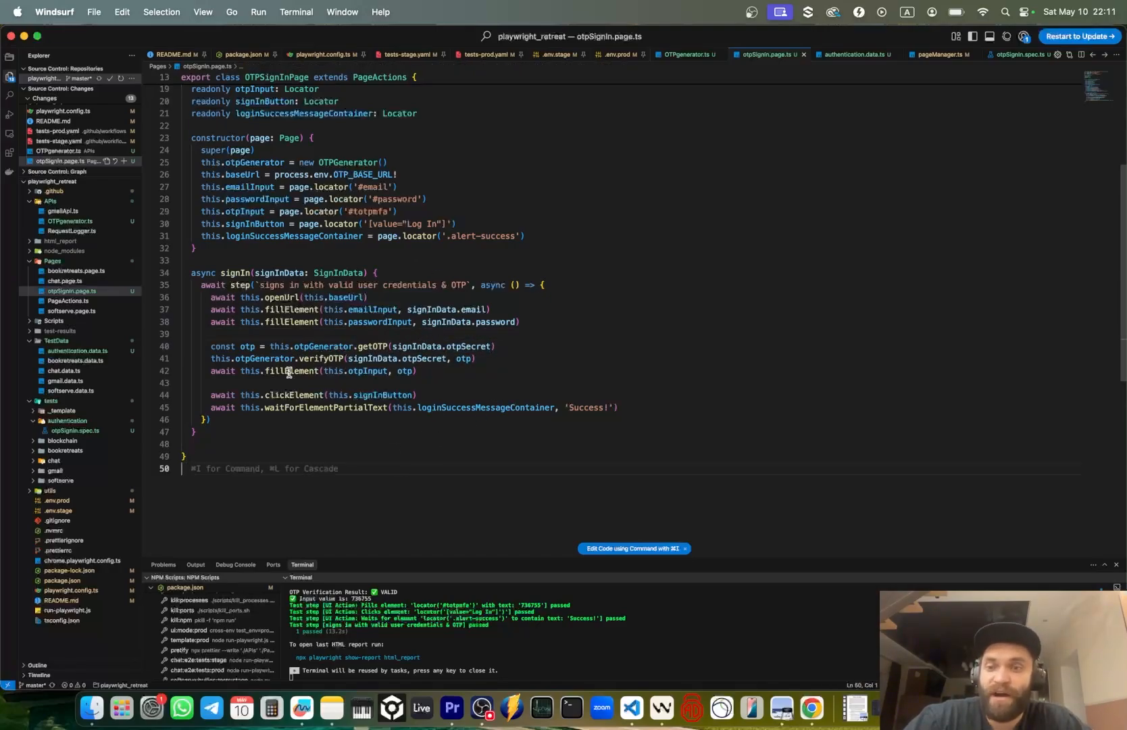
mouse_move(369, 464)
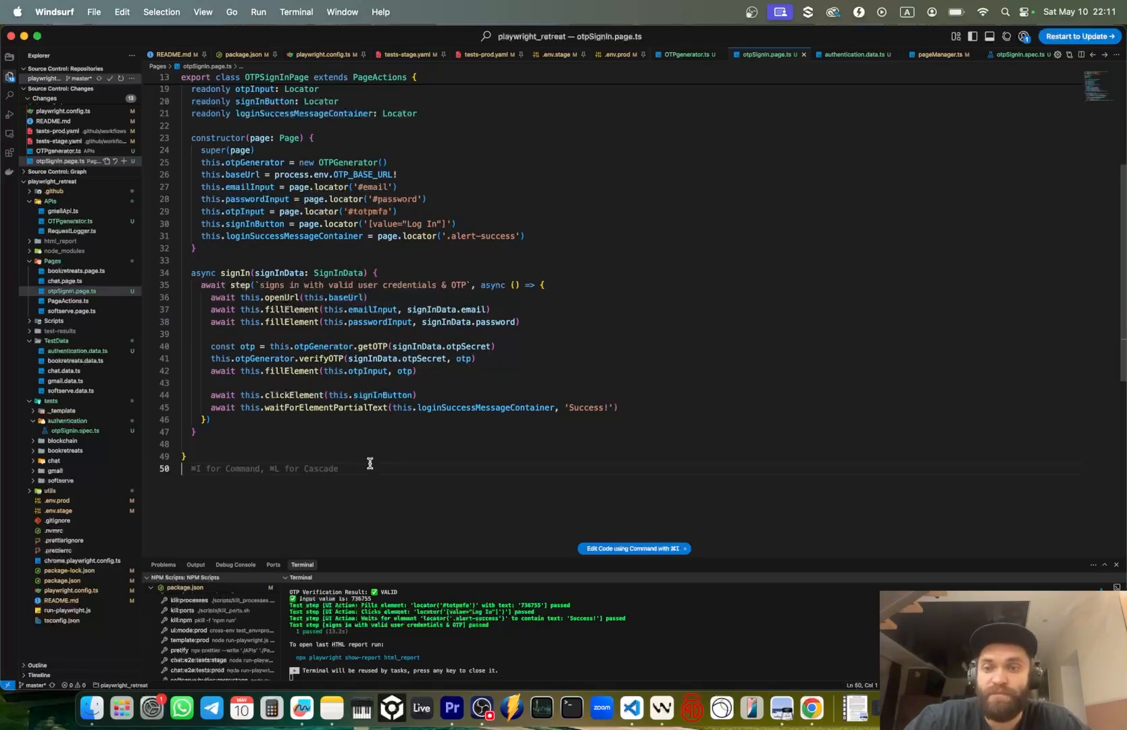
mouse_move(331, 395)
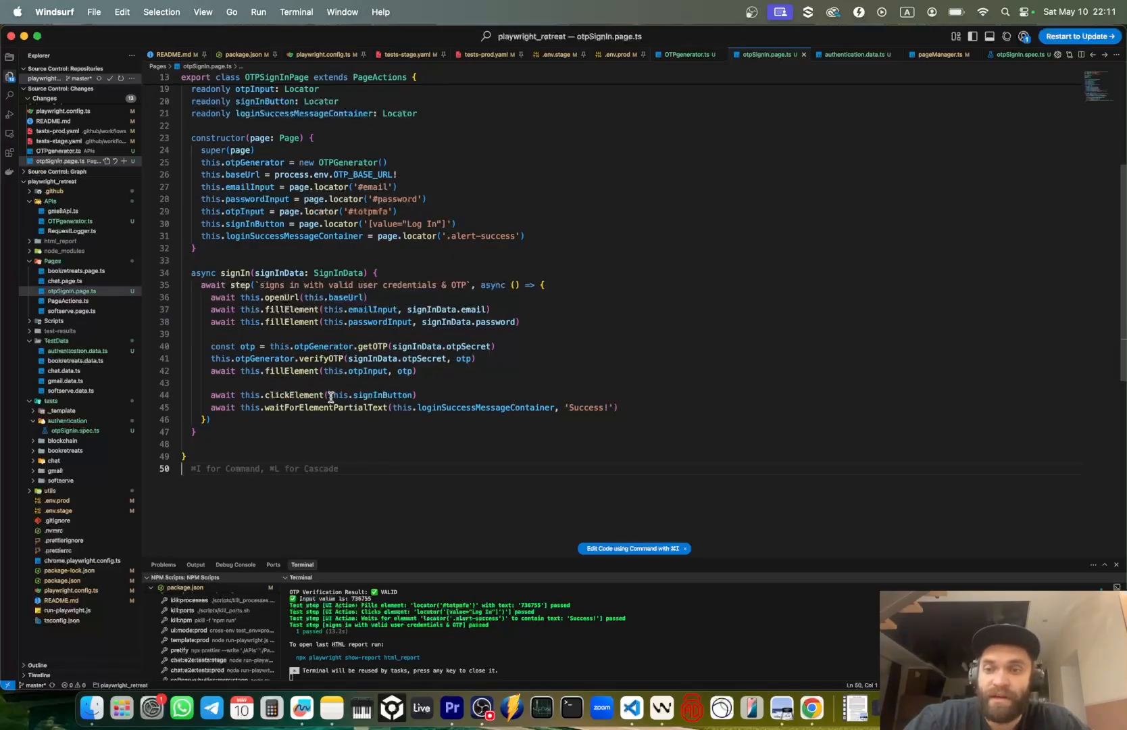
mouse_move(465, 423)
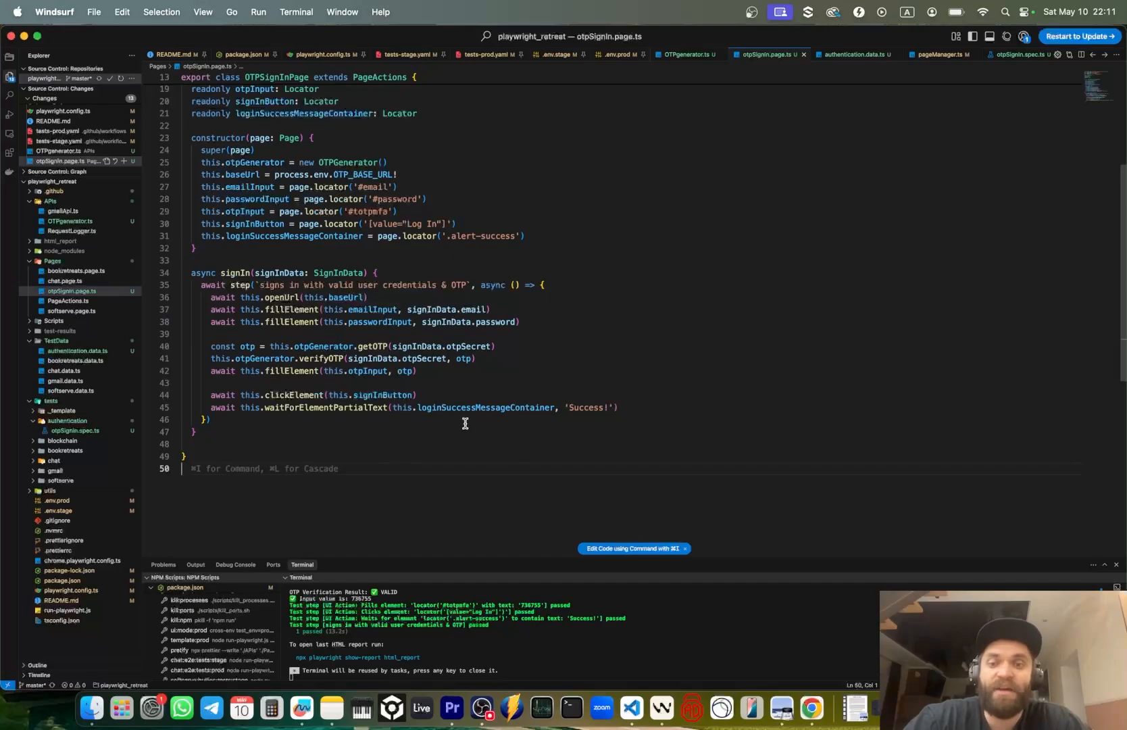
mouse_move(493, 444)
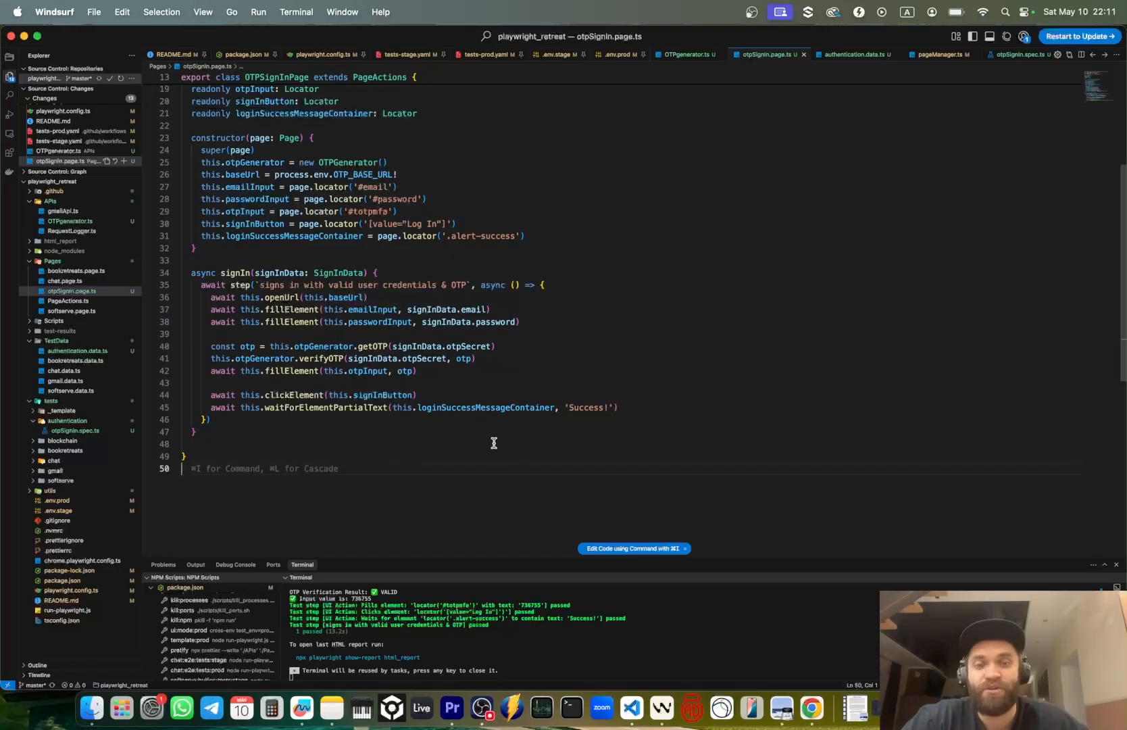
mouse_move(588, 410)
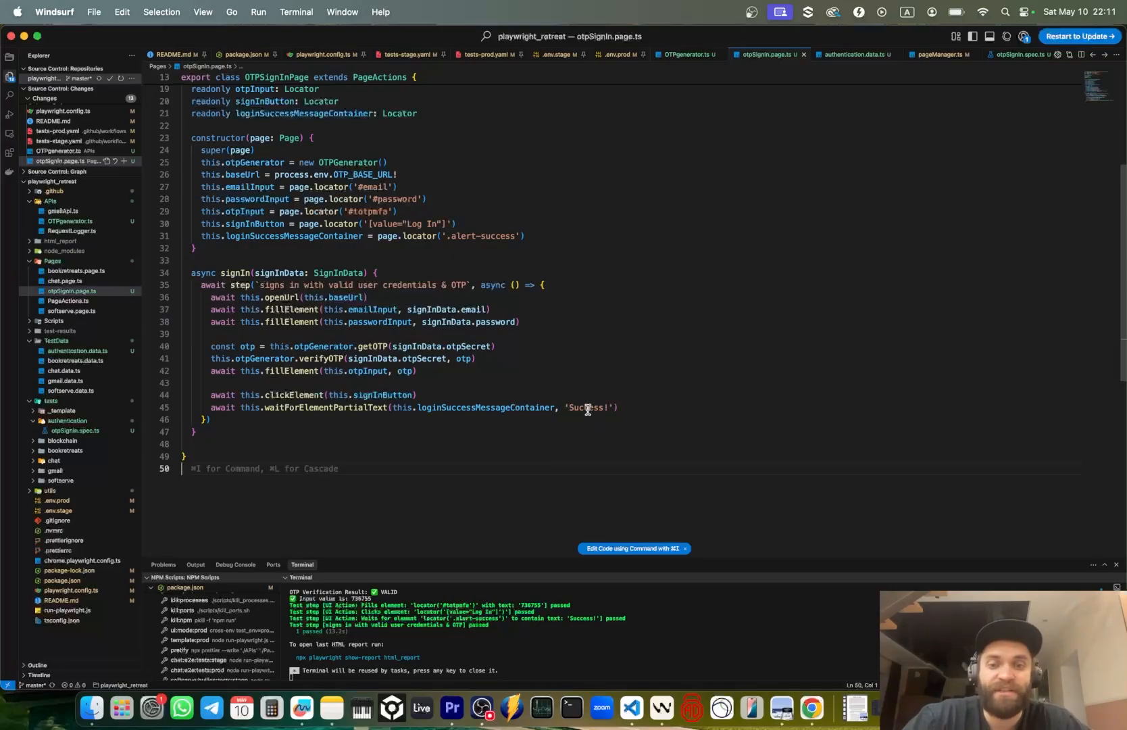
double_click(586, 408)
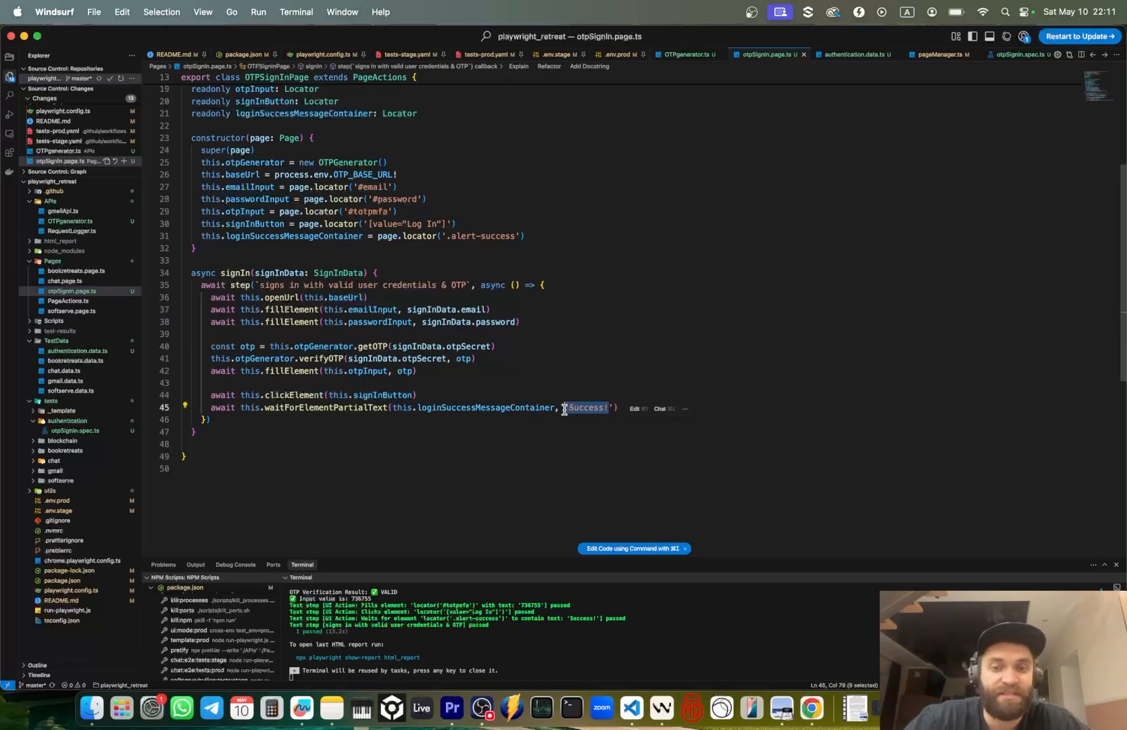
click(851, 54)
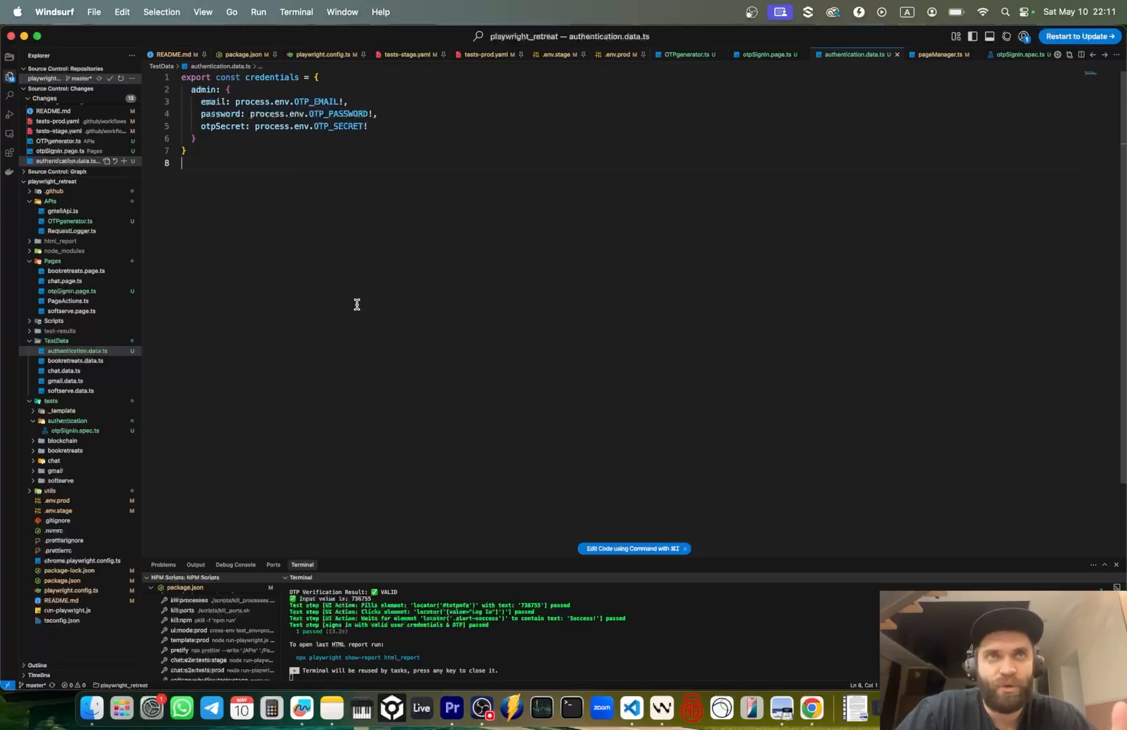
mouse_move(364, 161)
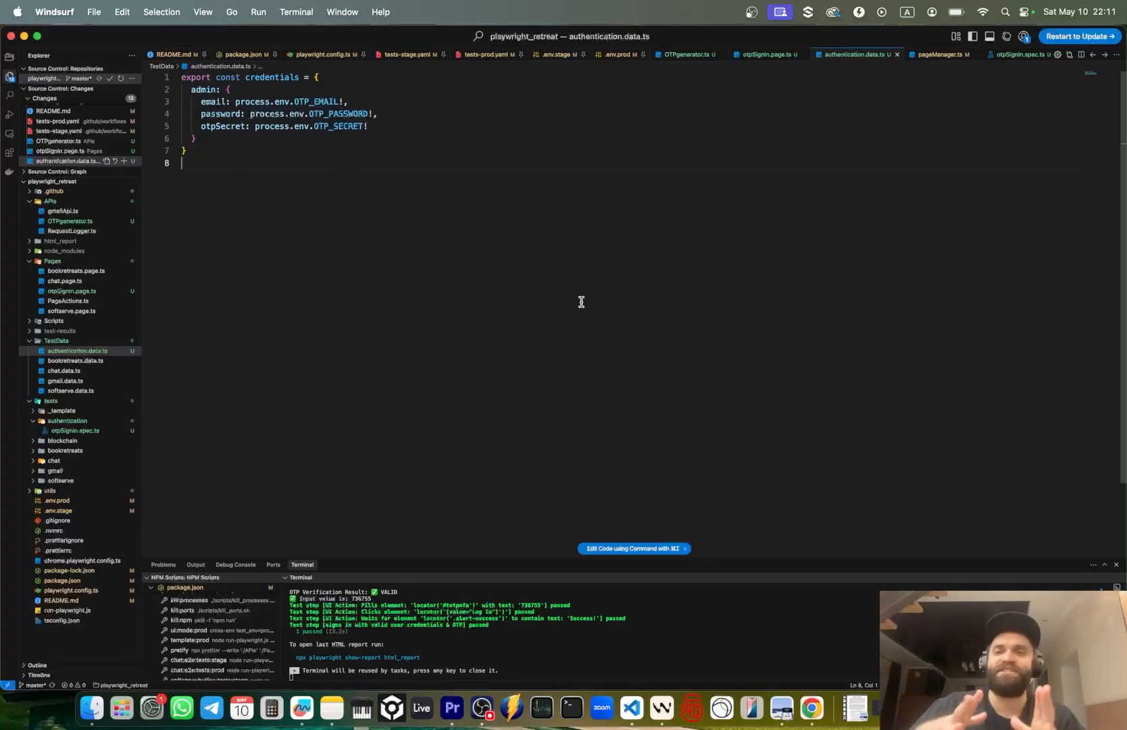
mouse_move(431, 343)
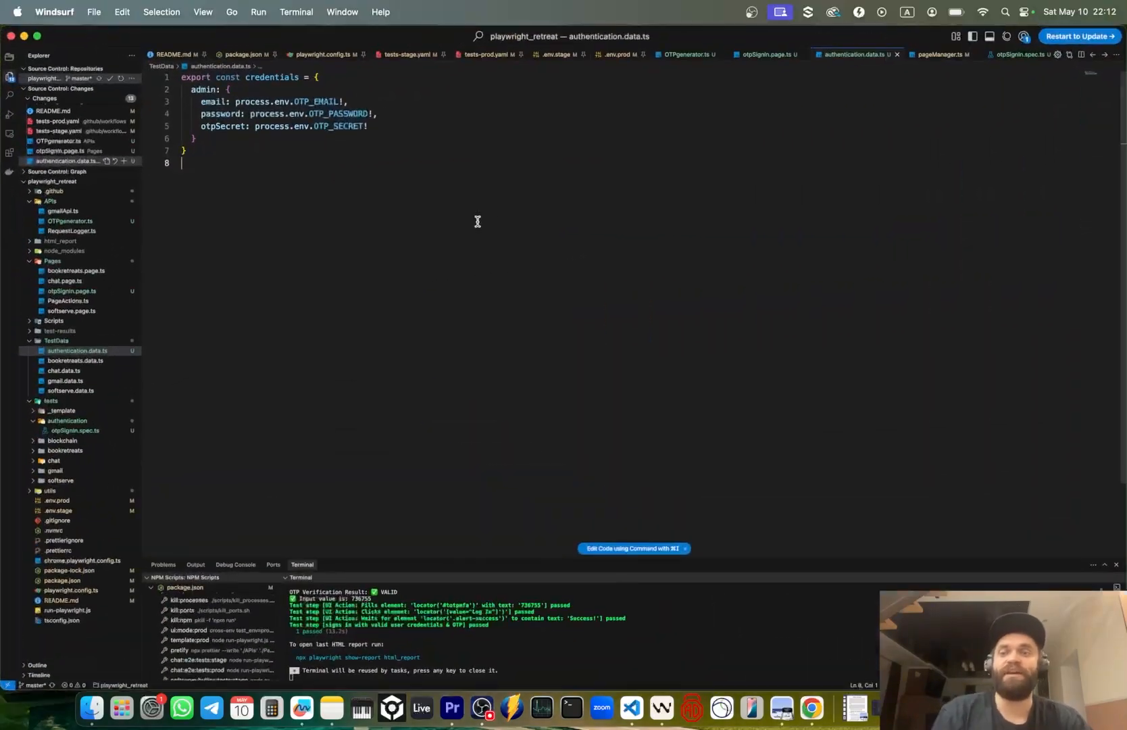
- Review the admin credentials in authentication.data.ts, then bring up pageManager.ts with its otpSignInPage getter
click(557, 54)
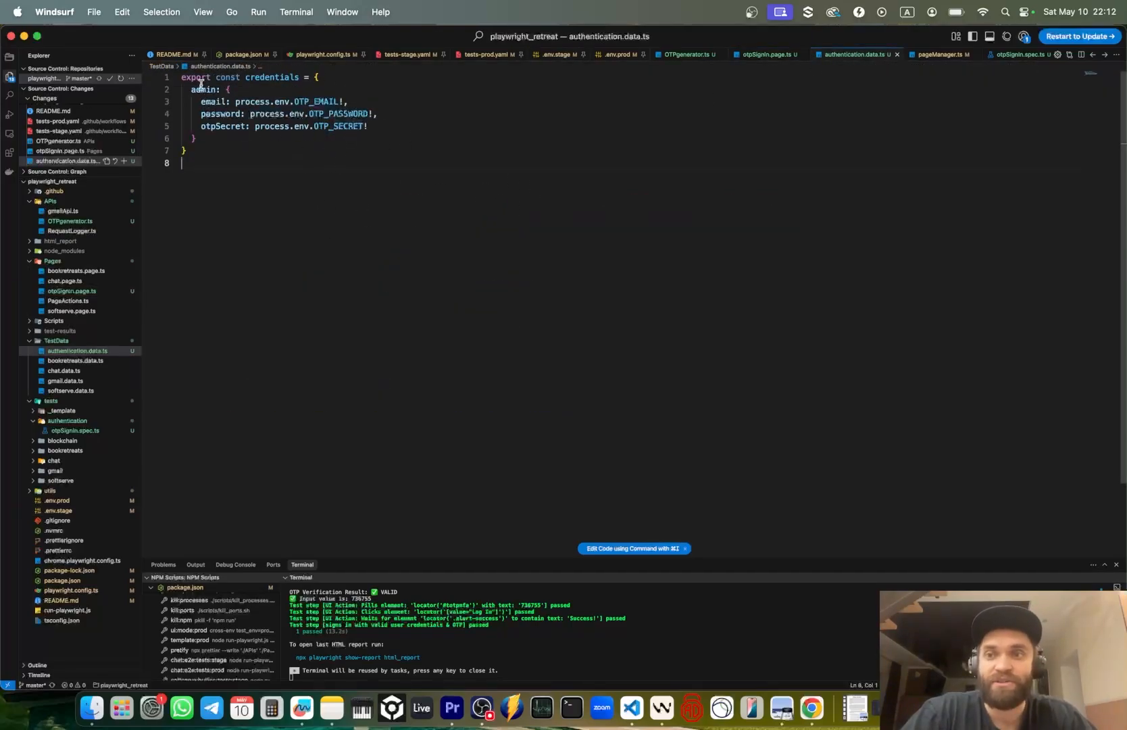
double_click(339, 125)
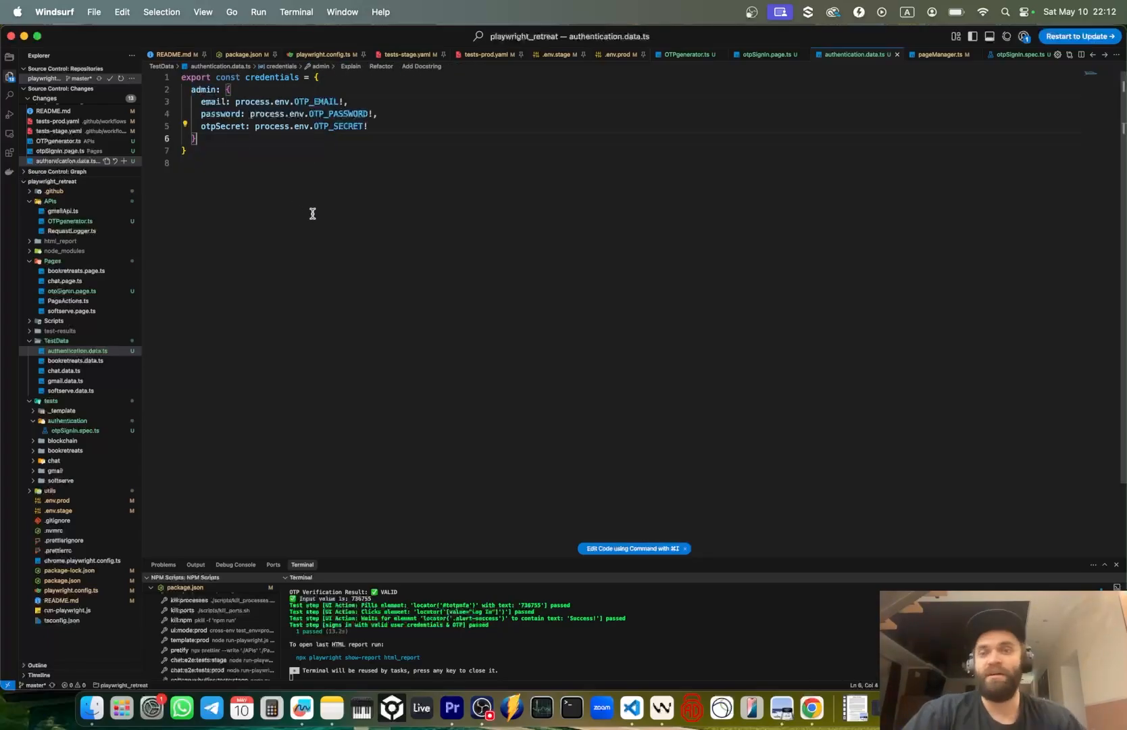
click(758, 54)
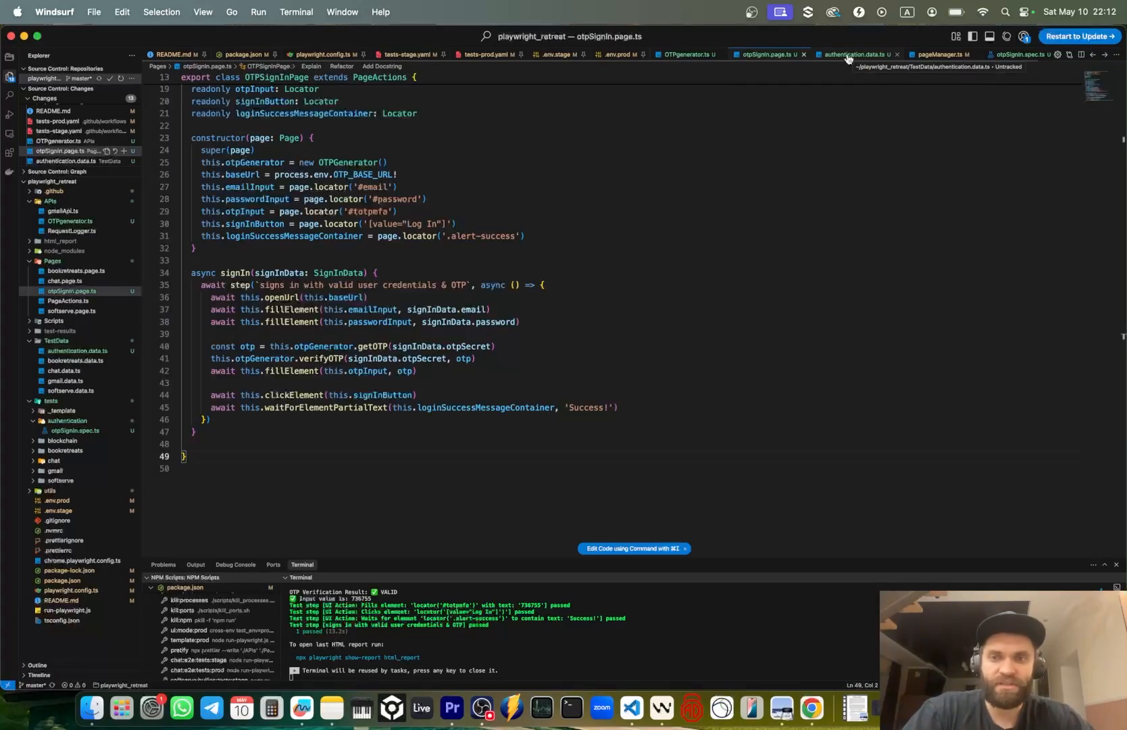
click(855, 54)
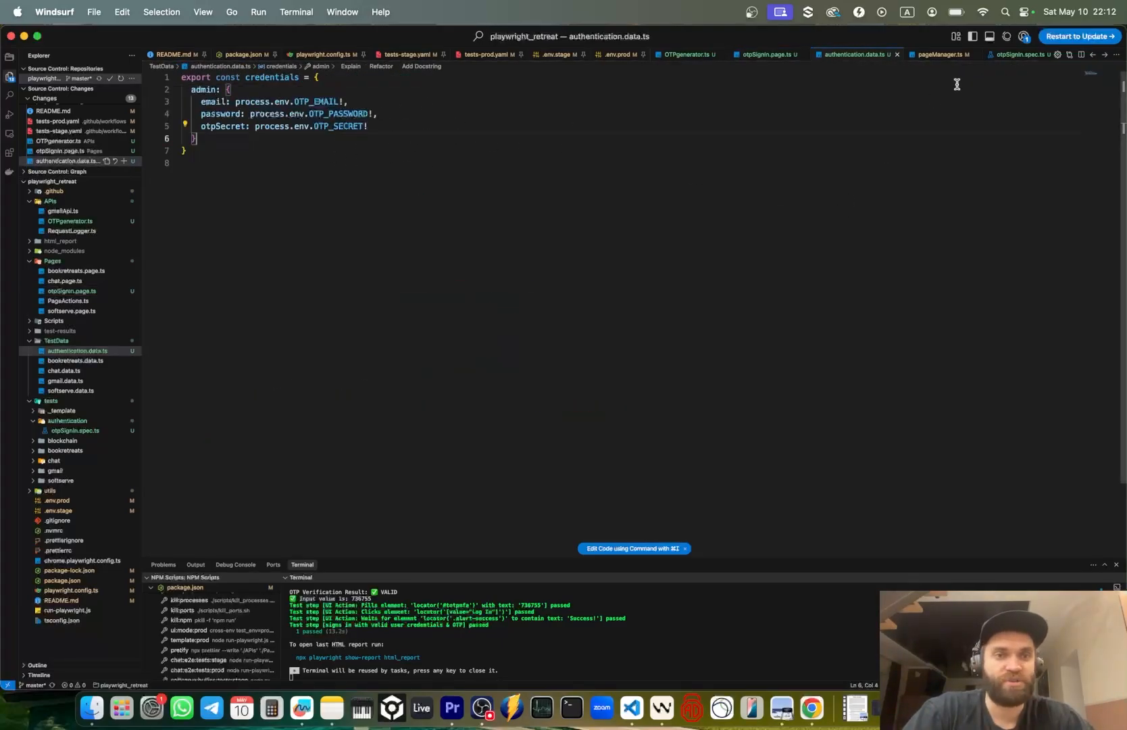
click(940, 54)
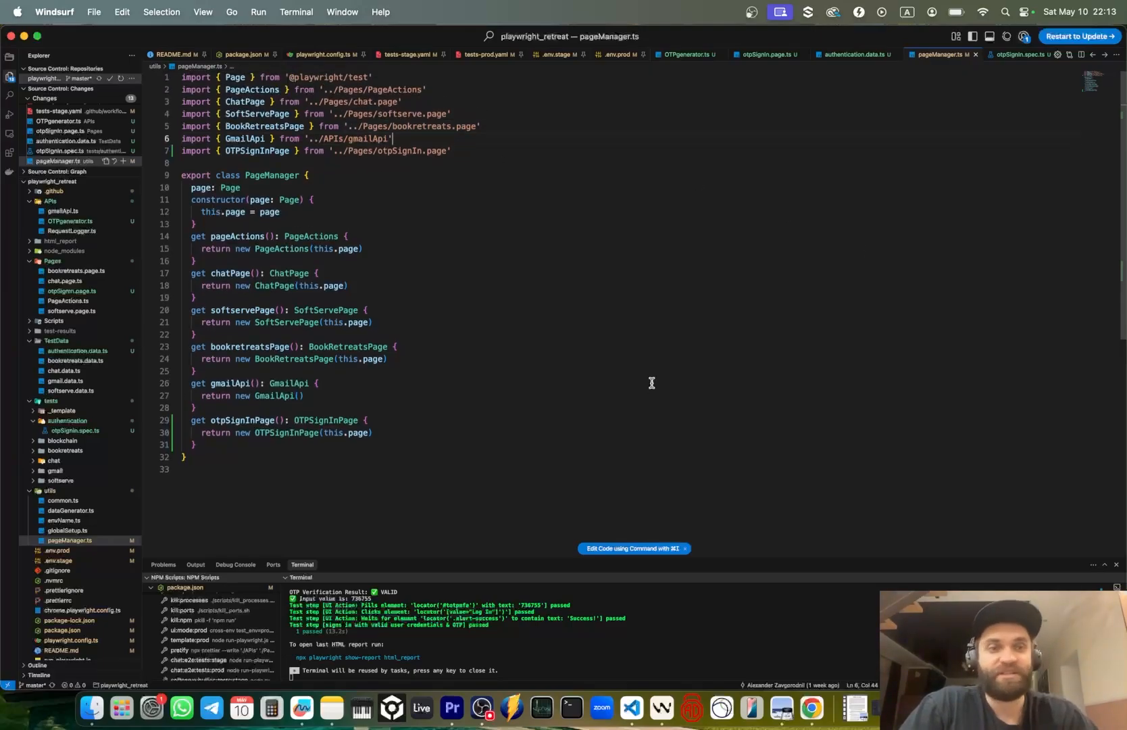
- View otpSignIn.spec.ts and highlight the otpSignInPage reference in the admin test
click(1006, 54)
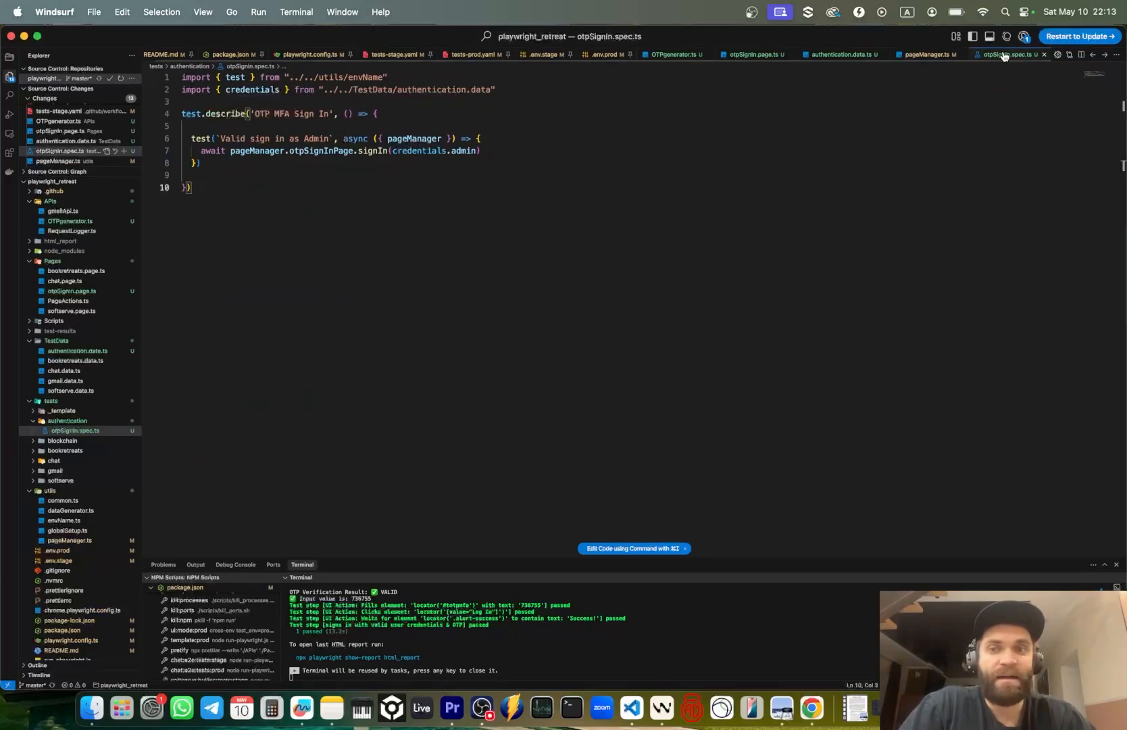
mouse_move(292, 155)
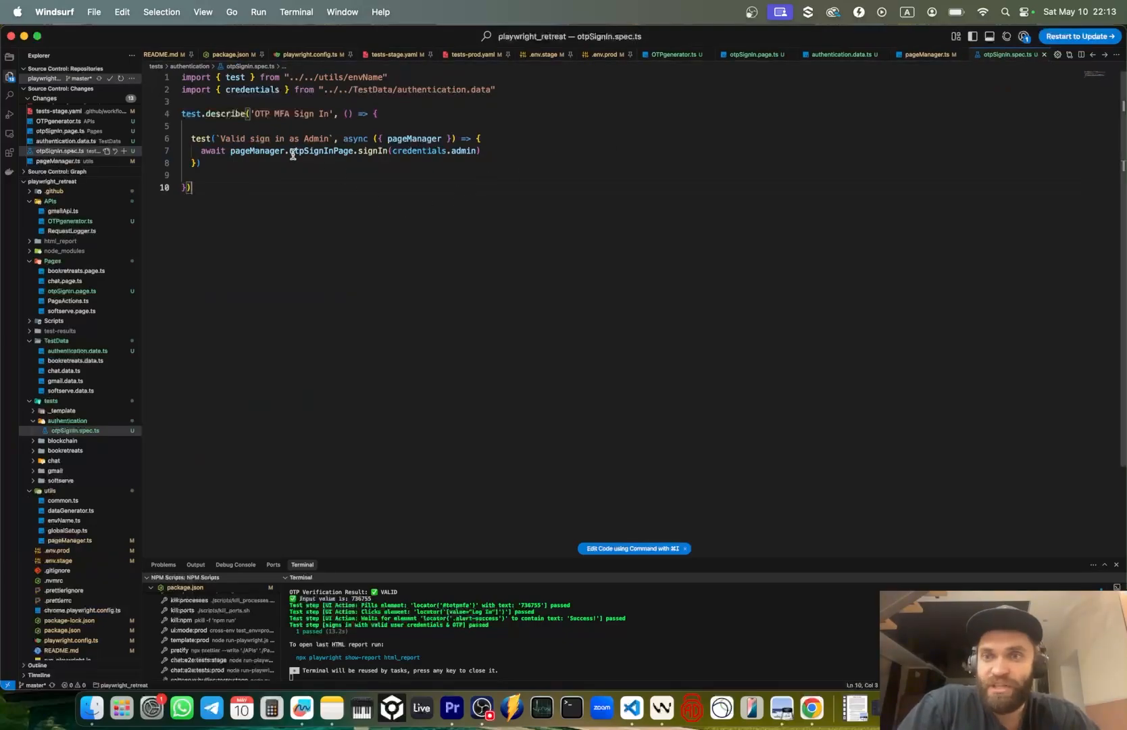
double_click(253, 89)
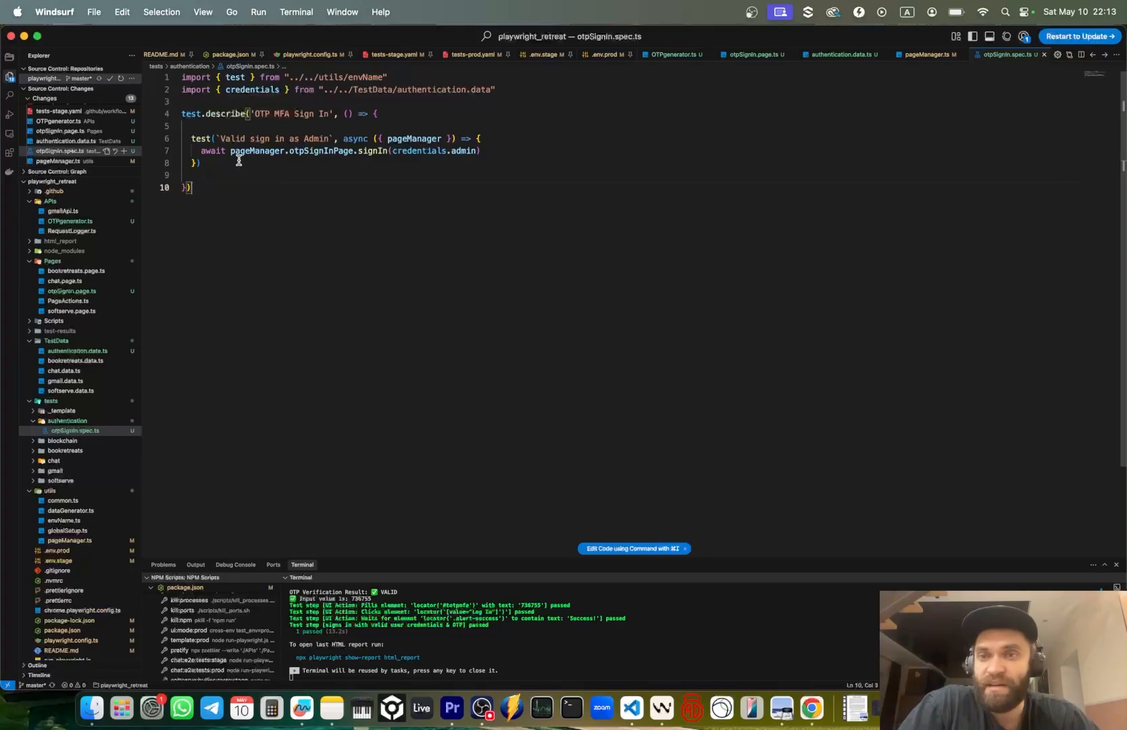
mouse_move(373, 151)
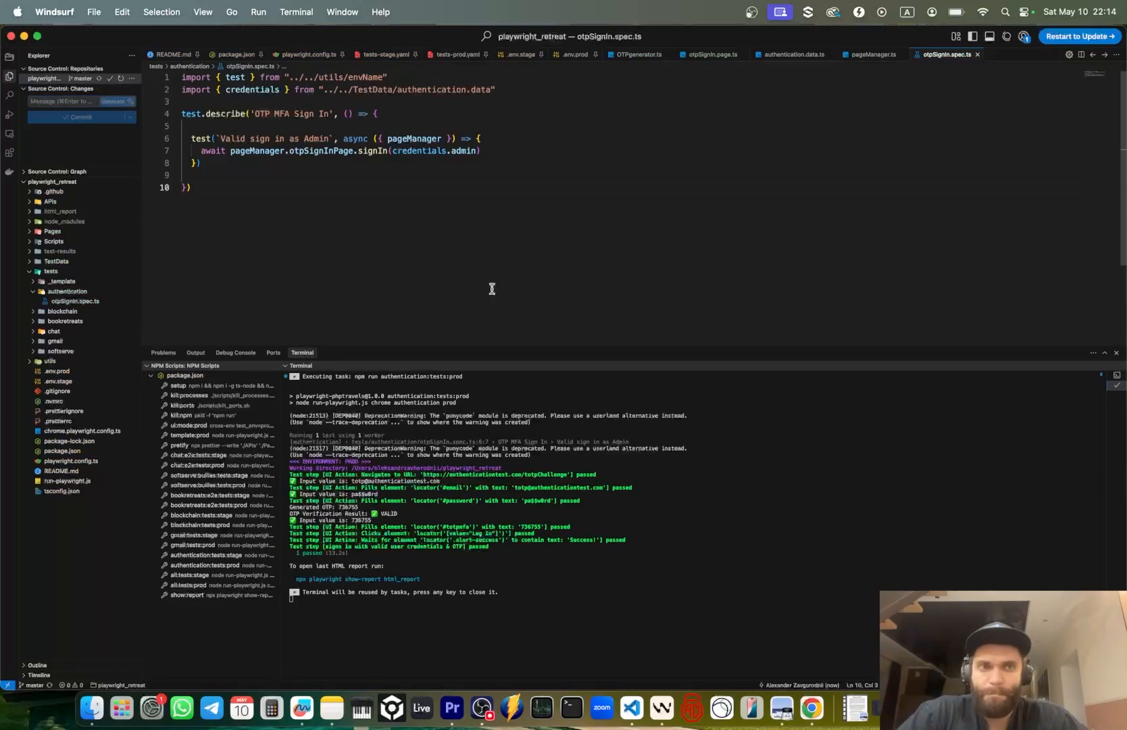
- View tests-stage.yaml and tests-prod.yaml, scanning the env section of the prod workflow
click(386, 54)
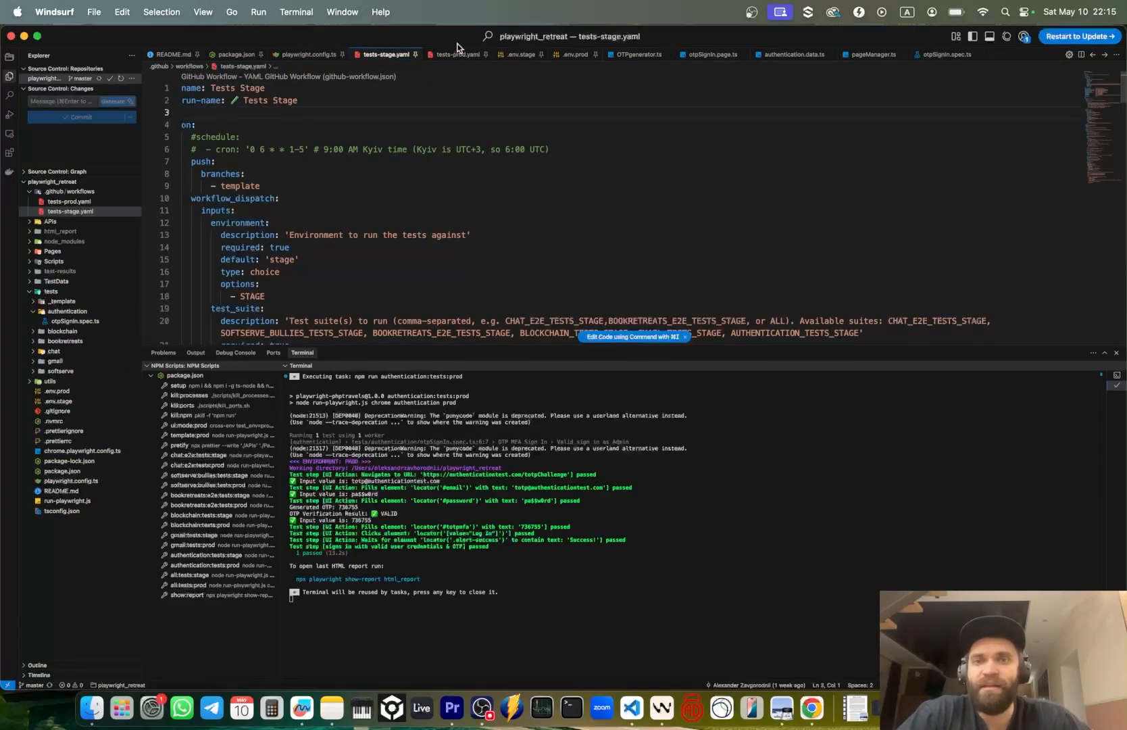
click(459, 54)
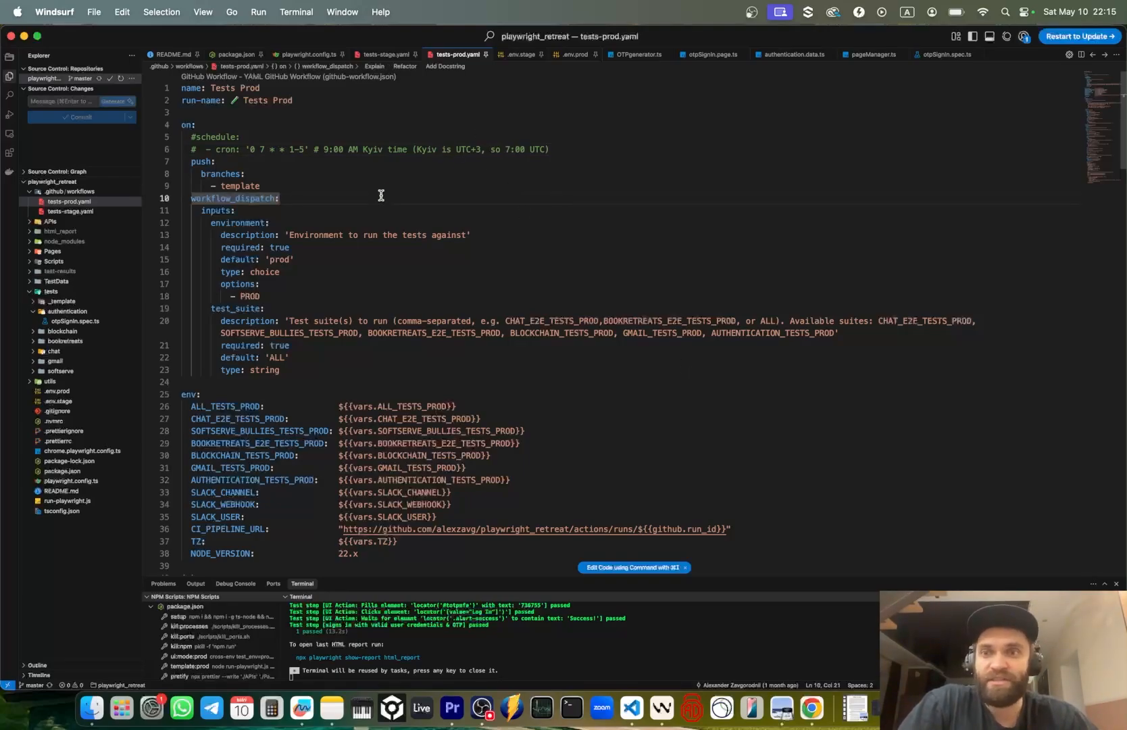
scroll(down, 3)
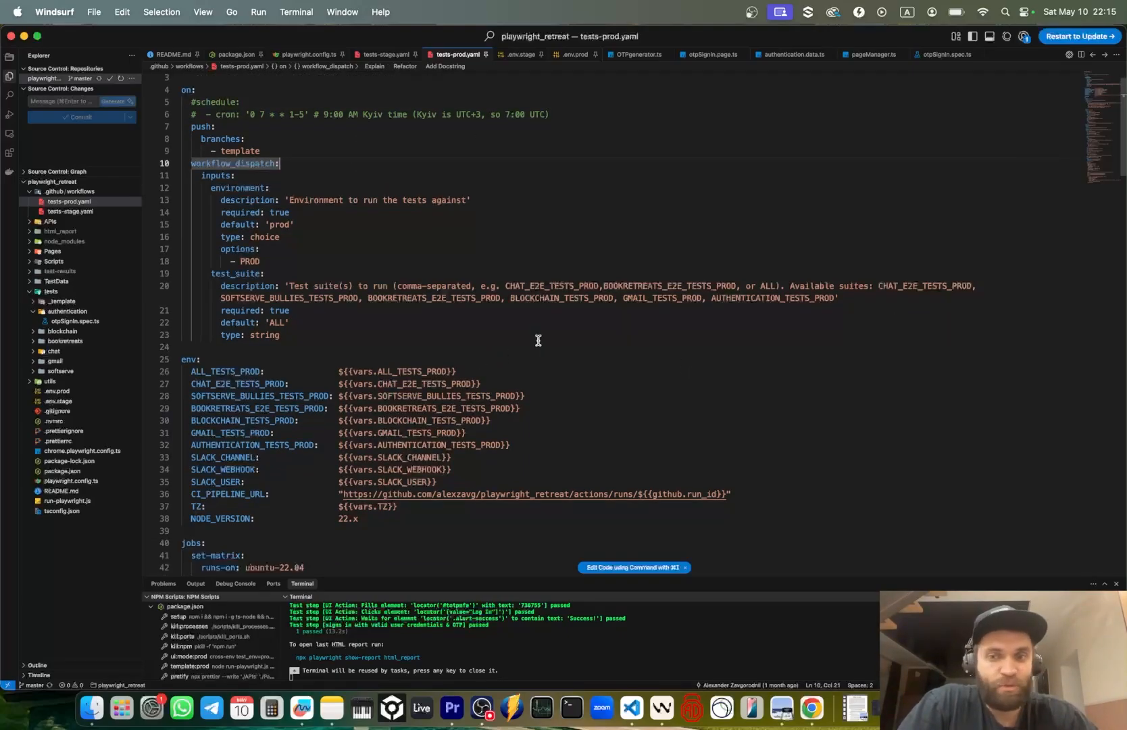
double_click(773, 298)
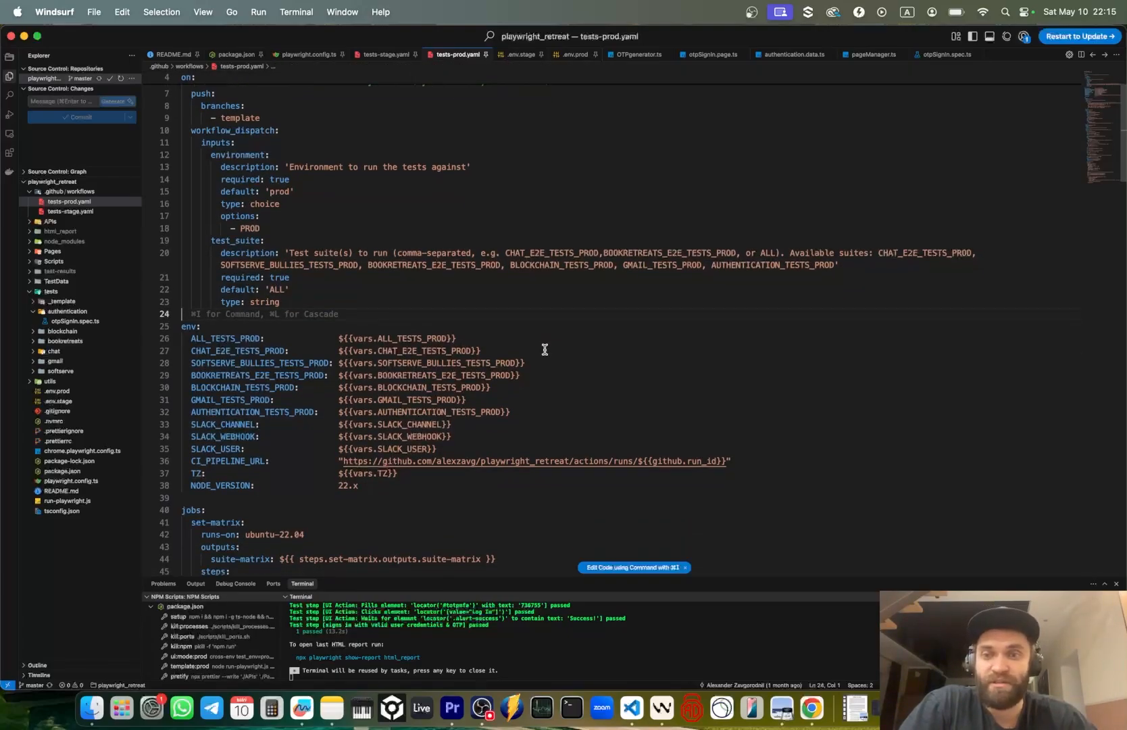
- Locate AUTHENTICATION_TESTS_PROD in the jobs suite list of tests-prod.yaml
scroll(down, 3)
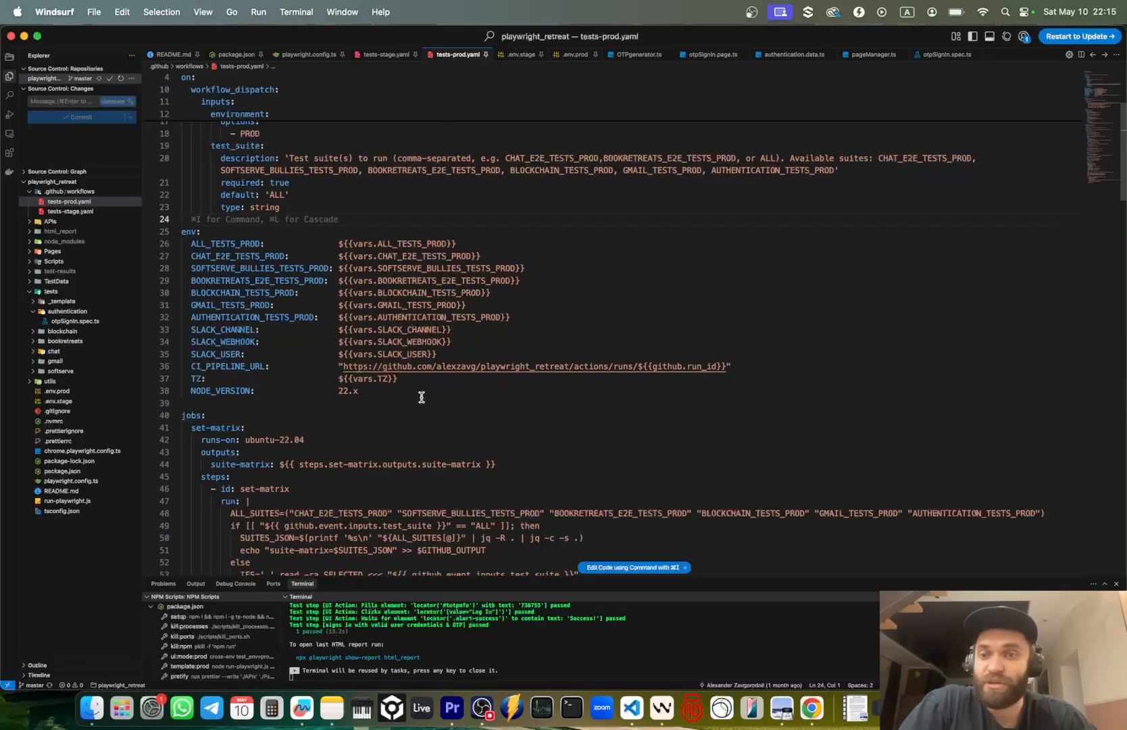
double_click(253, 151)
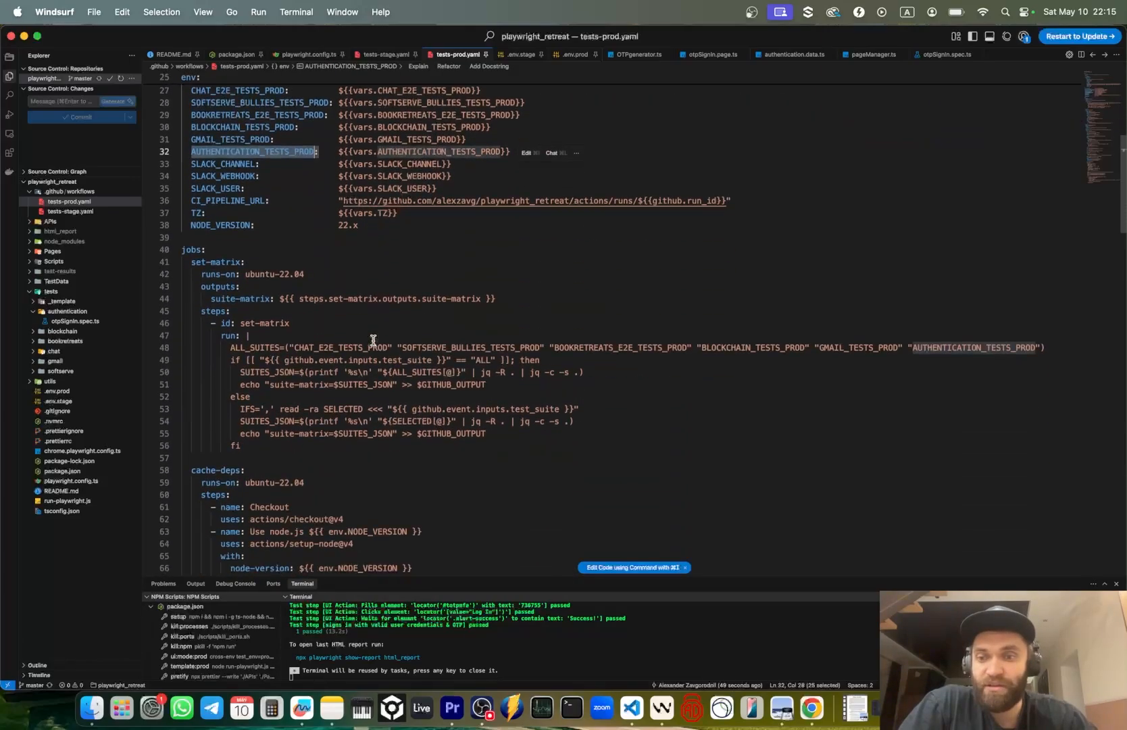
scroll(up, 3)
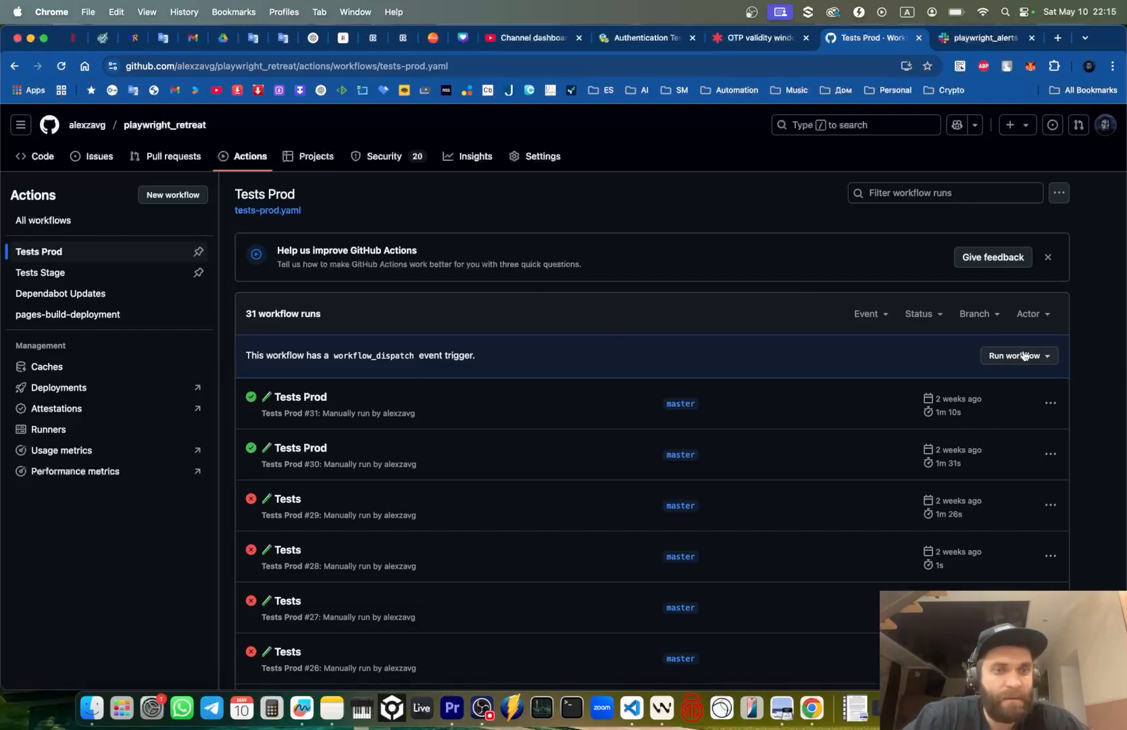
- Start a manual Tests Prod run and review the failed e2e_tests log before heading to Slack
click(1018, 360)
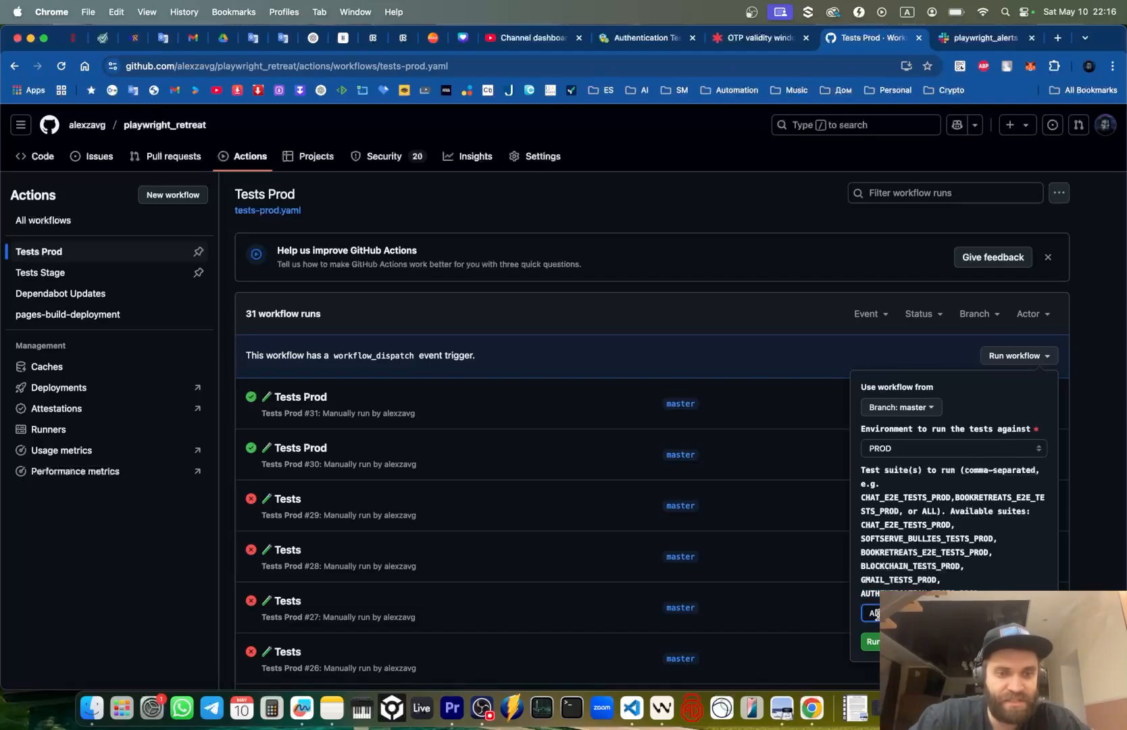
mouse_move(992, 558)
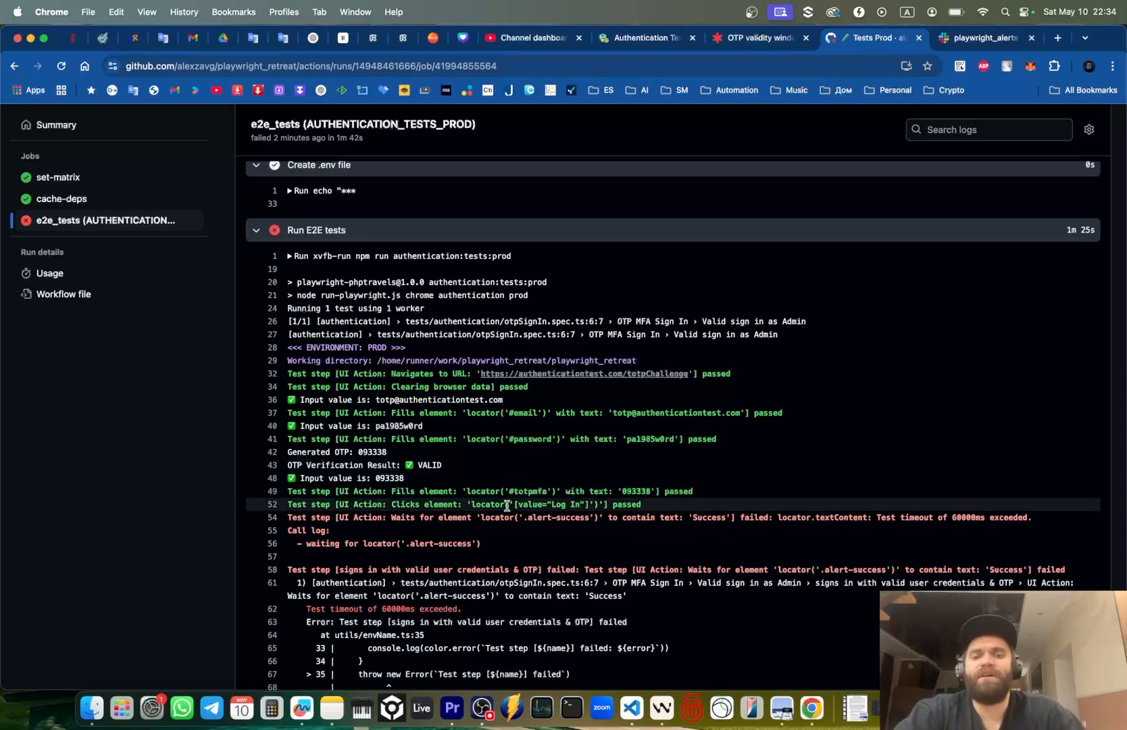
scroll(down, 3)
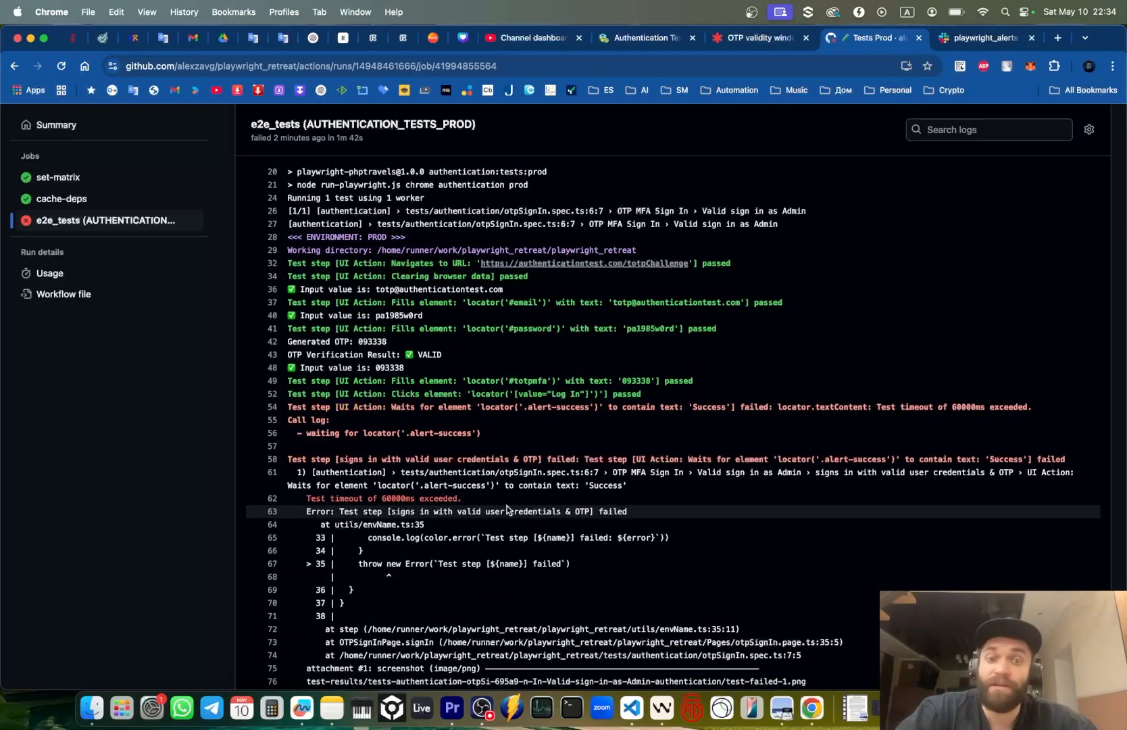
click(978, 38)
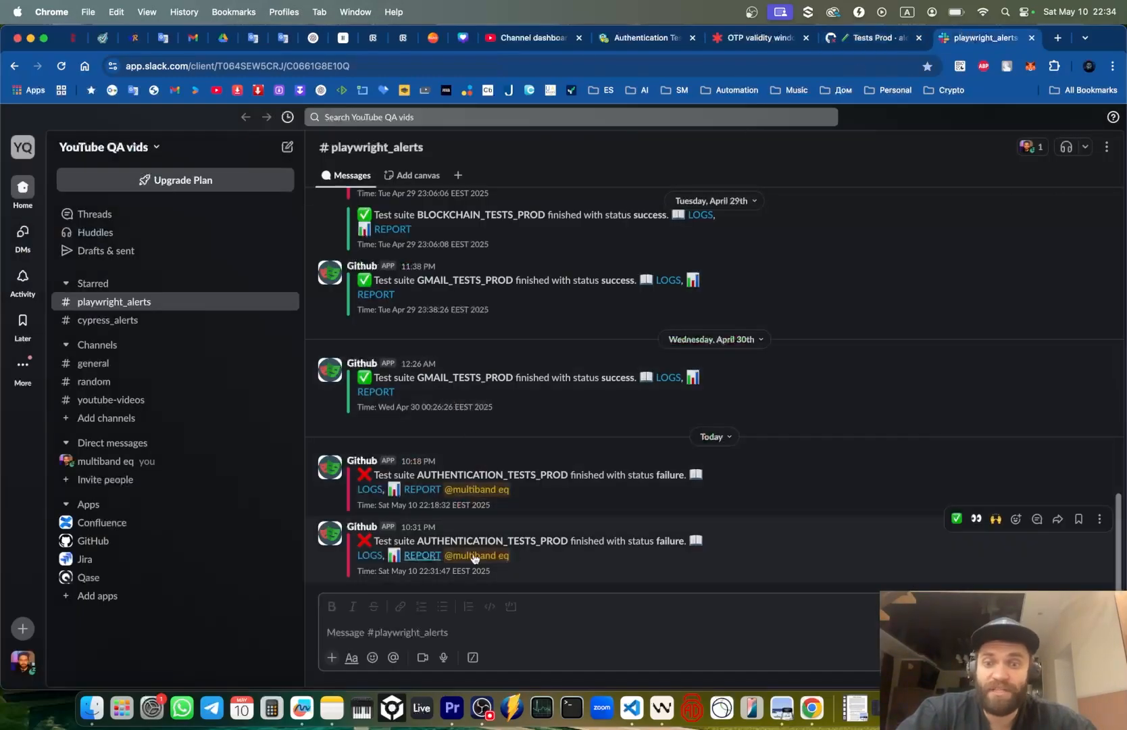
- View the Login Failure screenshot from the newest #playwright_alerts report, then the TOTP challenge page
click(421, 554)
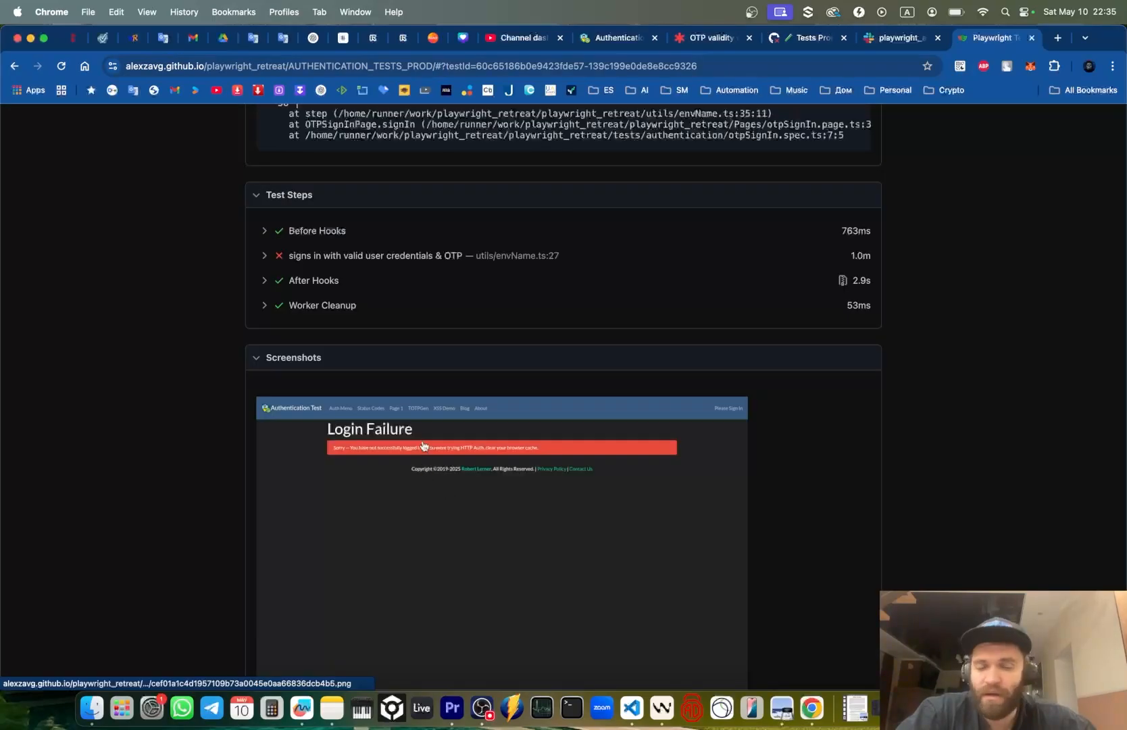
click(499, 450)
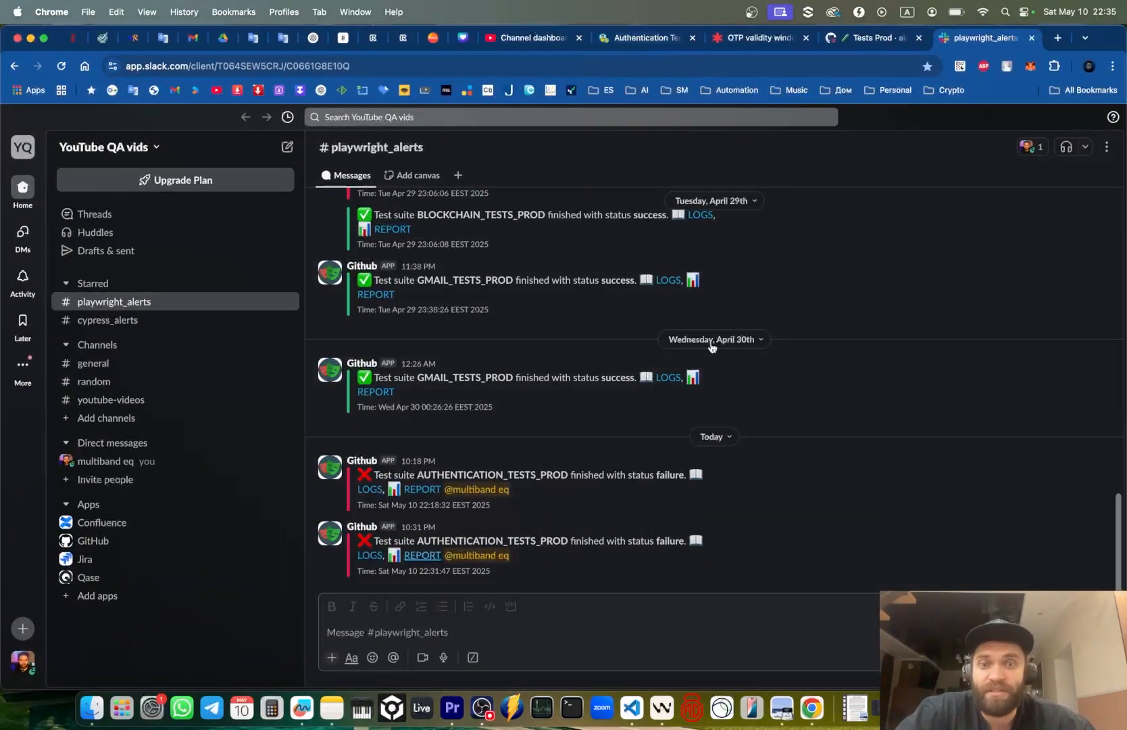
mouse_move(756, 433)
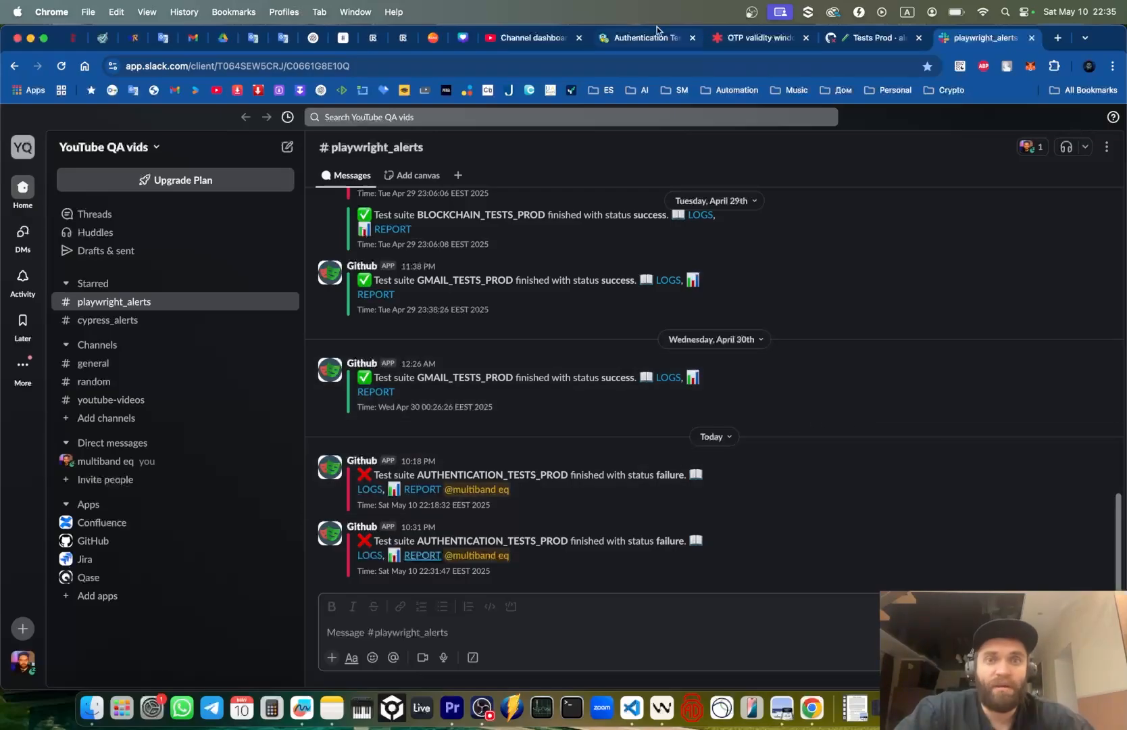
click(643, 38)
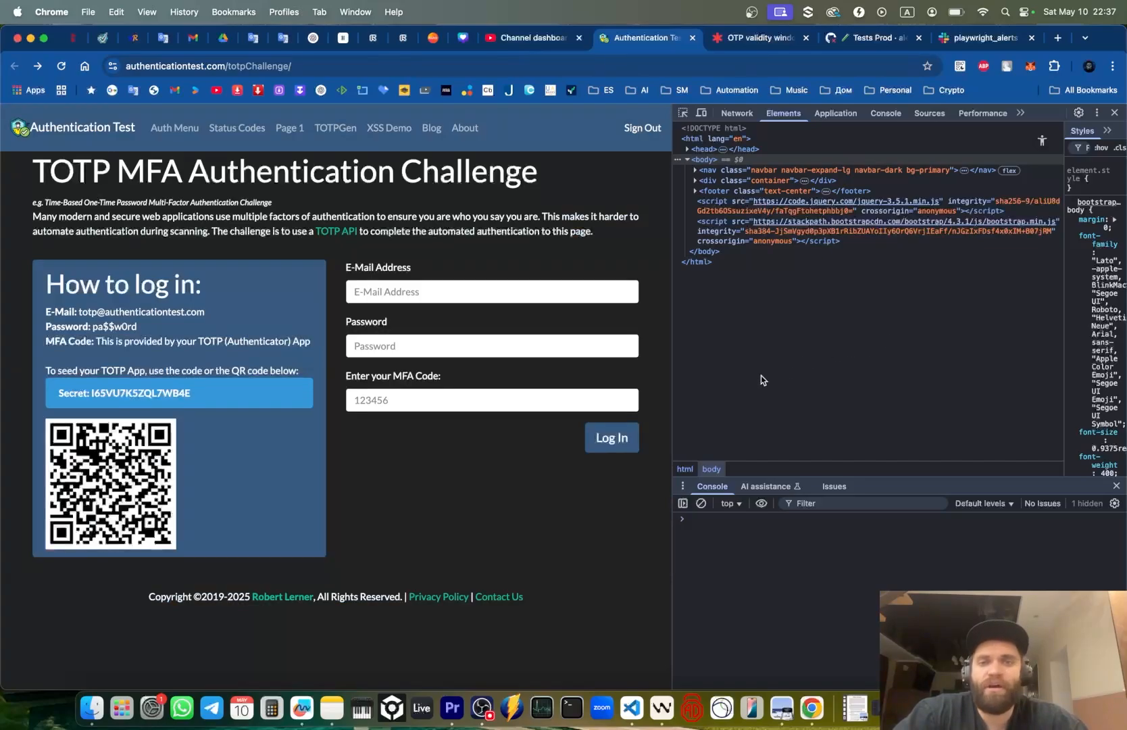
mouse_move(737, 386)
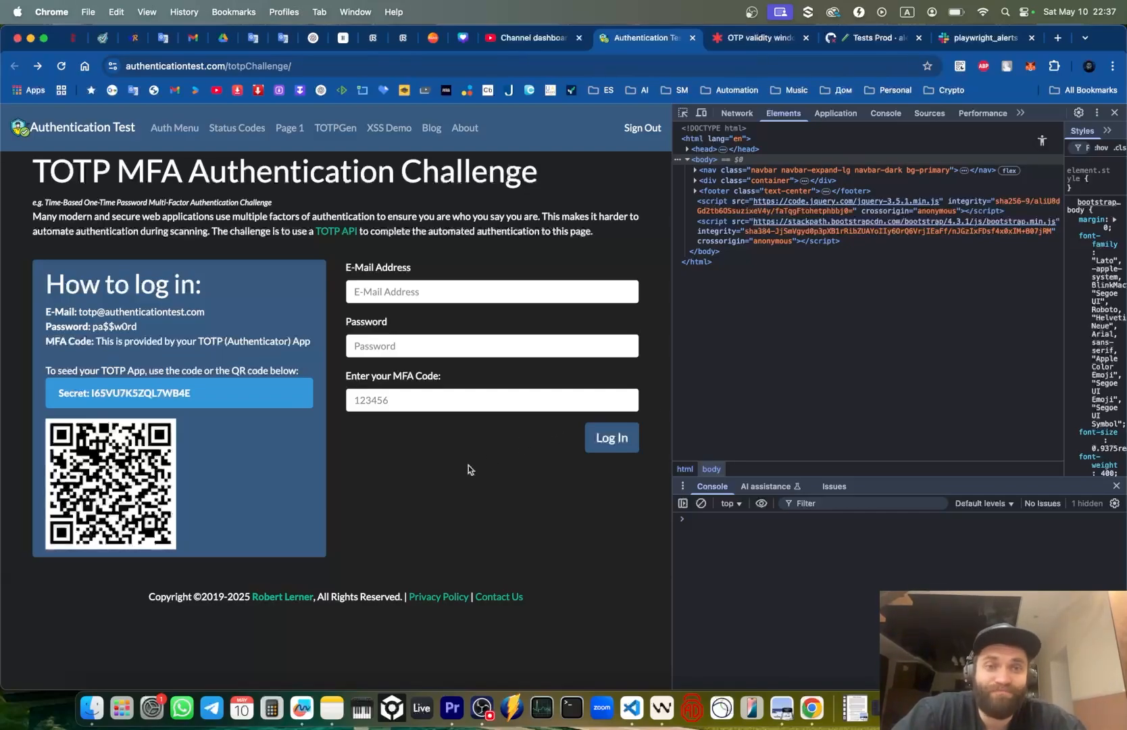
mouse_move(415, 362)
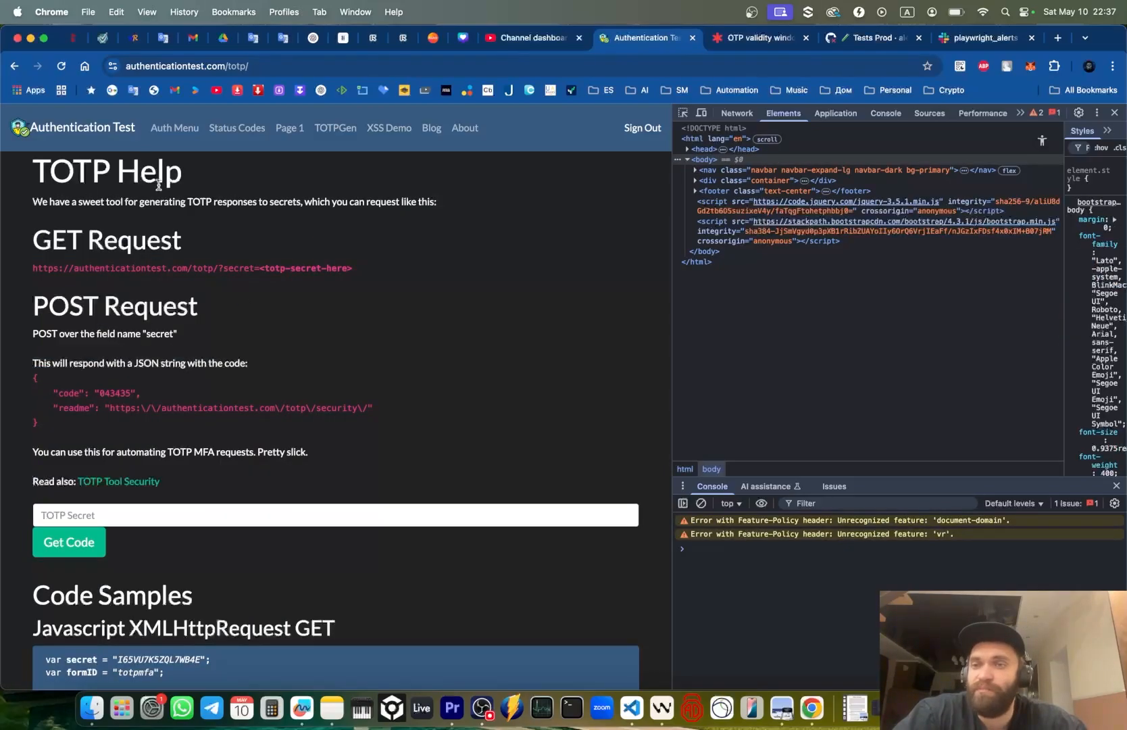
click(334, 515)
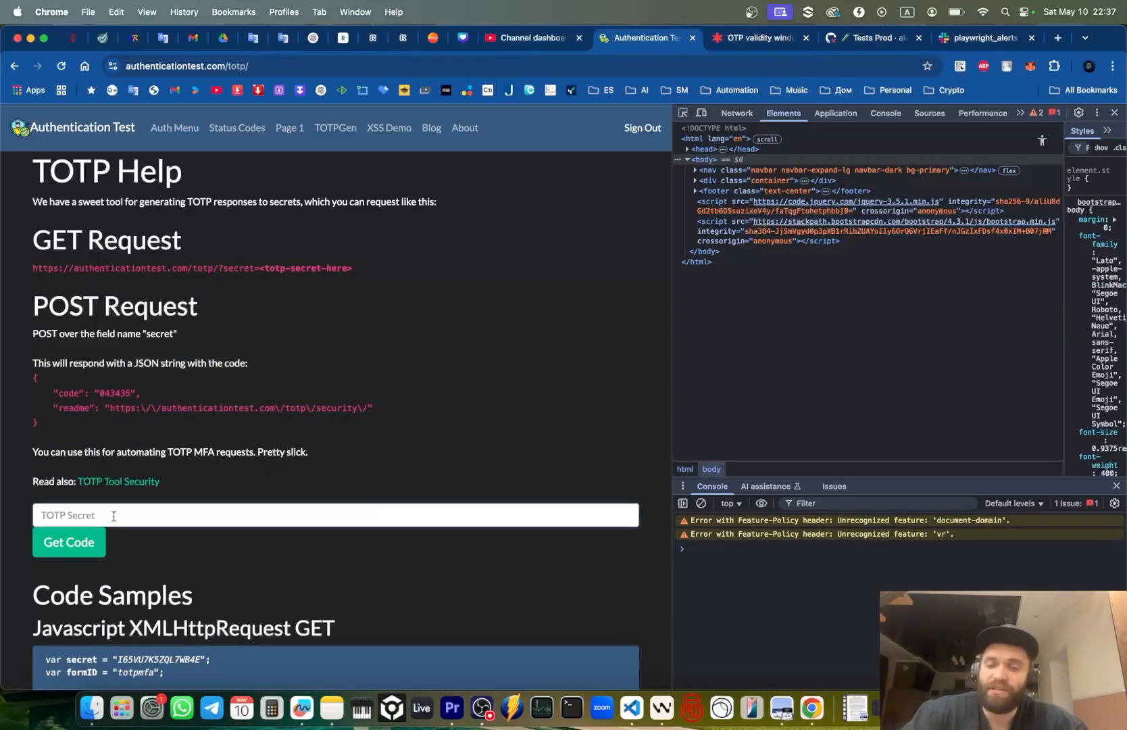
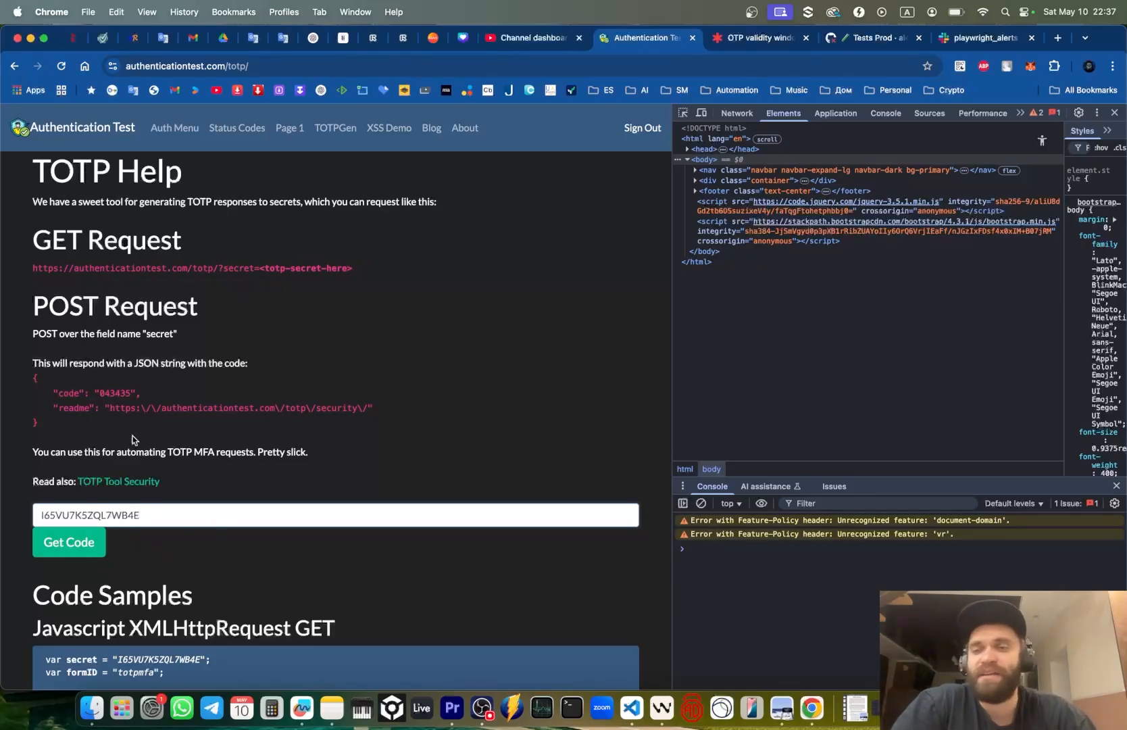
click(69, 542)
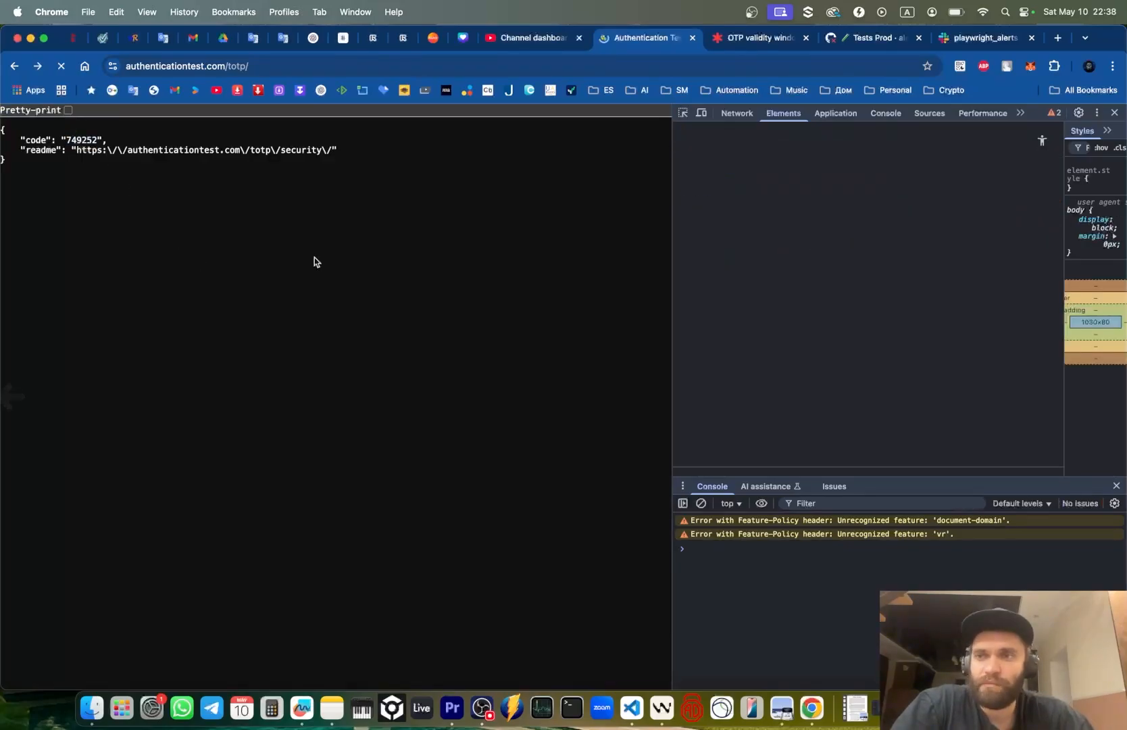